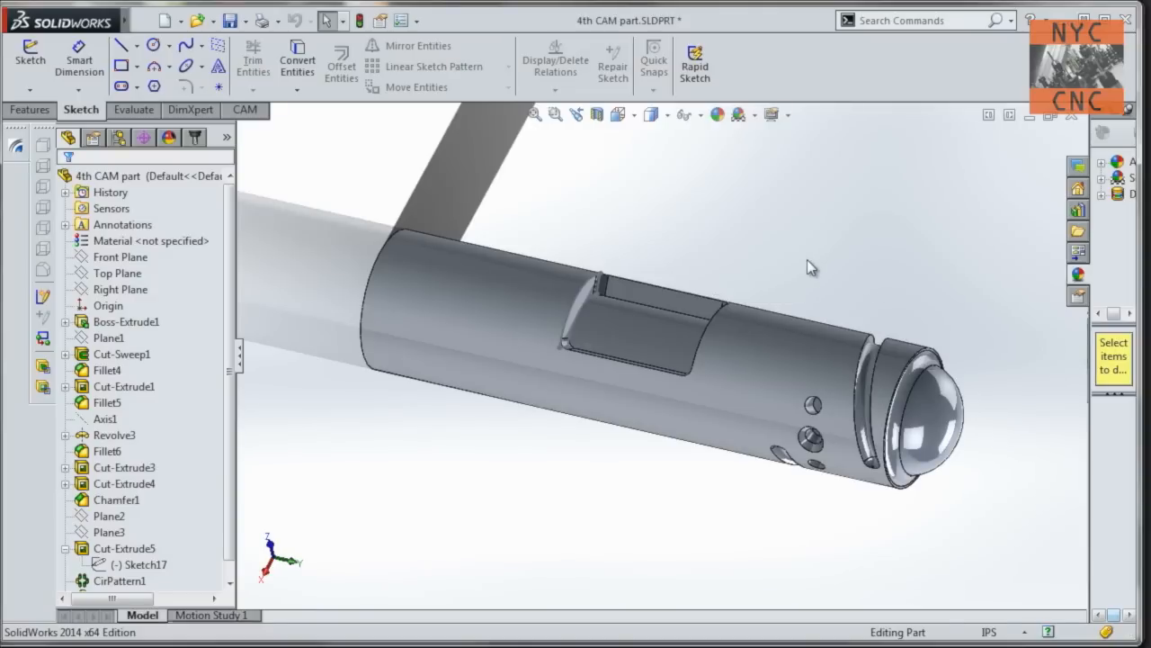
Rotate the 4th CAM part in SolidWorks to inspect its features.
left_click_drag(809, 268, 744, 209)
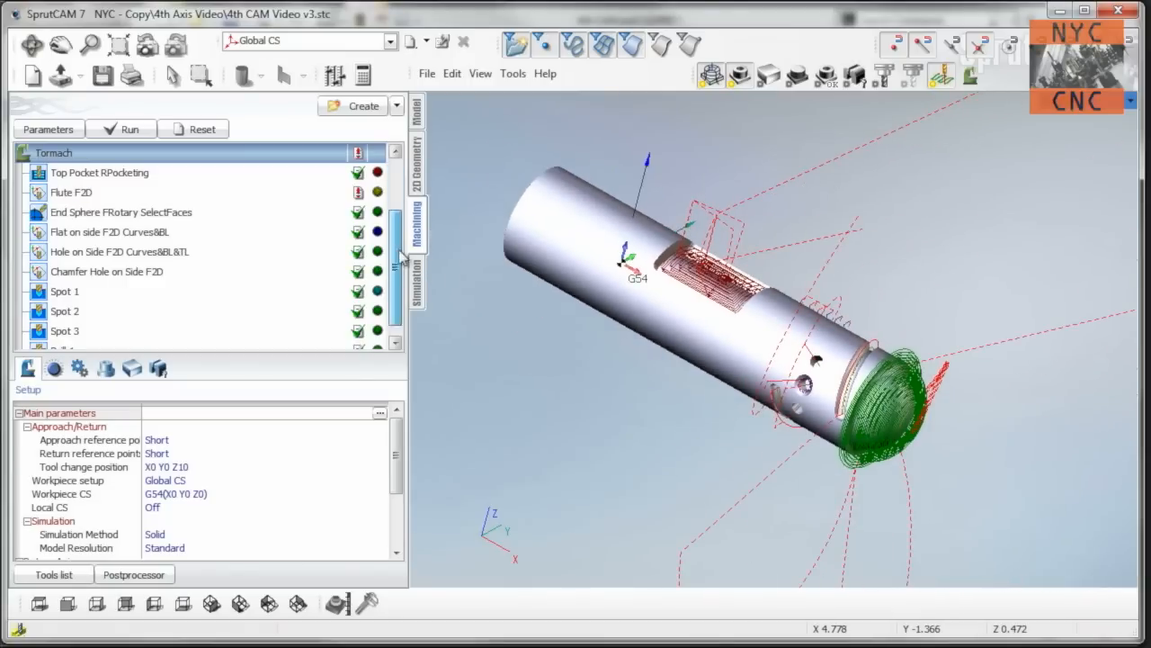
Scroll the operation list and orbit the model to view toolpaths around the ball end.
scroll("down", 3)
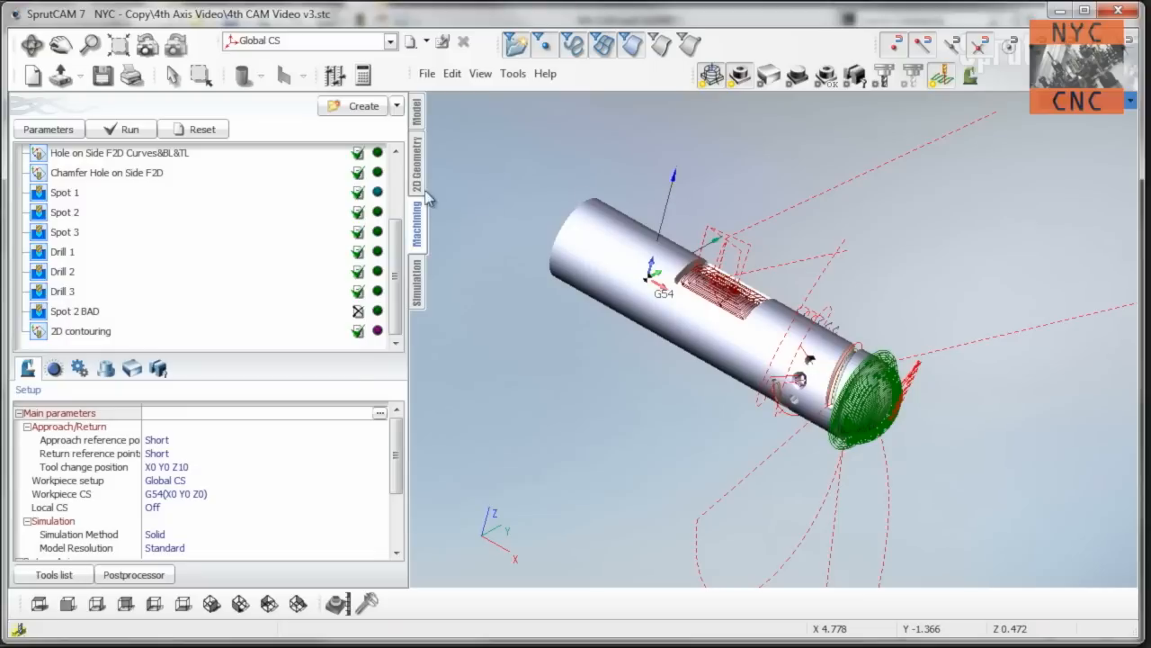
scroll("up", 3)
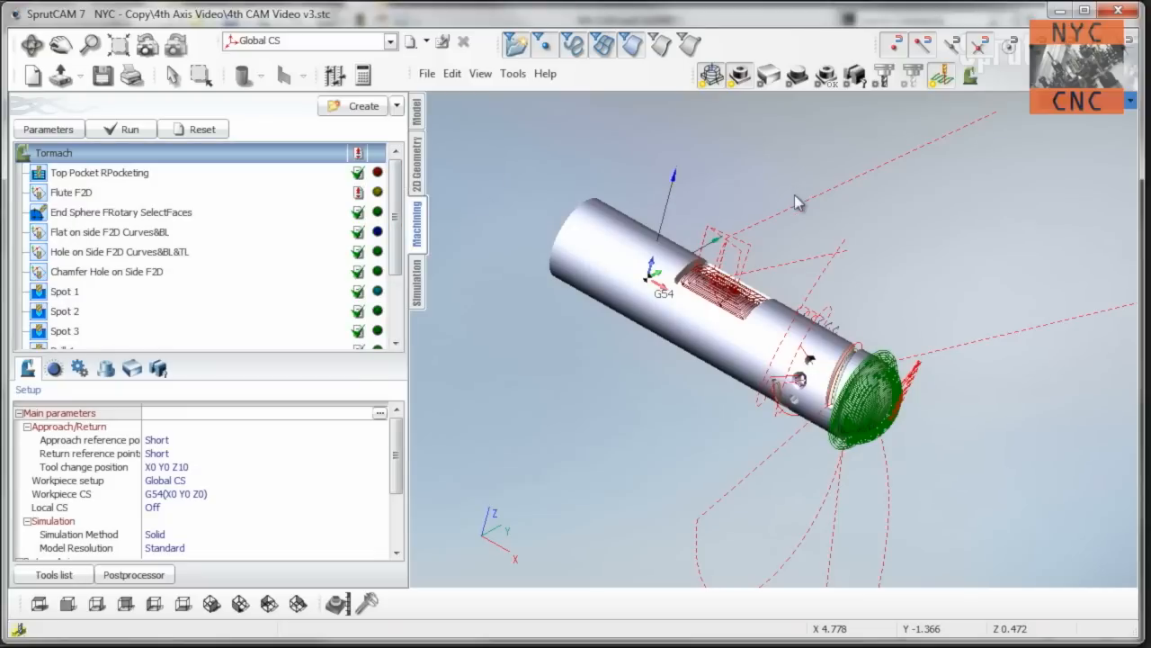
left_click_drag(800, 202, 760, 252)
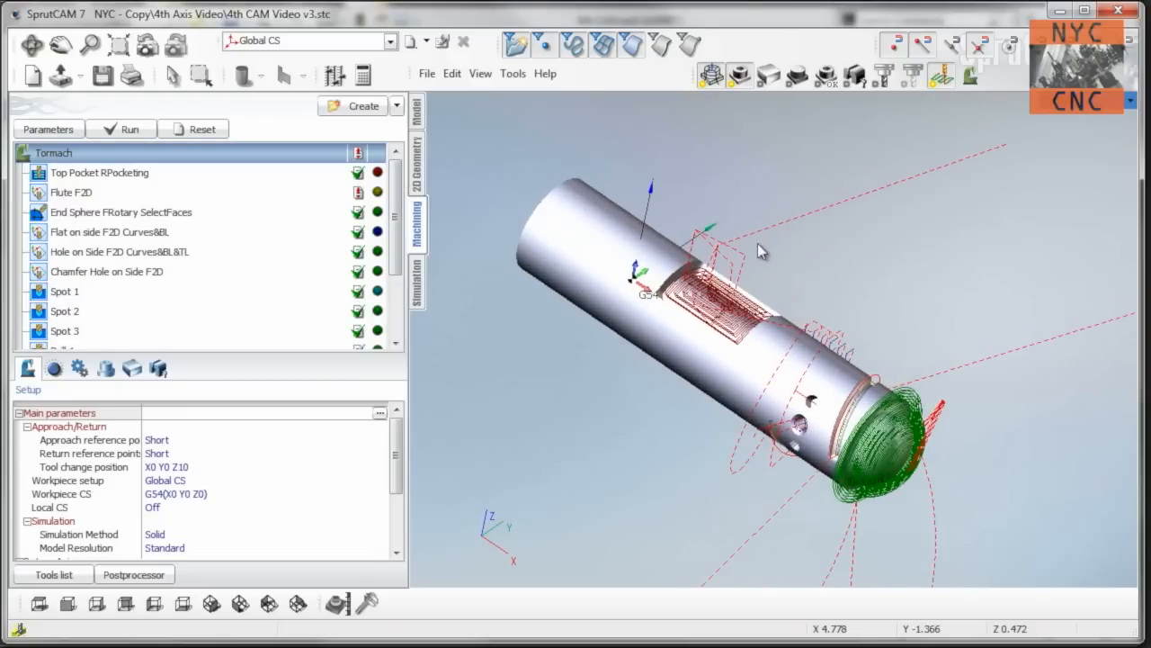
left_click_drag(760, 252, 737, 189)
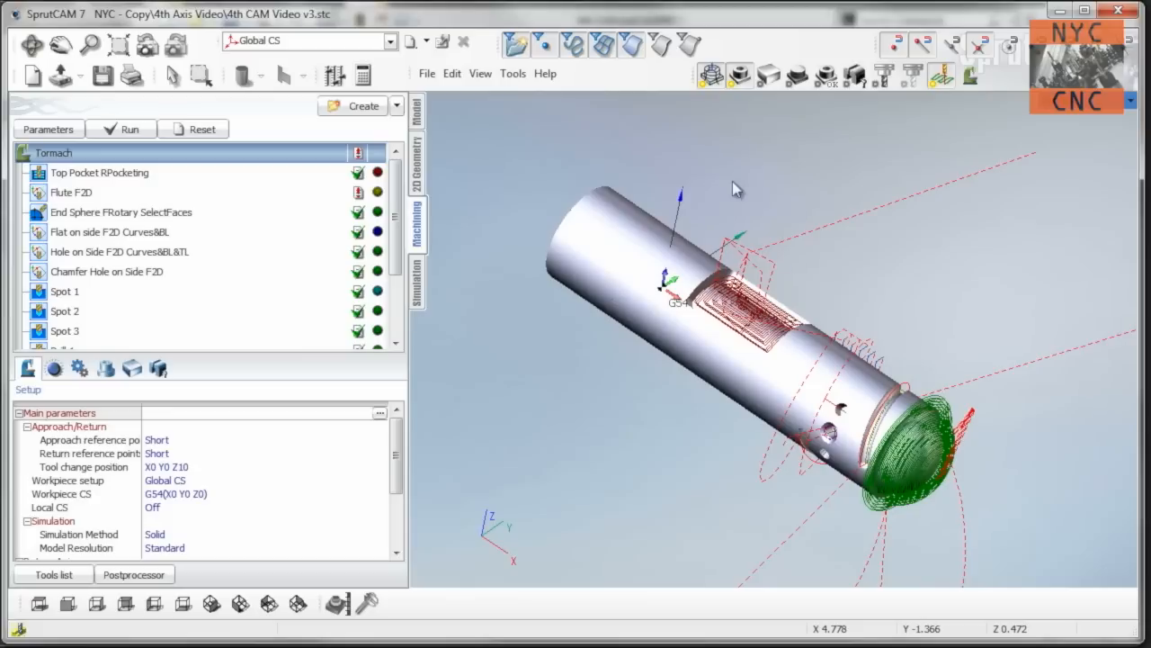
mouse_move(748, 205)
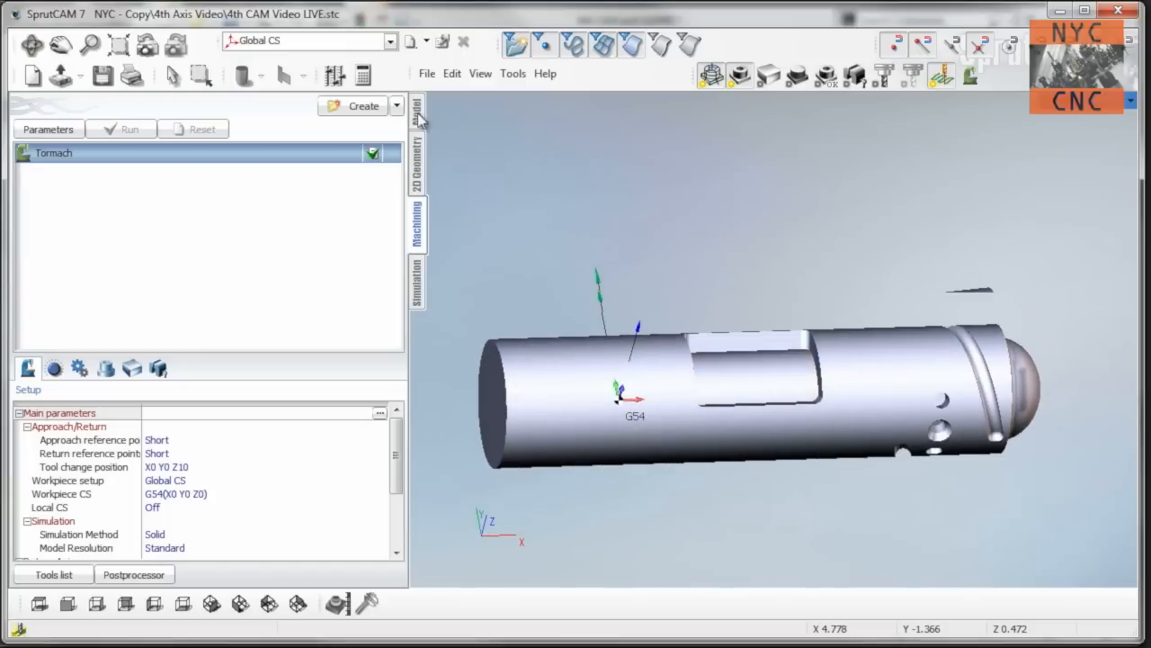
Add a Pocketing operation with a radius-1 cylindrical base surface along the X axis.
left_click(364, 105)
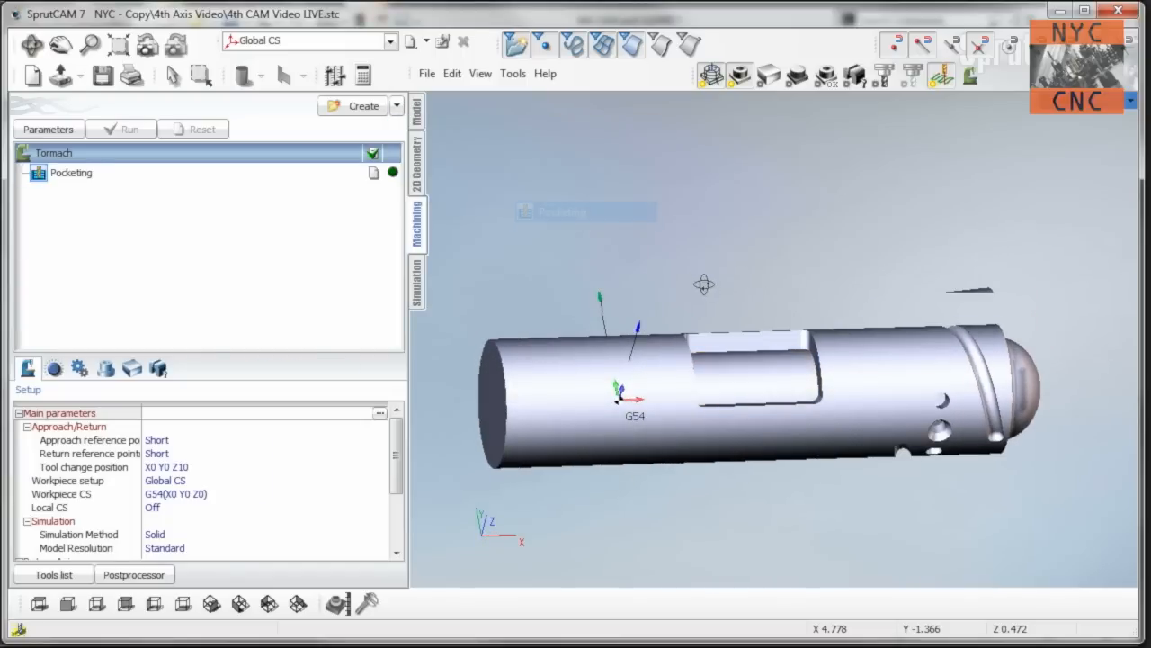
left_click(71, 172)
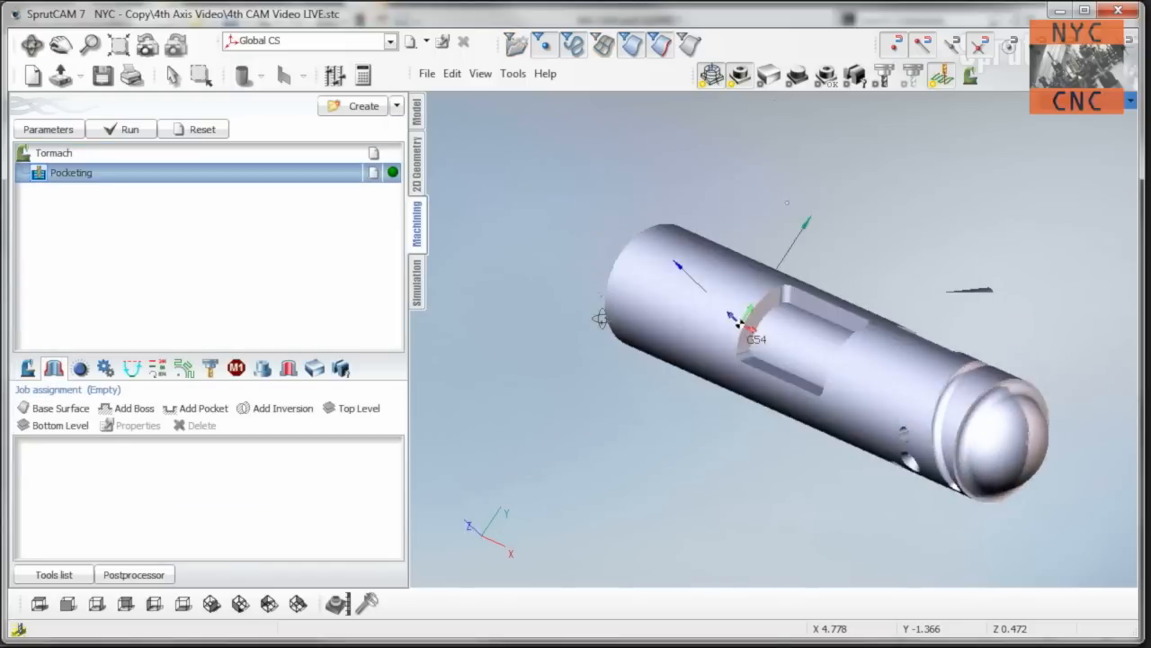
left_click(59, 408)
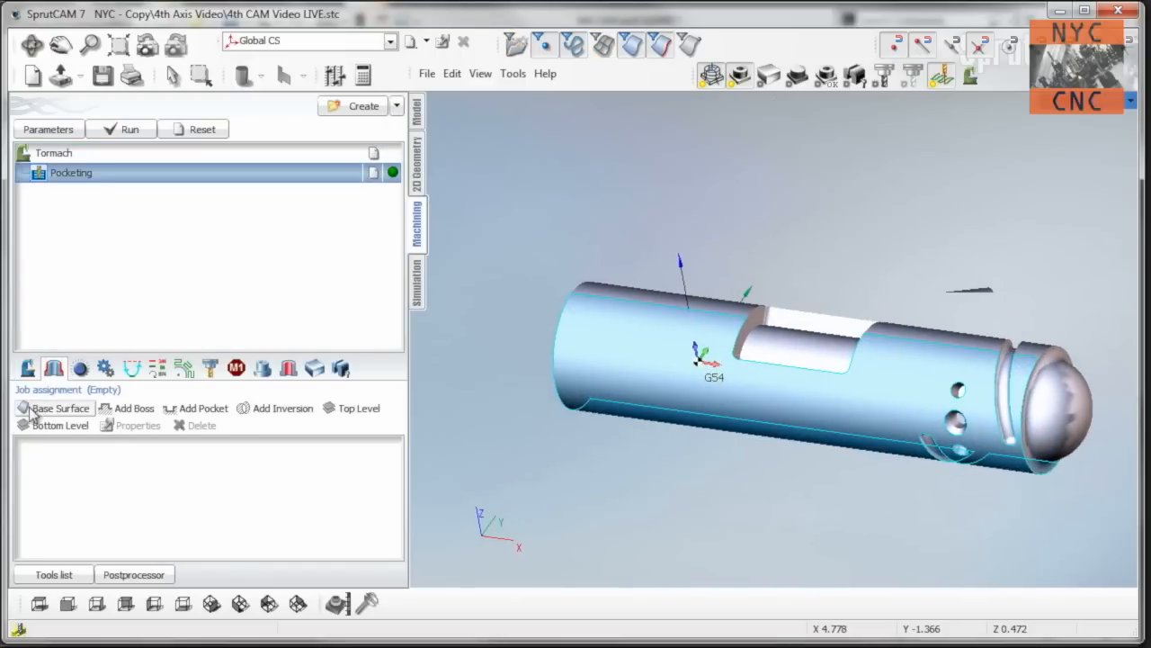
left_click(60, 408)
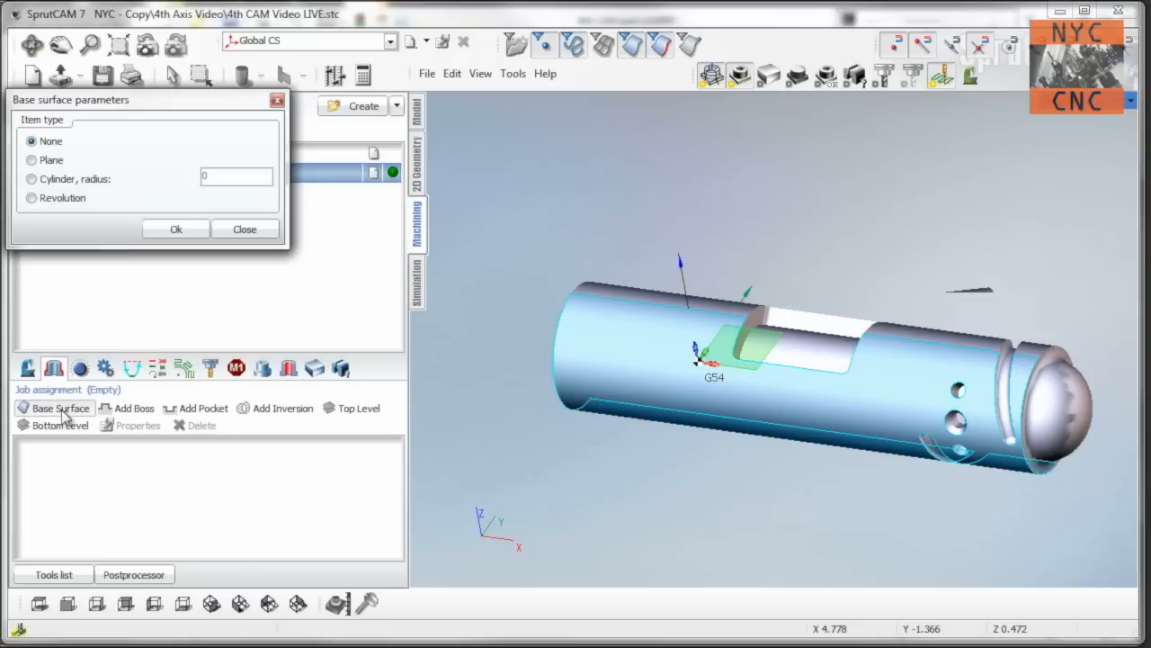
left_click(31, 178)
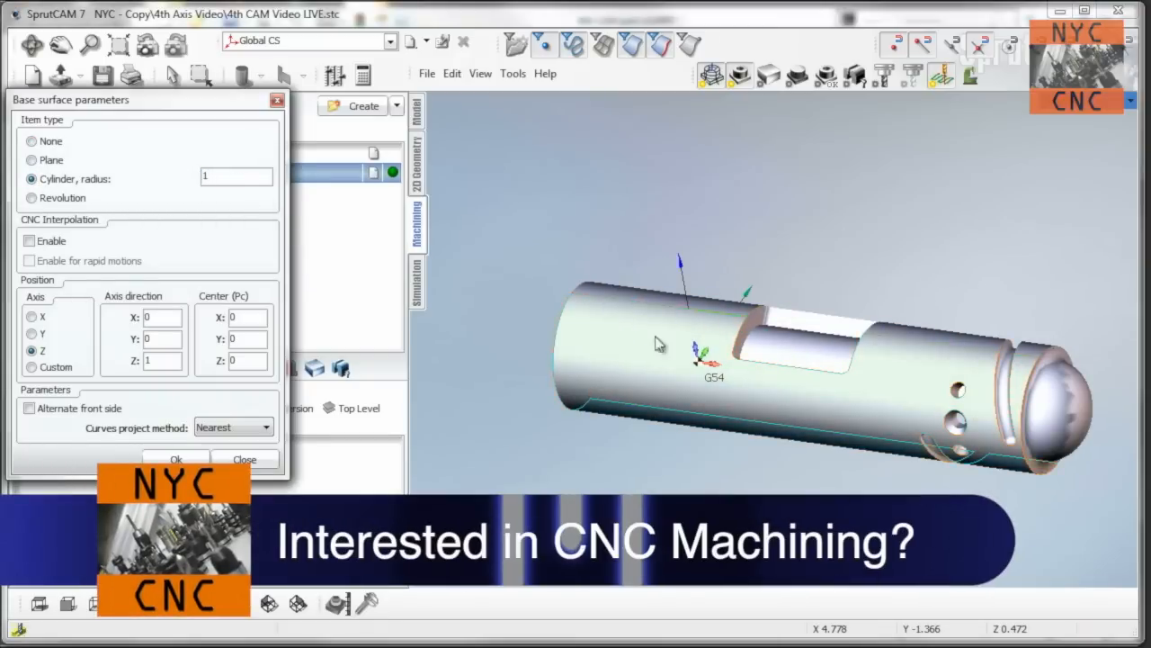
left_click(31, 315)
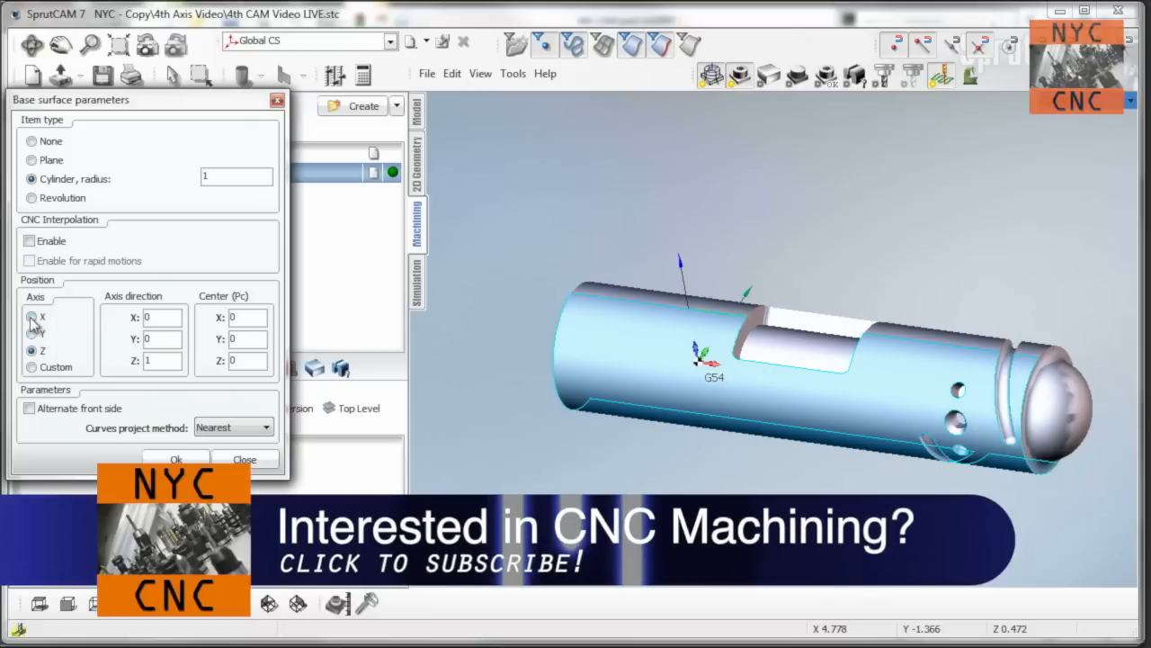
left_click(32, 317)
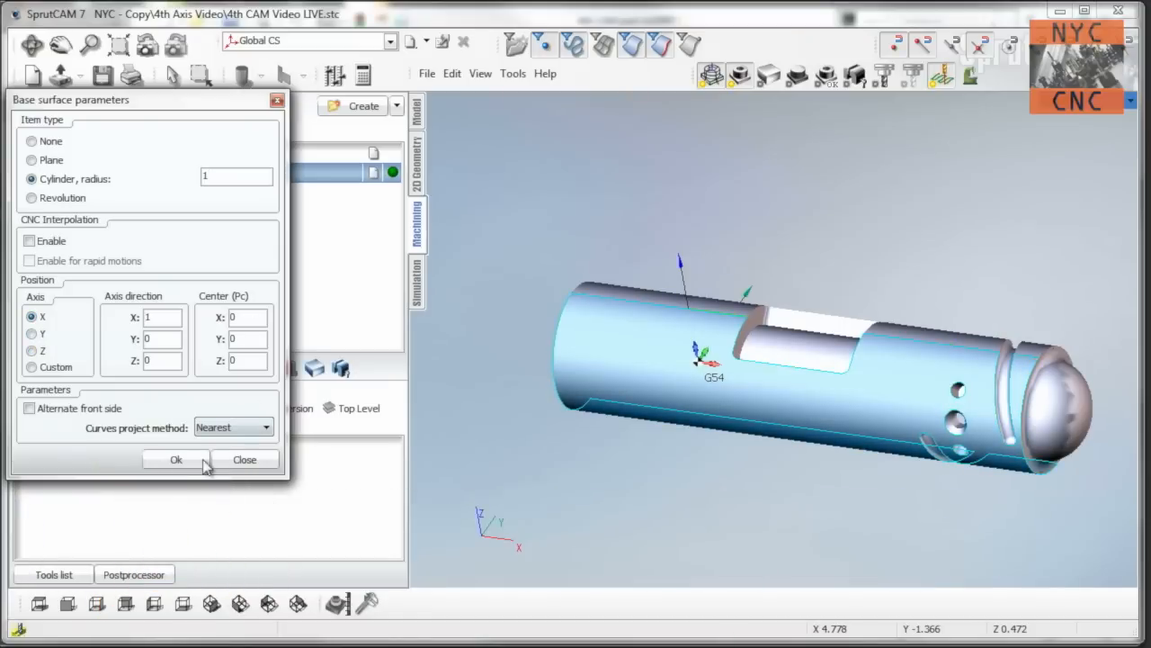
left_click(176, 459)
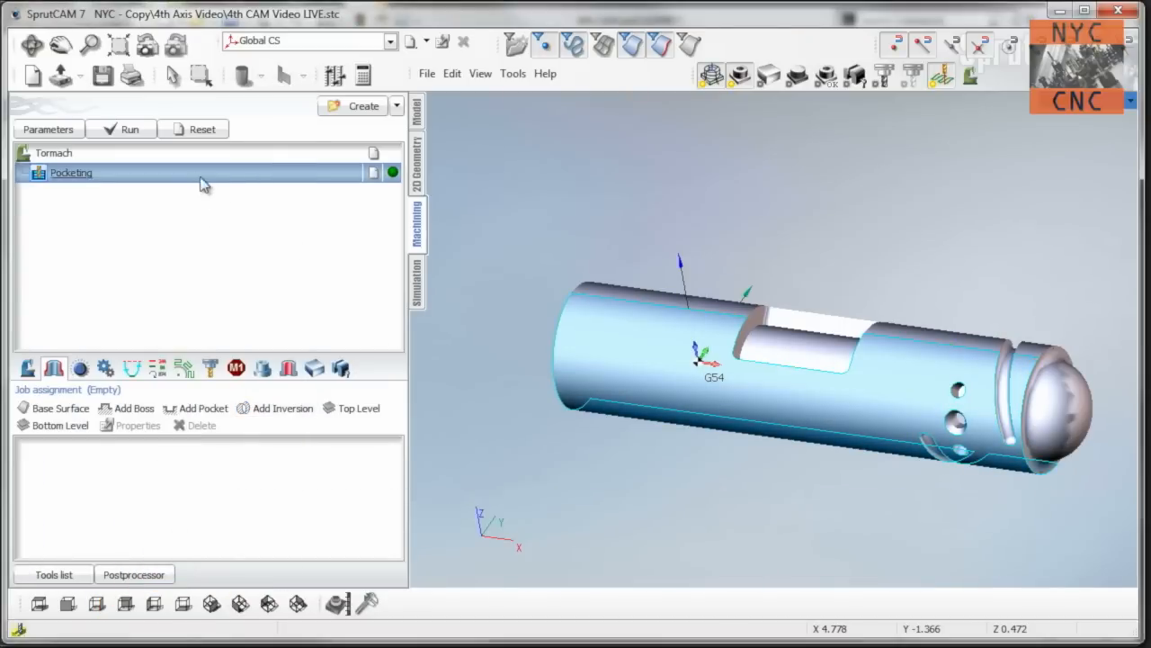
Give Pocketing bottom level -0.25, 0.05 depth of cut, 0.001 deviation and zero relief angle.
double_click(71, 172)
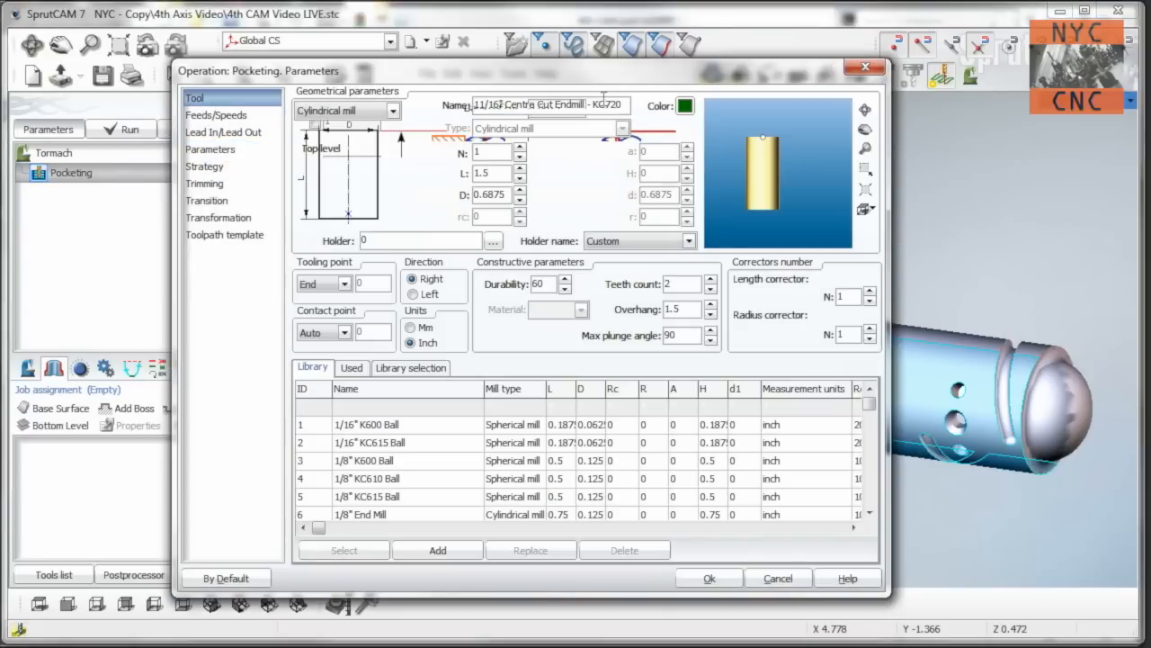
triple_click(548, 105)
type("31")
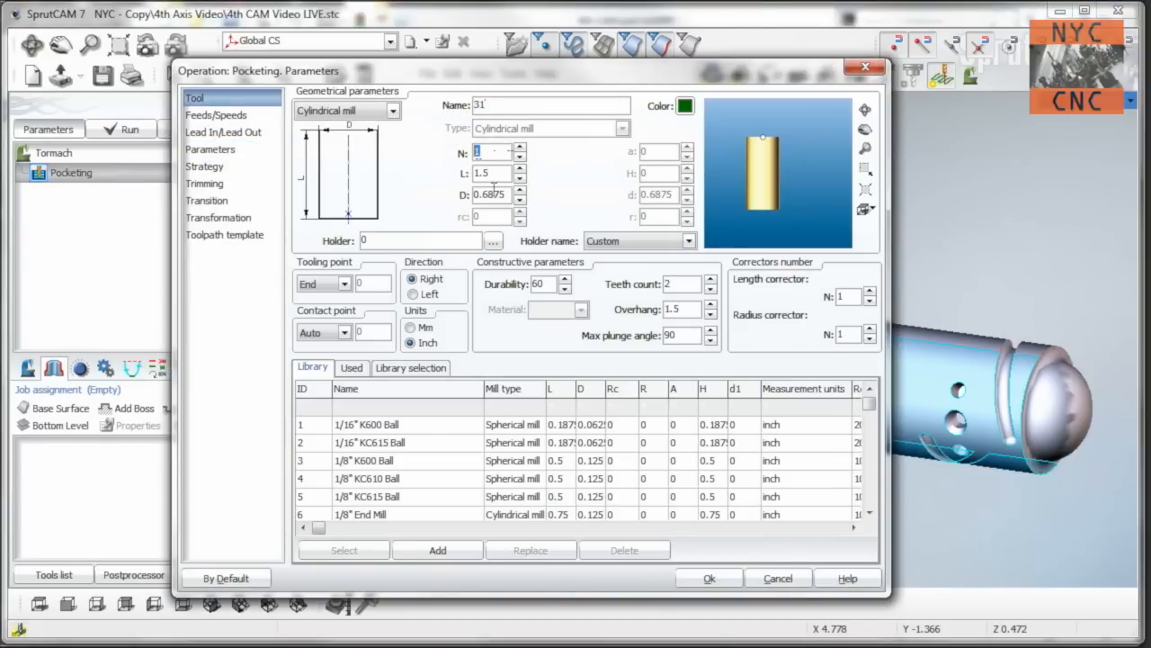
left_click(215, 114)
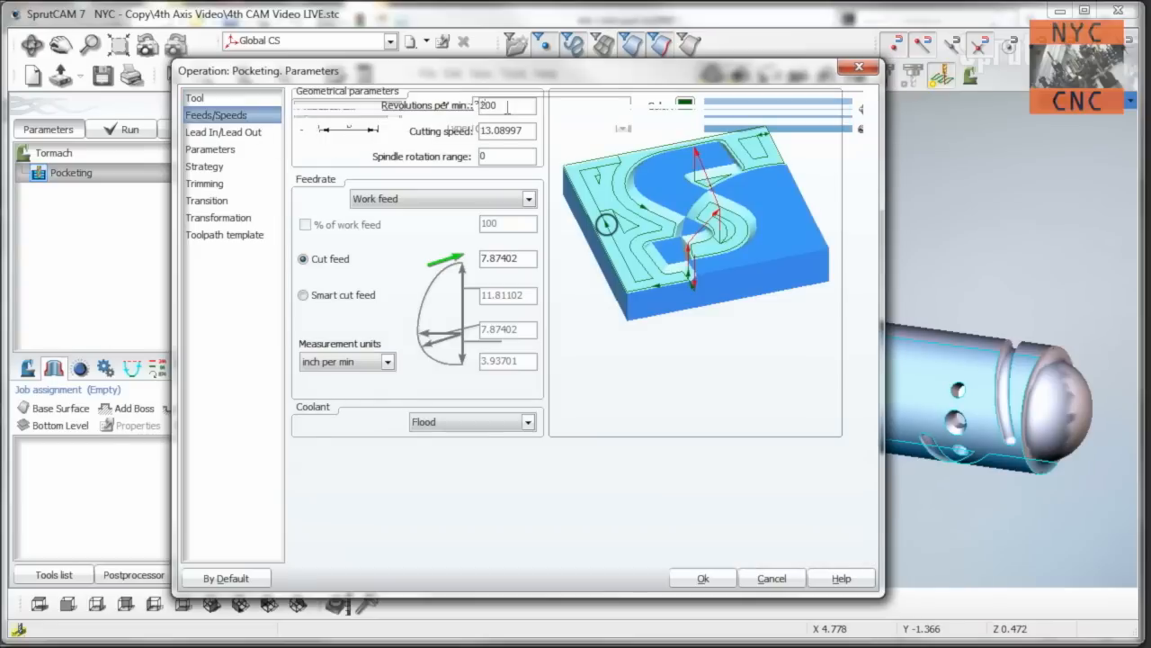
left_click(210, 149)
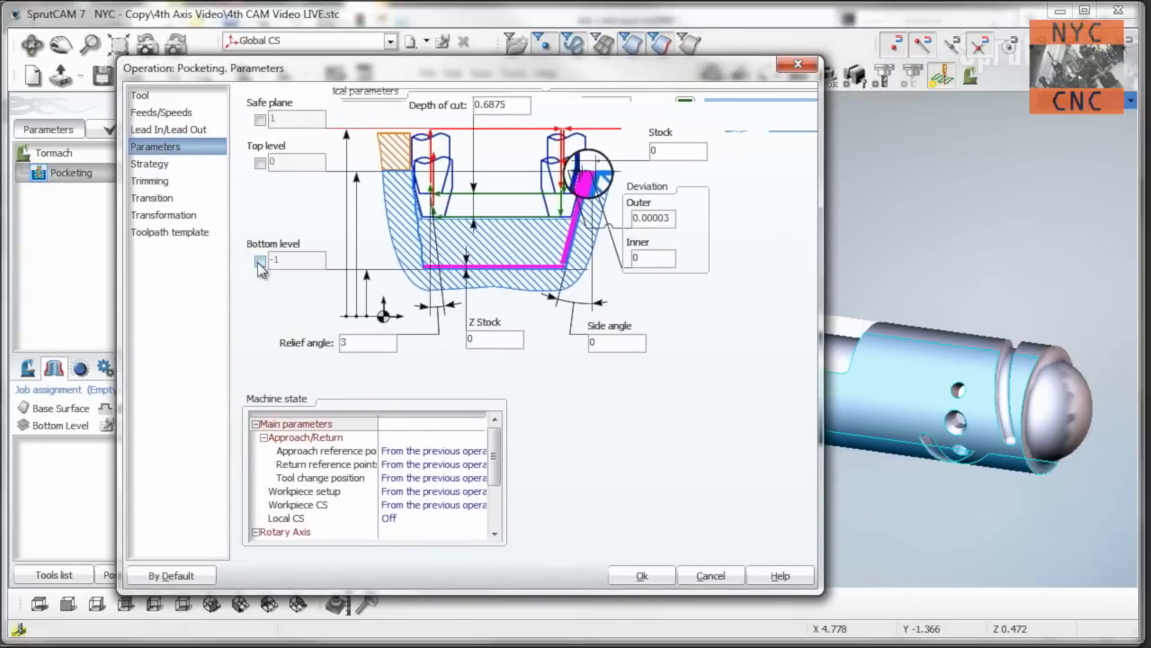
mouse_move(260, 266)
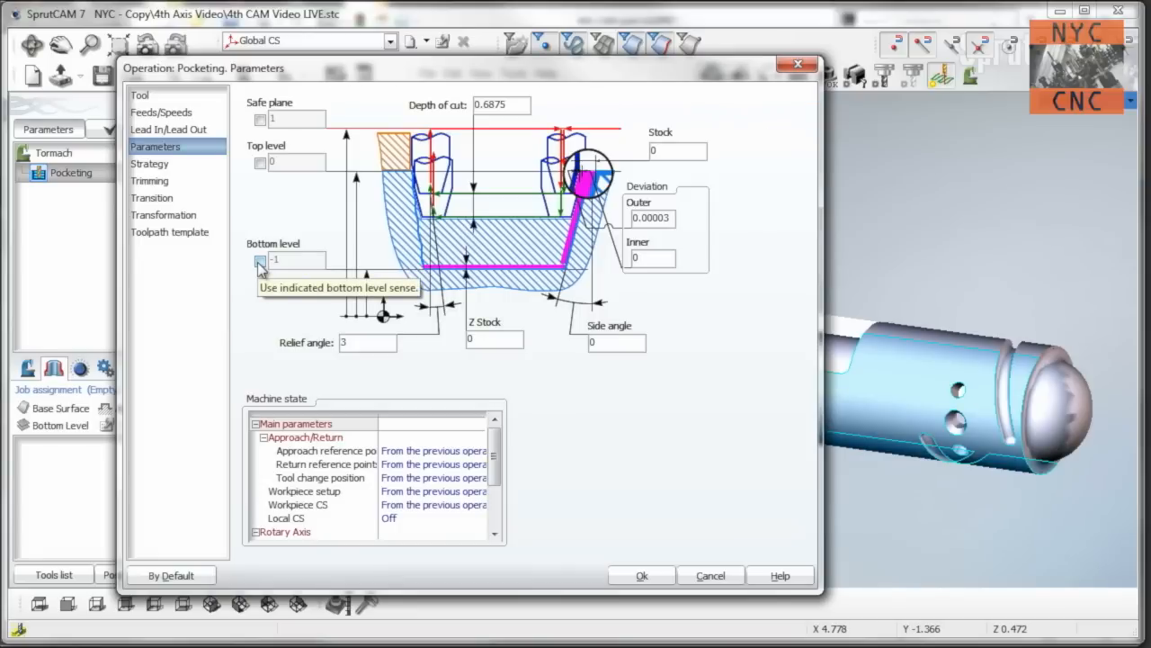
mouse_move(306, 277)
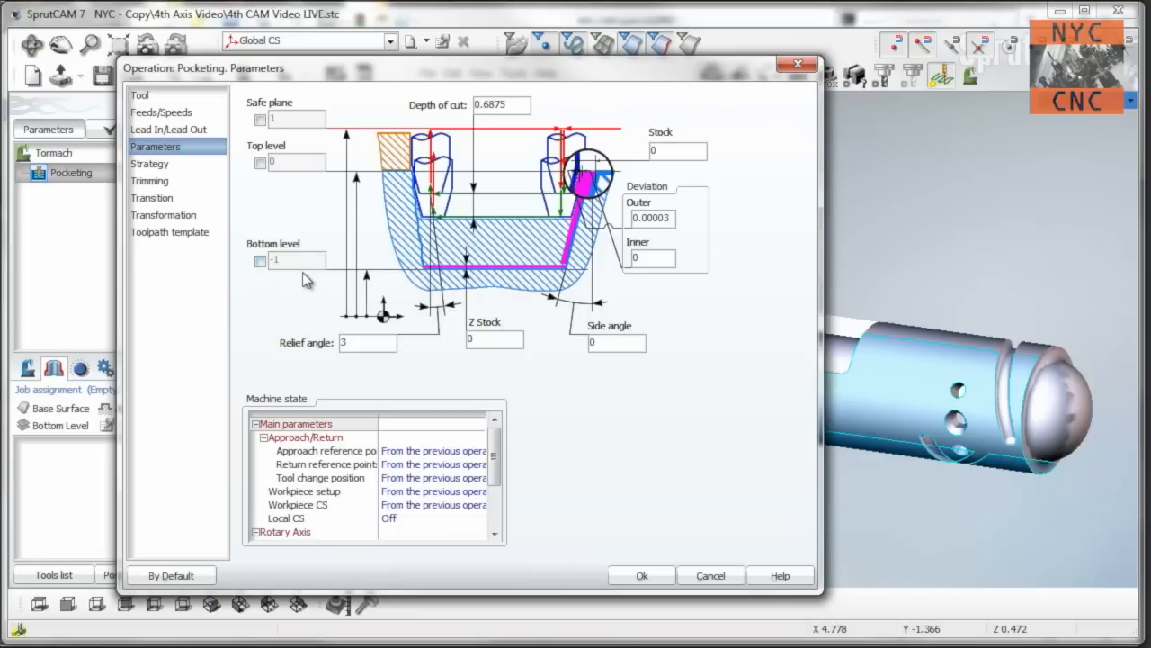
mouse_move(283, 275)
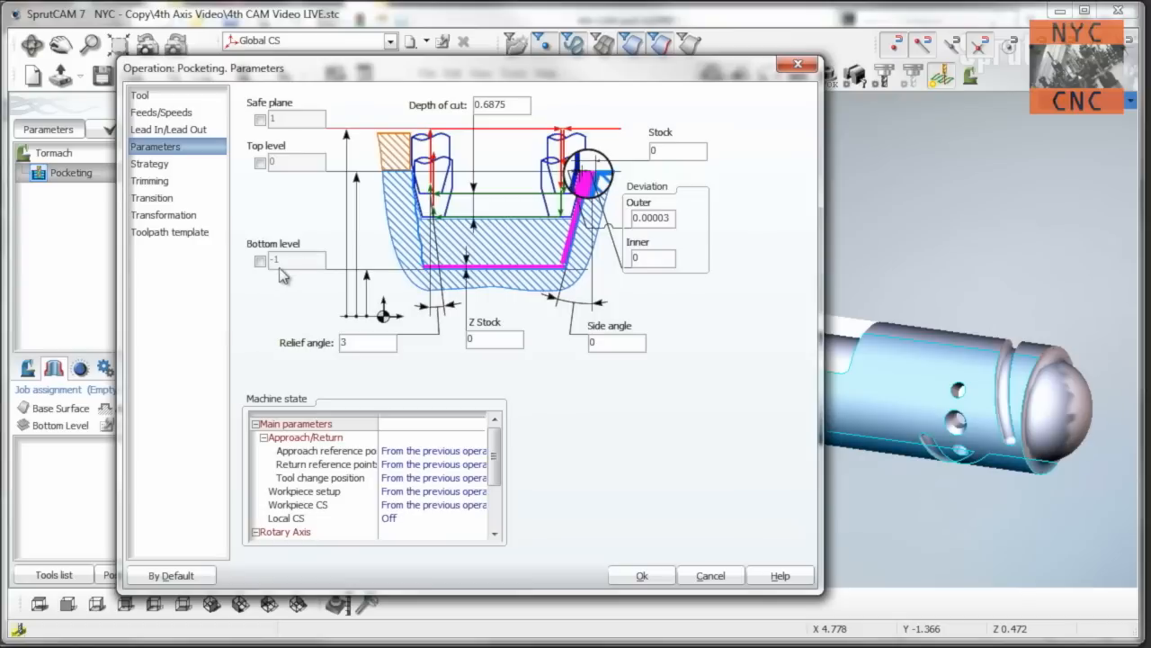
left_click(260, 260)
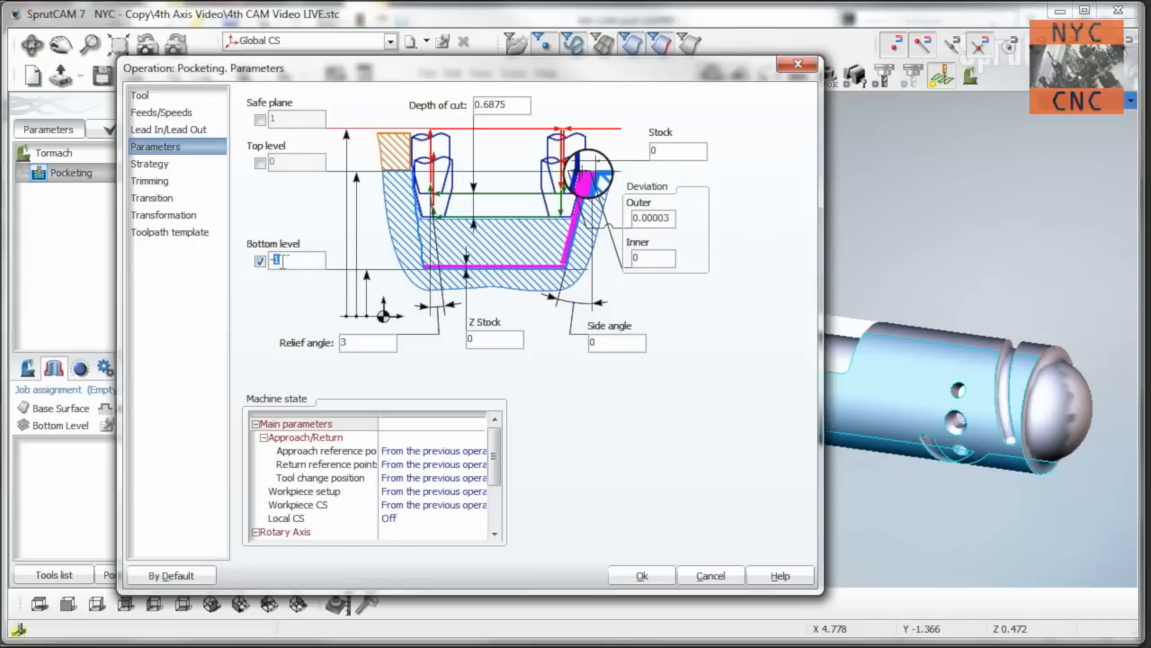
mouse_move(59, 419)
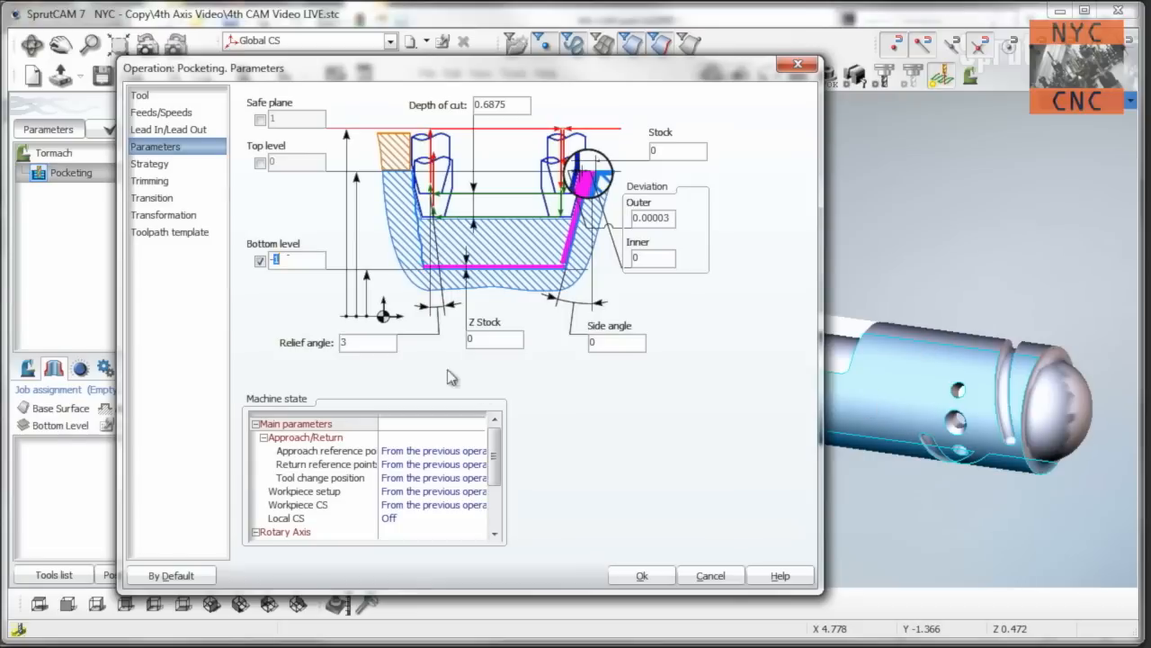
mouse_move(347, 286)
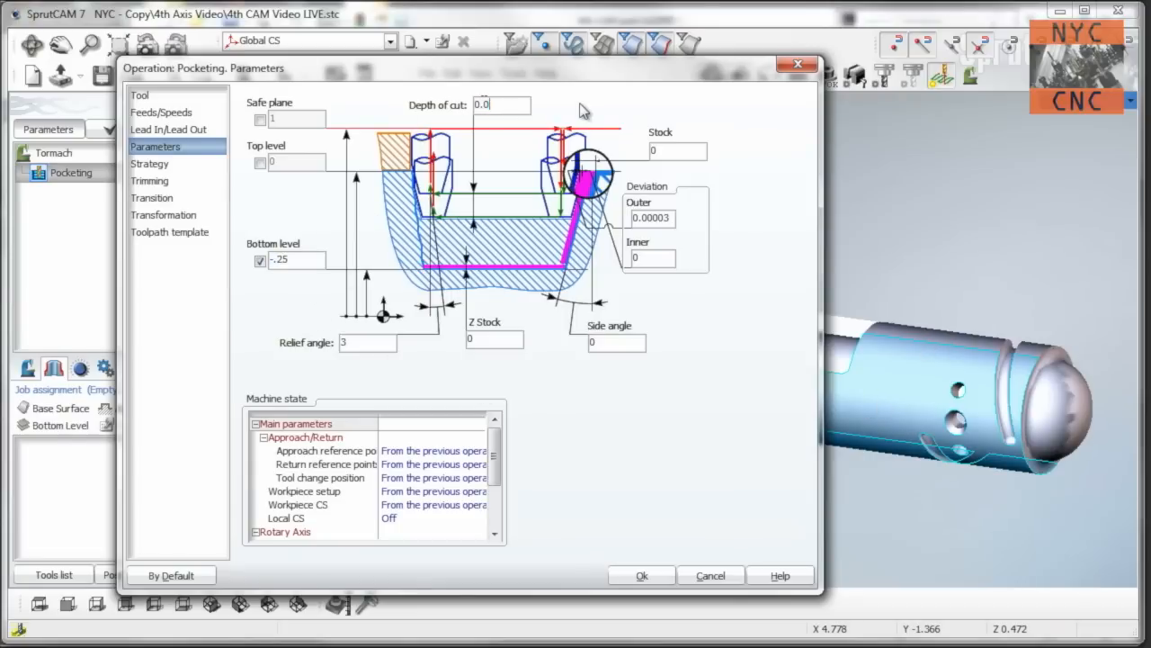
type("0.05")
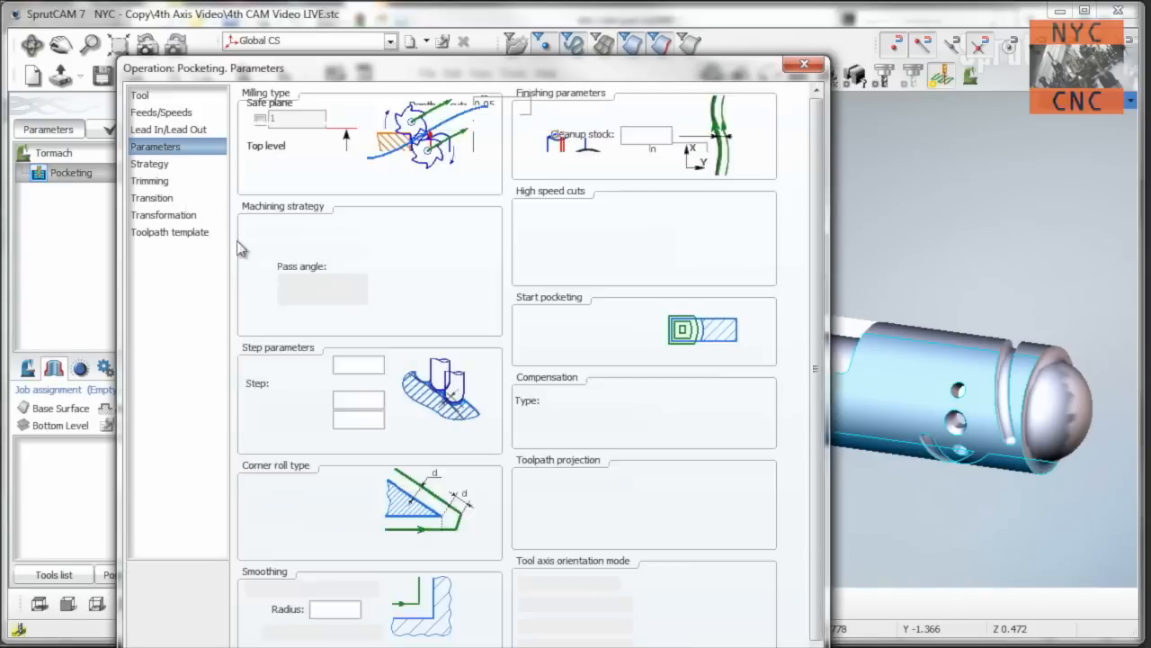
left_click(155, 146)
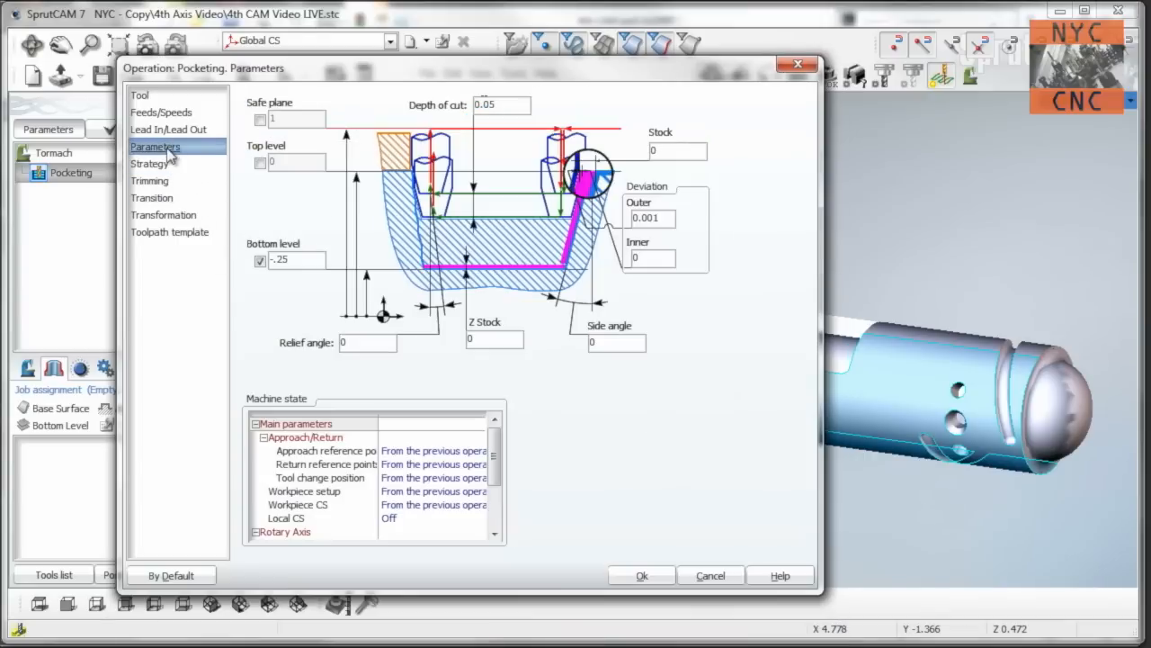
left_click(641, 575)
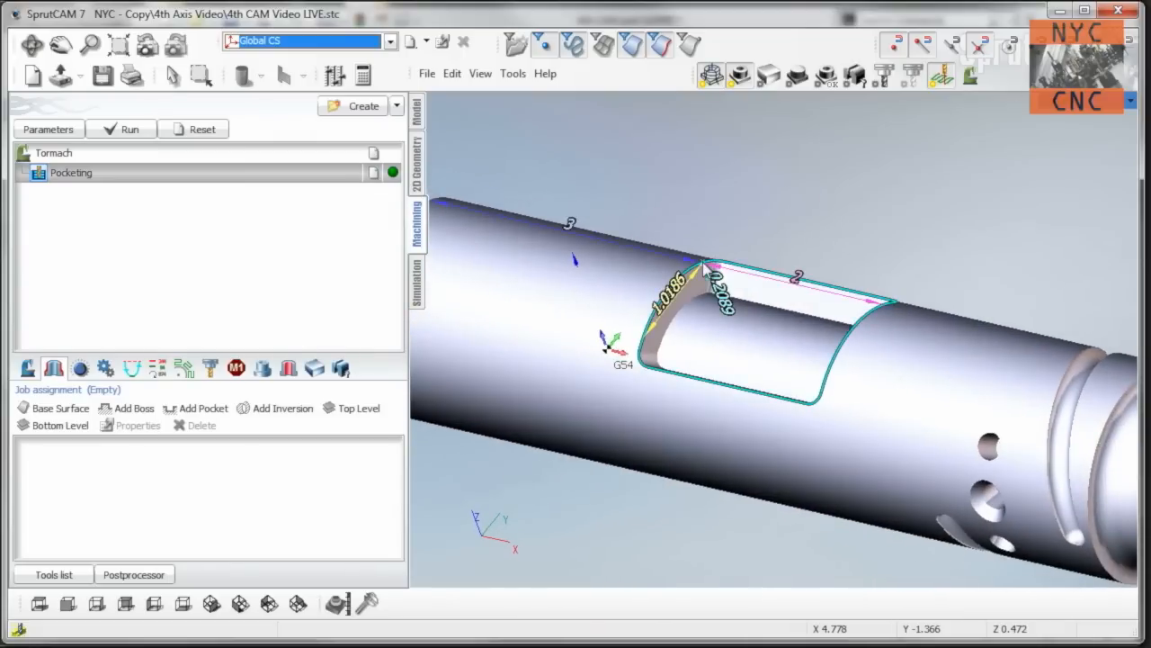
Assign the outlined flat as the pocket, calculate its toolpath, and show the simulation.
left_click(204, 408)
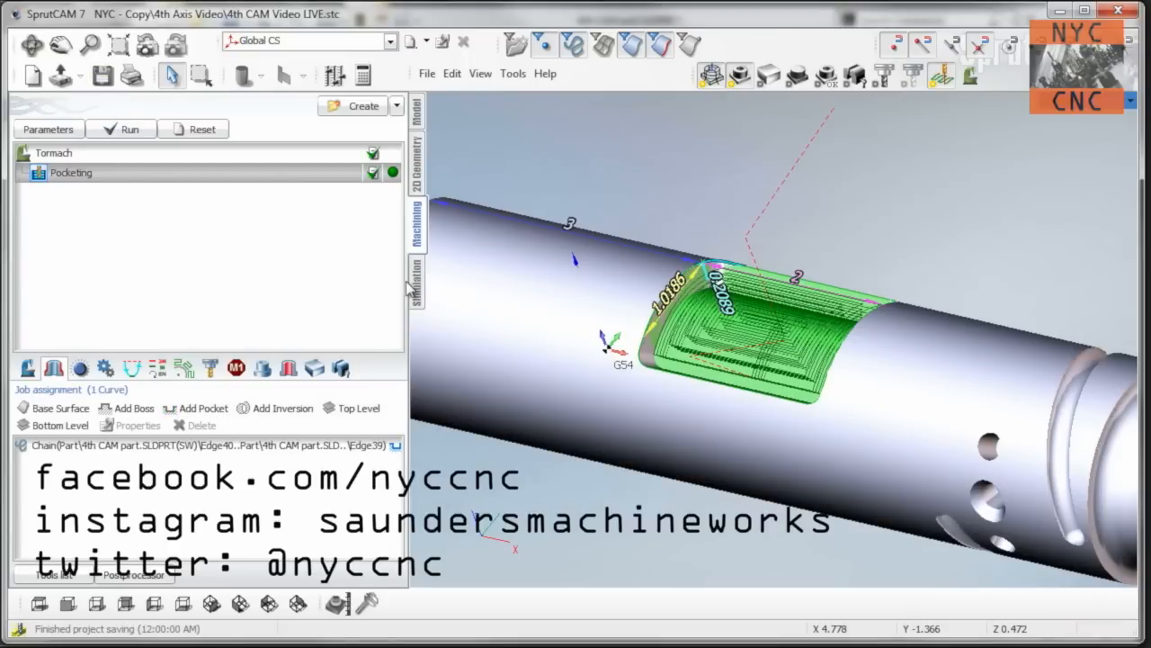
left_click(416, 288)
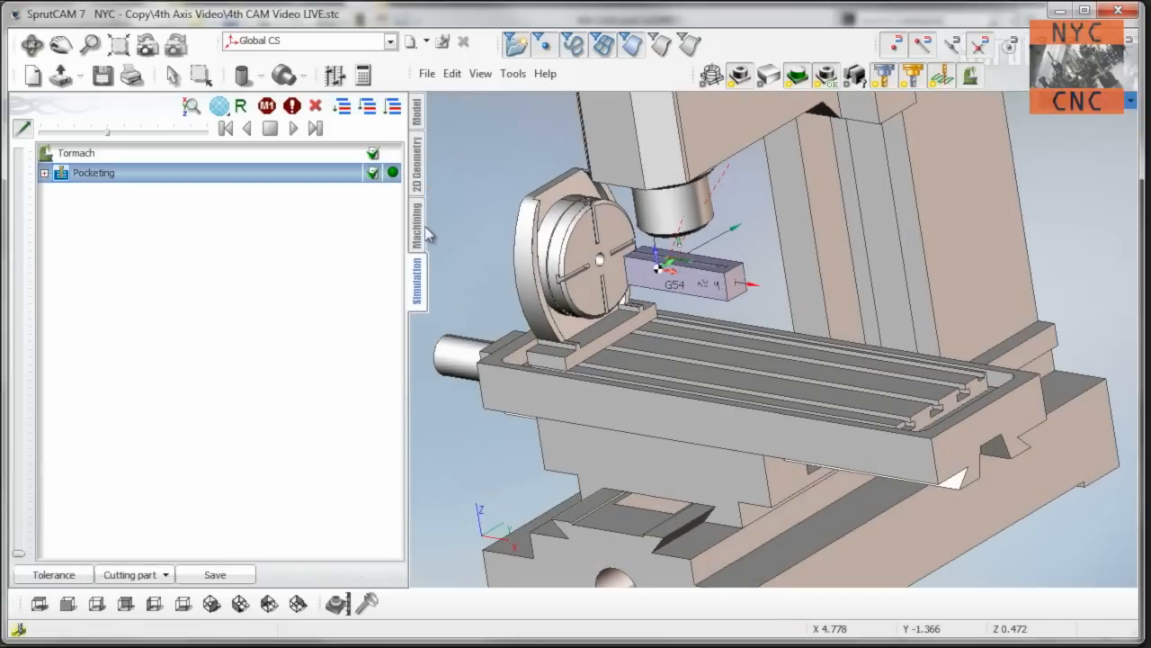
Define the Tormach workpiece as a cylinder around the part aligned with X.
left_click(416, 221)
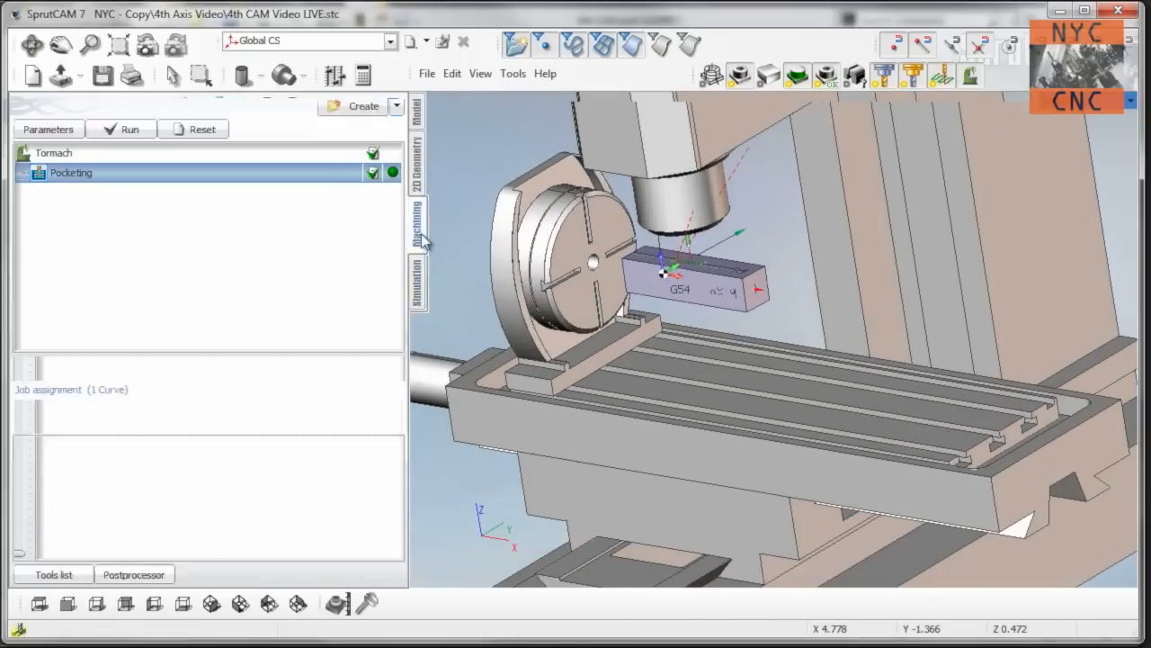
left_click(71, 172)
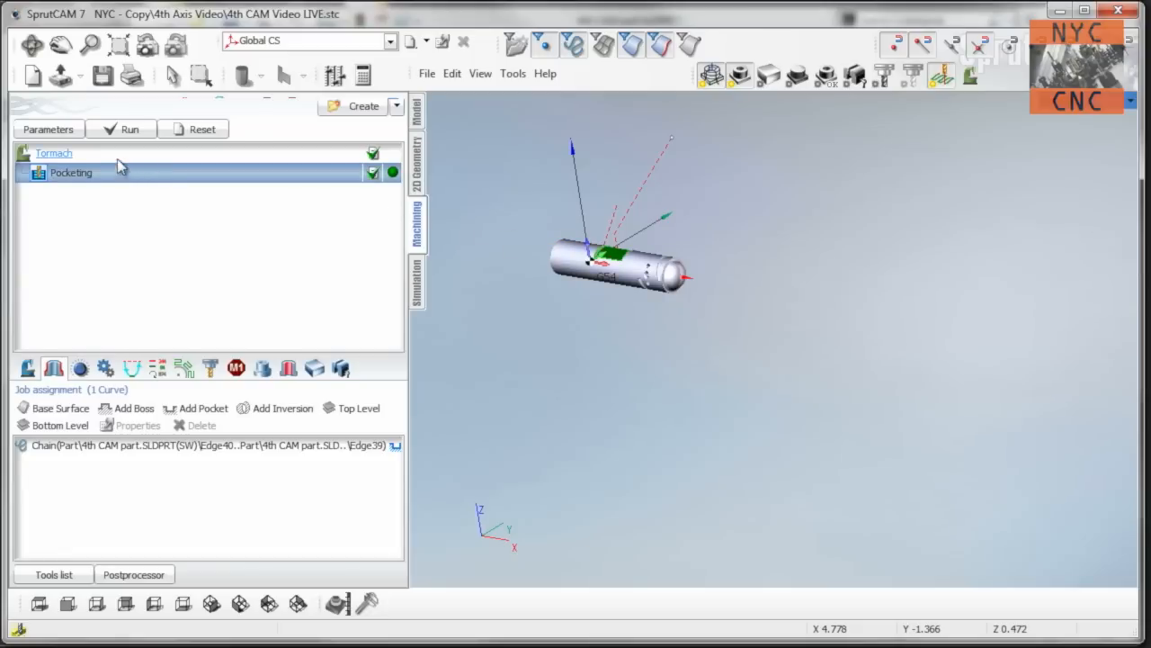
left_click(53, 152)
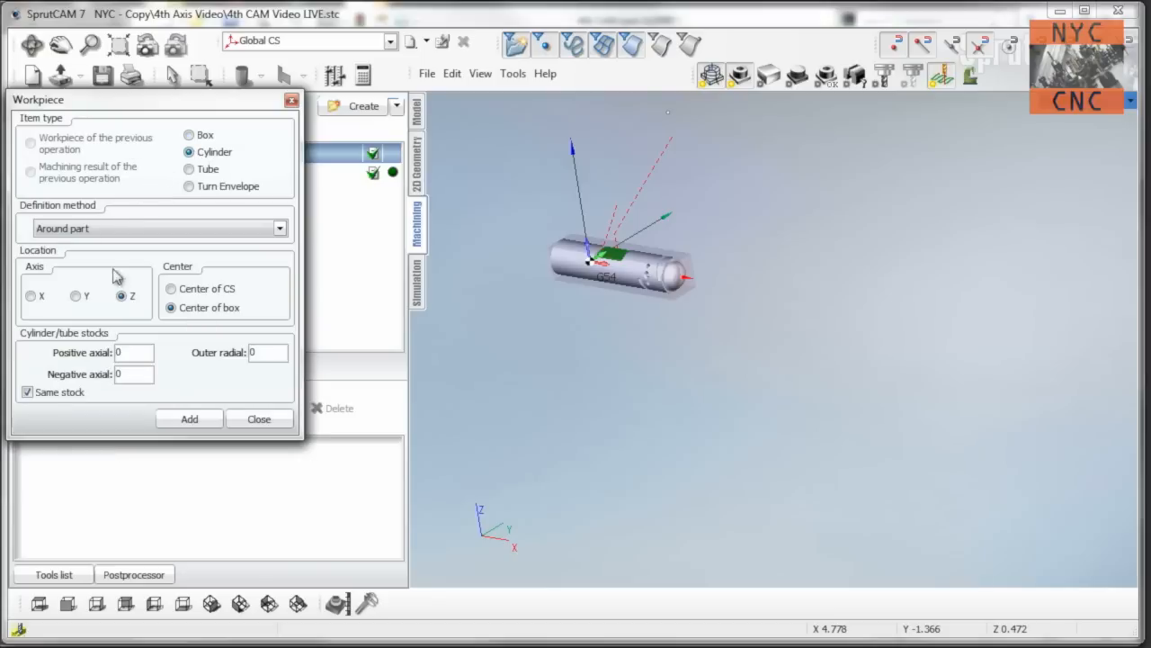
left_click(31, 296)
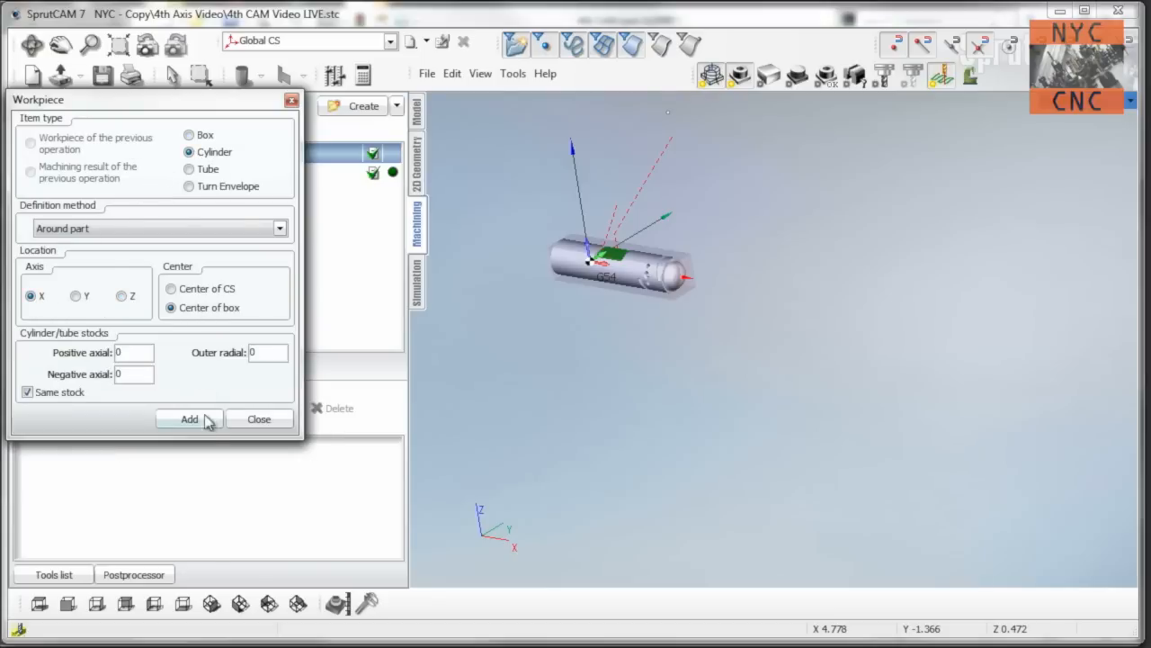
left_click(189, 419)
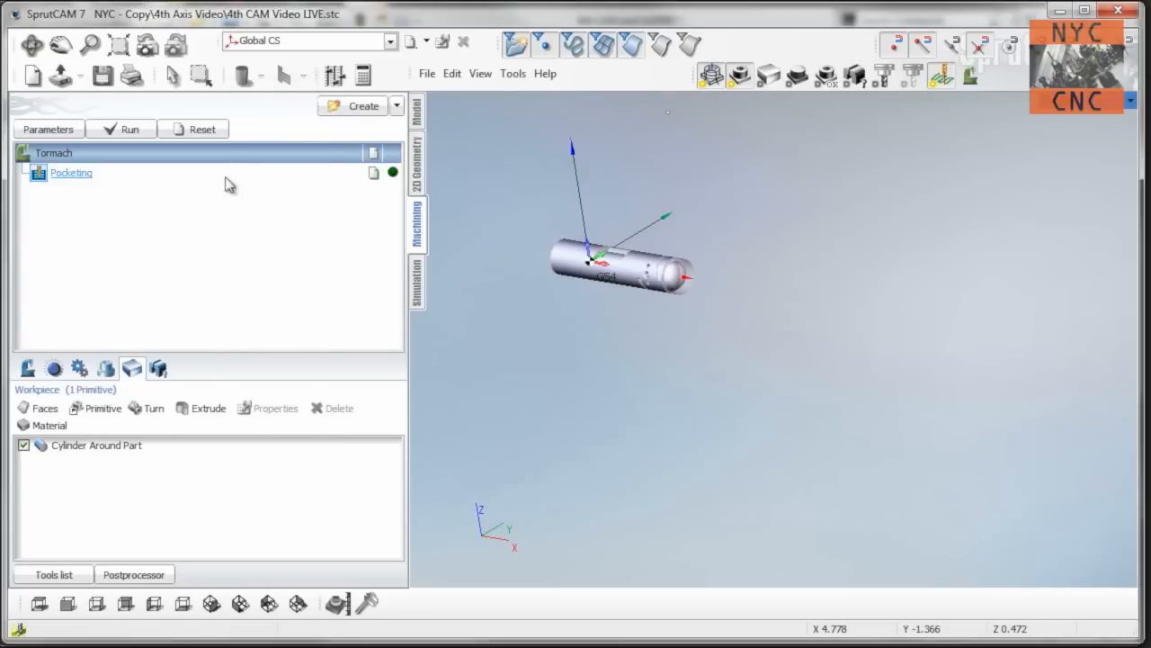
Simulate the Pocketing operation cutting the flat into the cylinder stock.
left_click(418, 284)
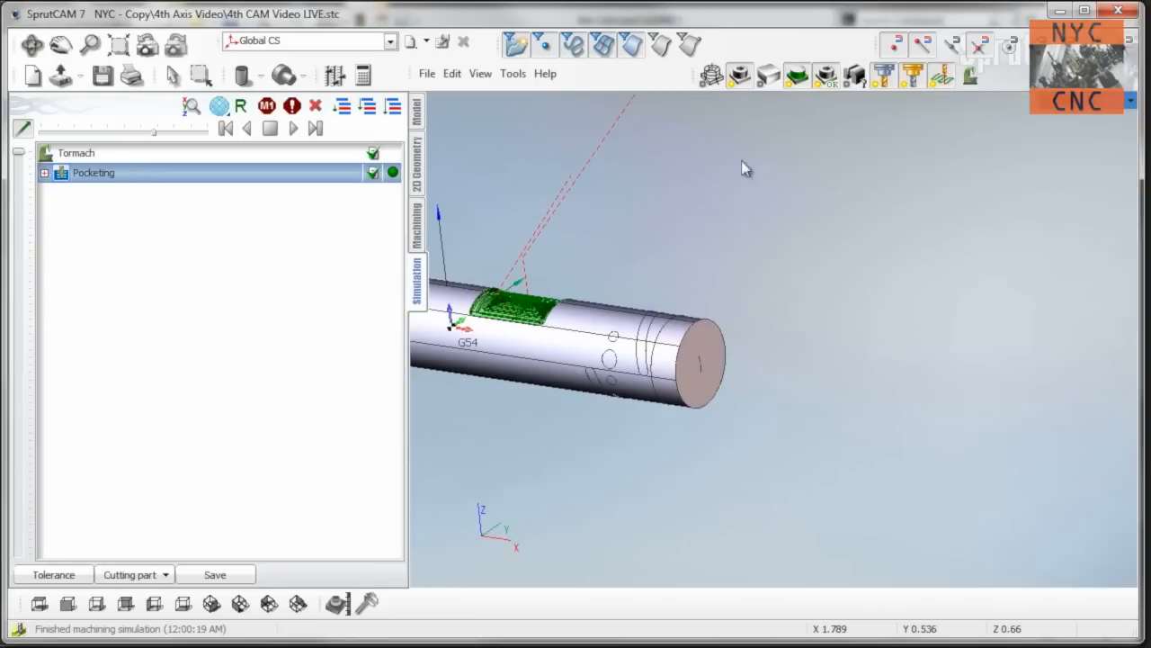
left_click(316, 127)
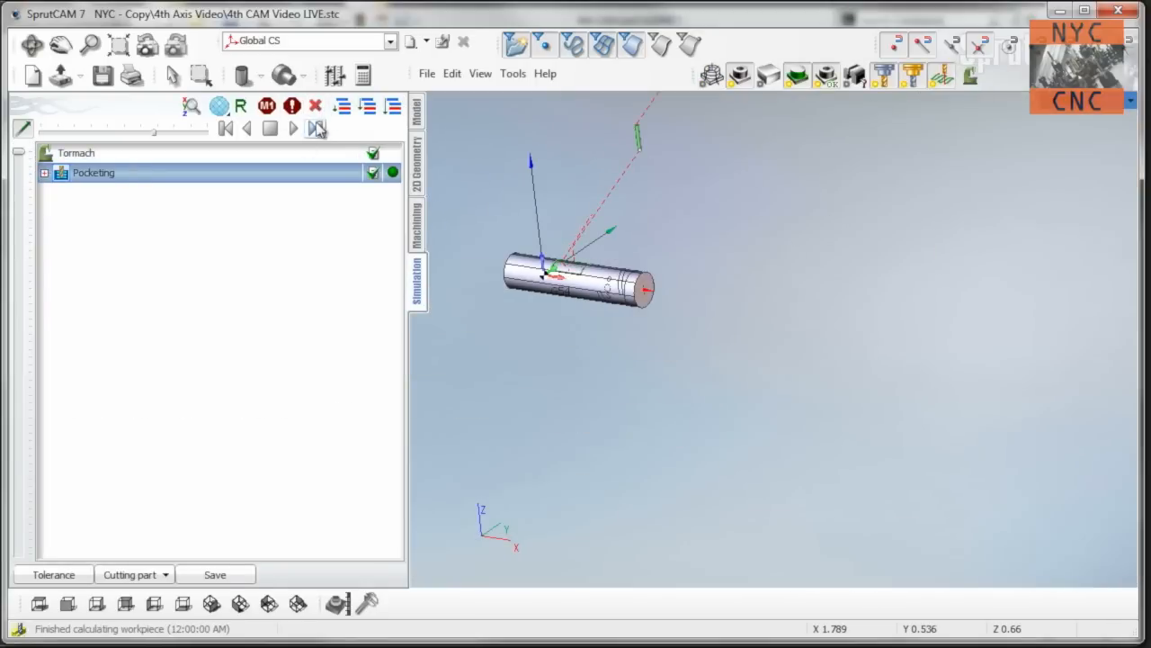
left_click(293, 128)
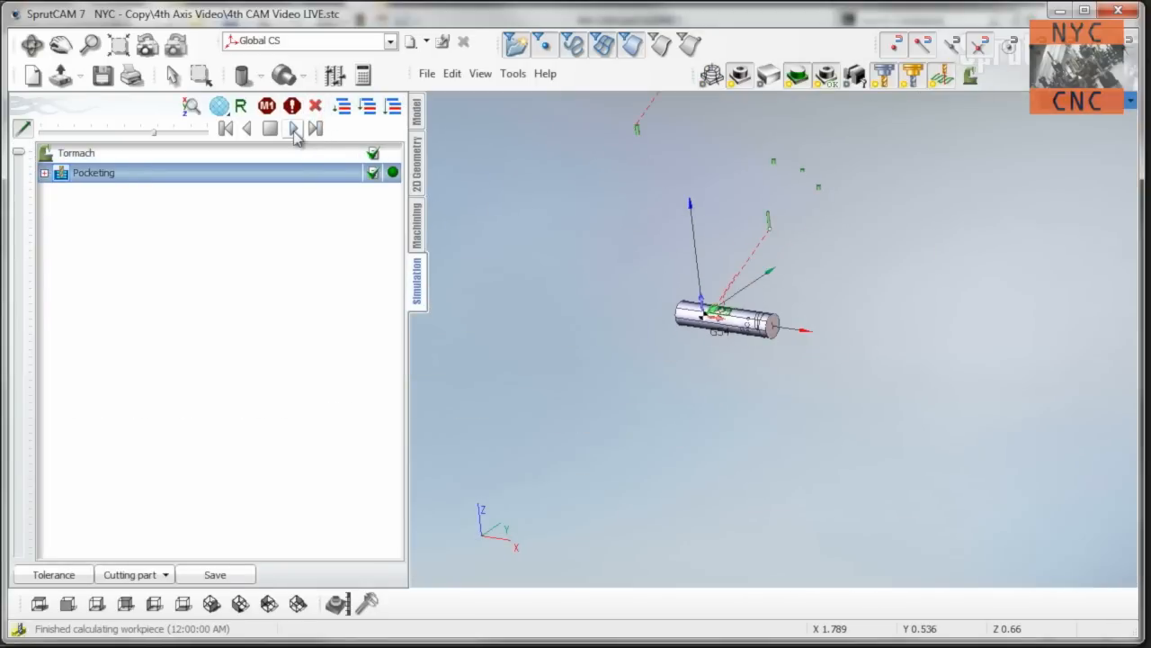
left_click(293, 129)
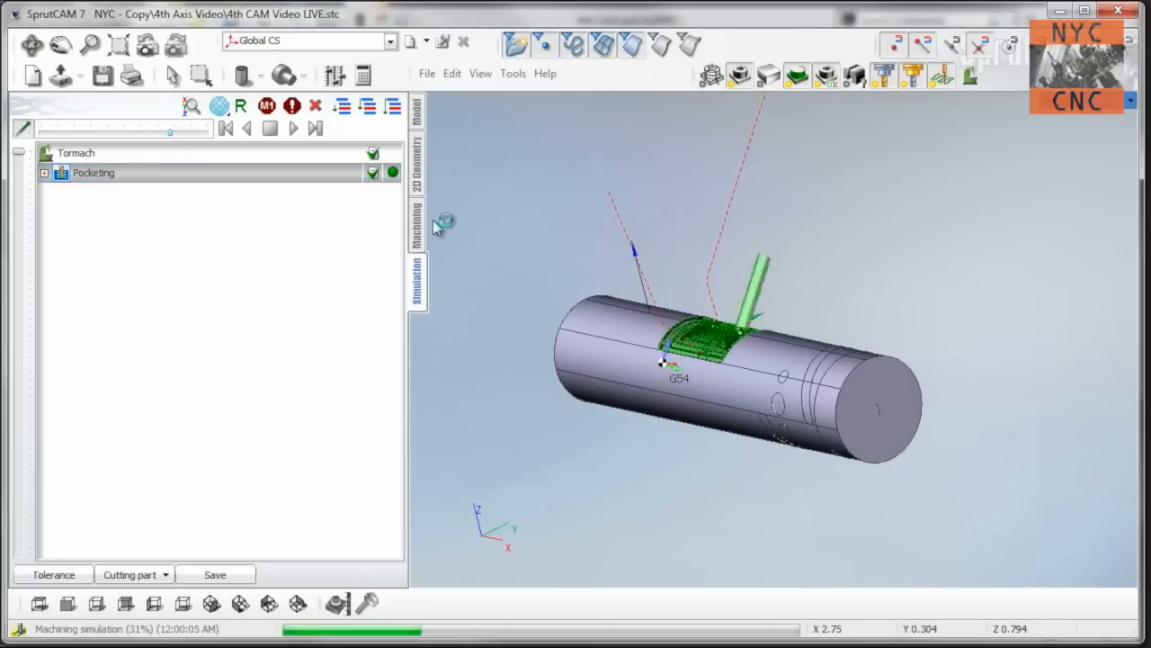
left_click(416, 225)
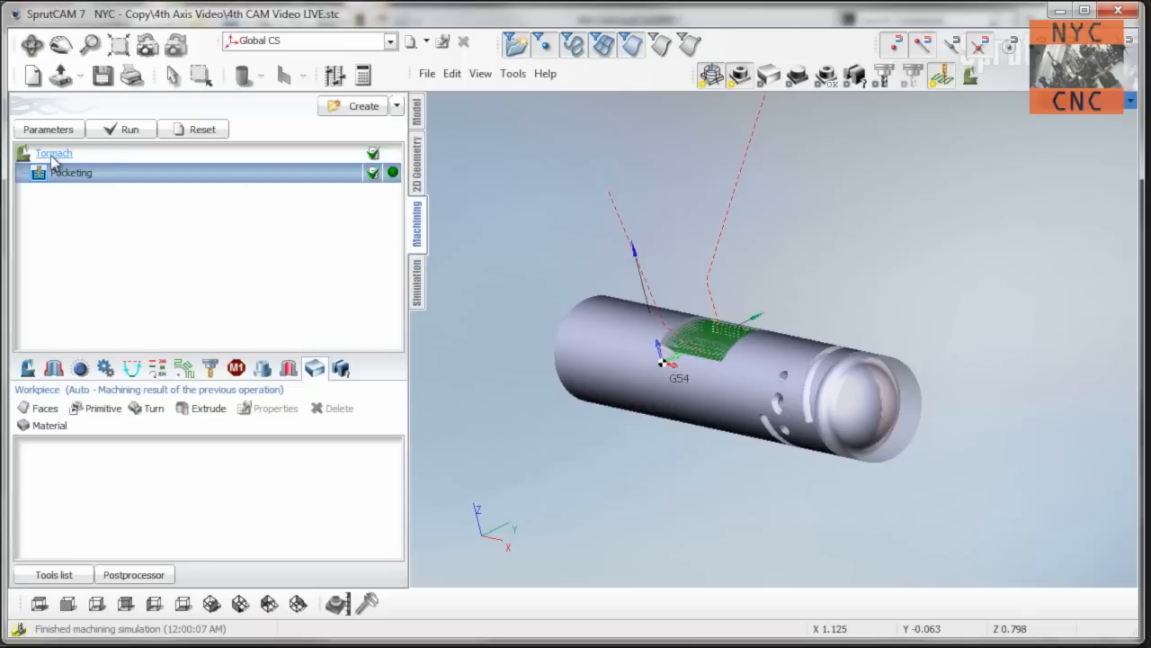
left_click(53, 153)
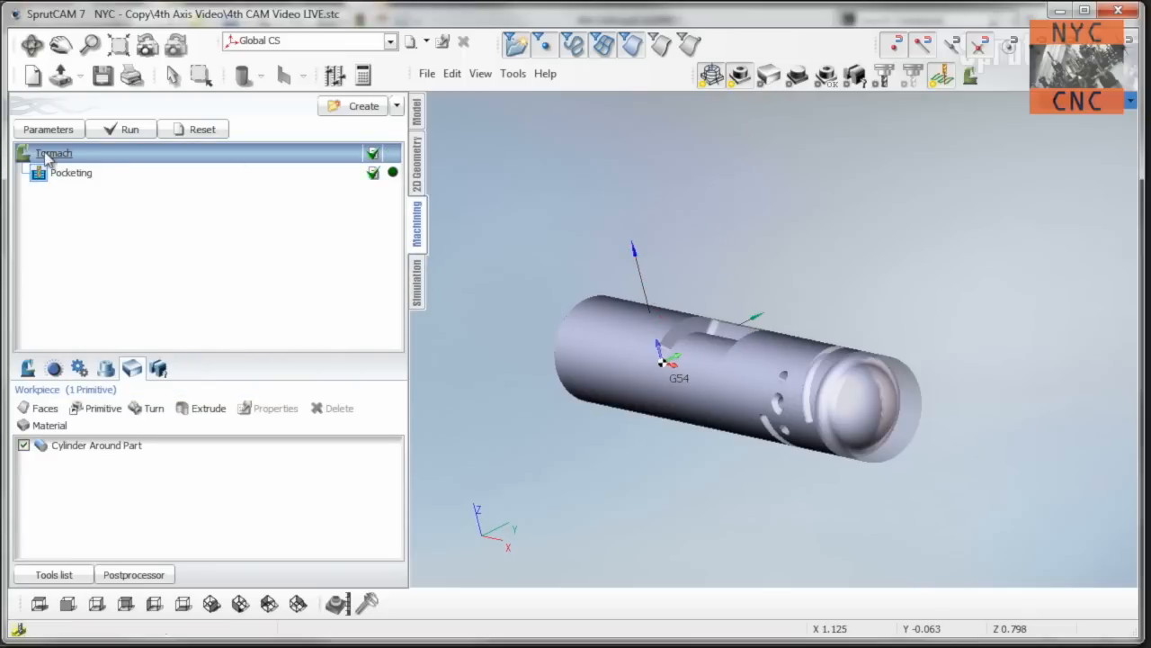
right_click(52, 153)
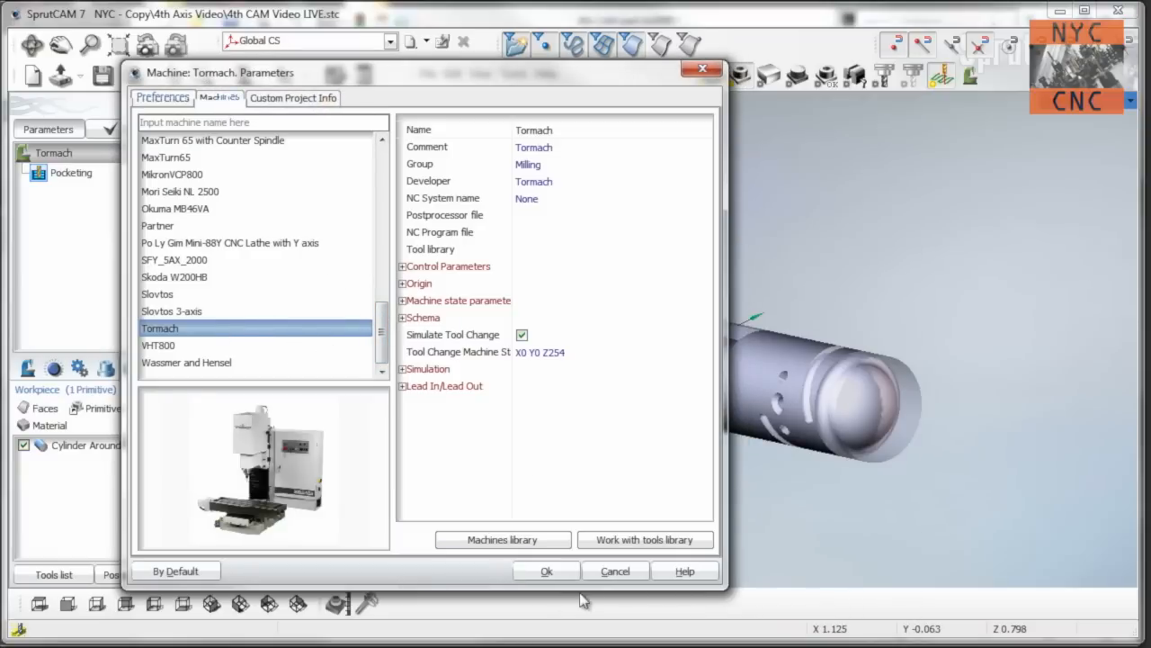
left_click(546, 571)
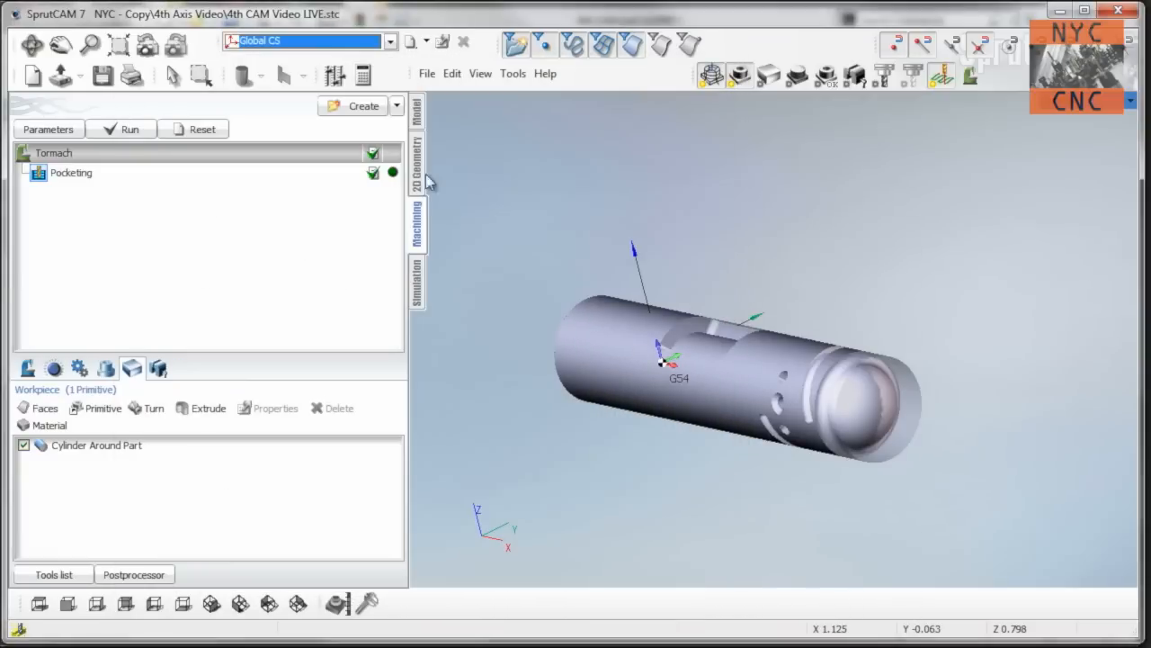
Add a 2D contouring operation using a spherical mill with bottom level -0.25.
left_click(395, 105)
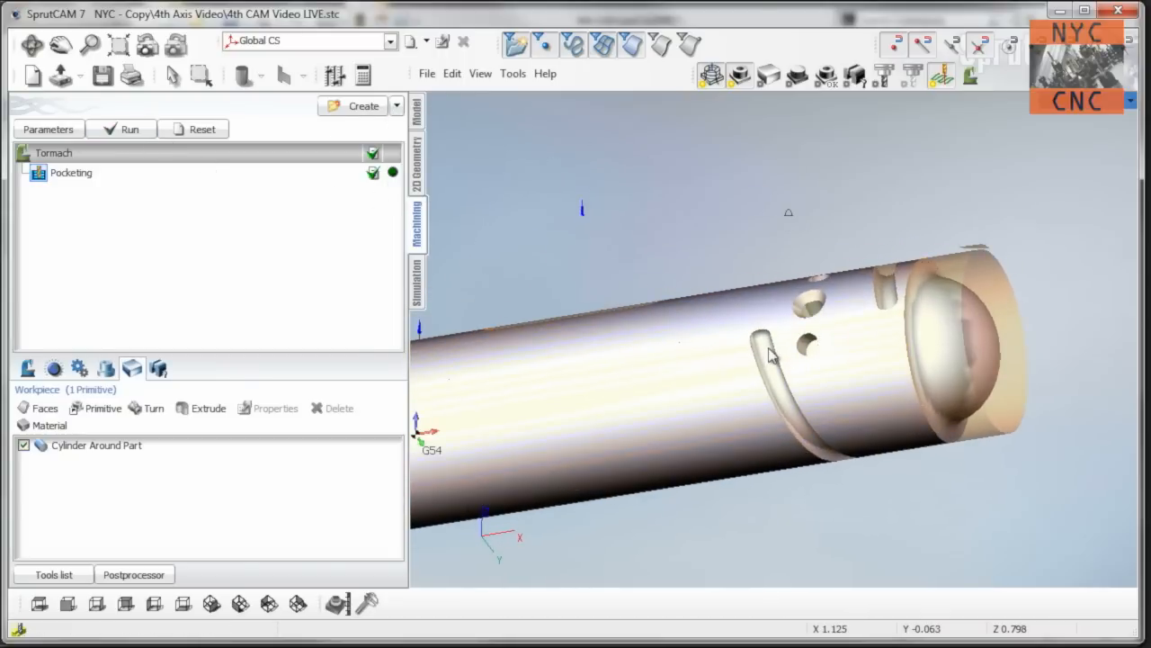
left_click(395, 105)
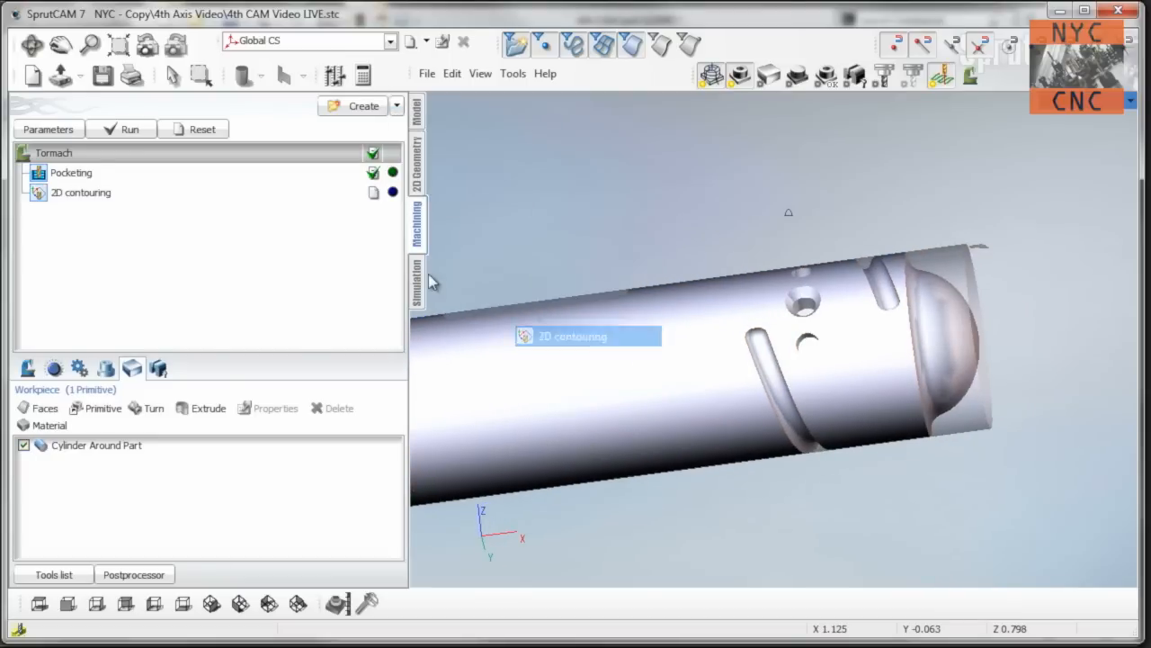
left_click(81, 193)
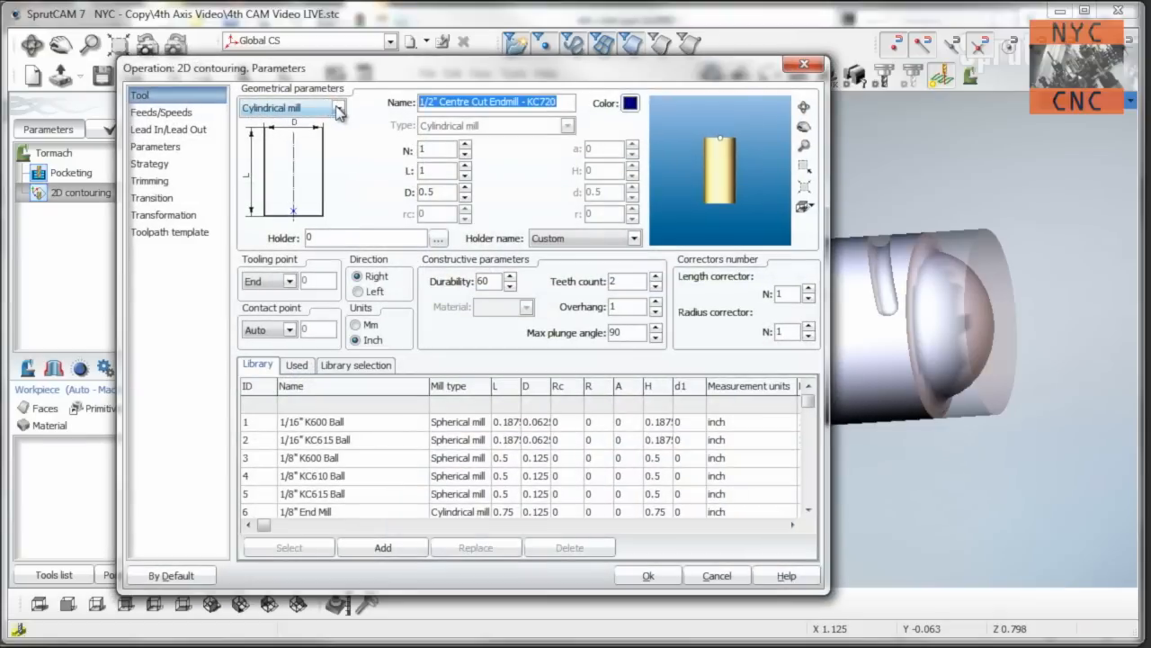
left_click(340, 108)
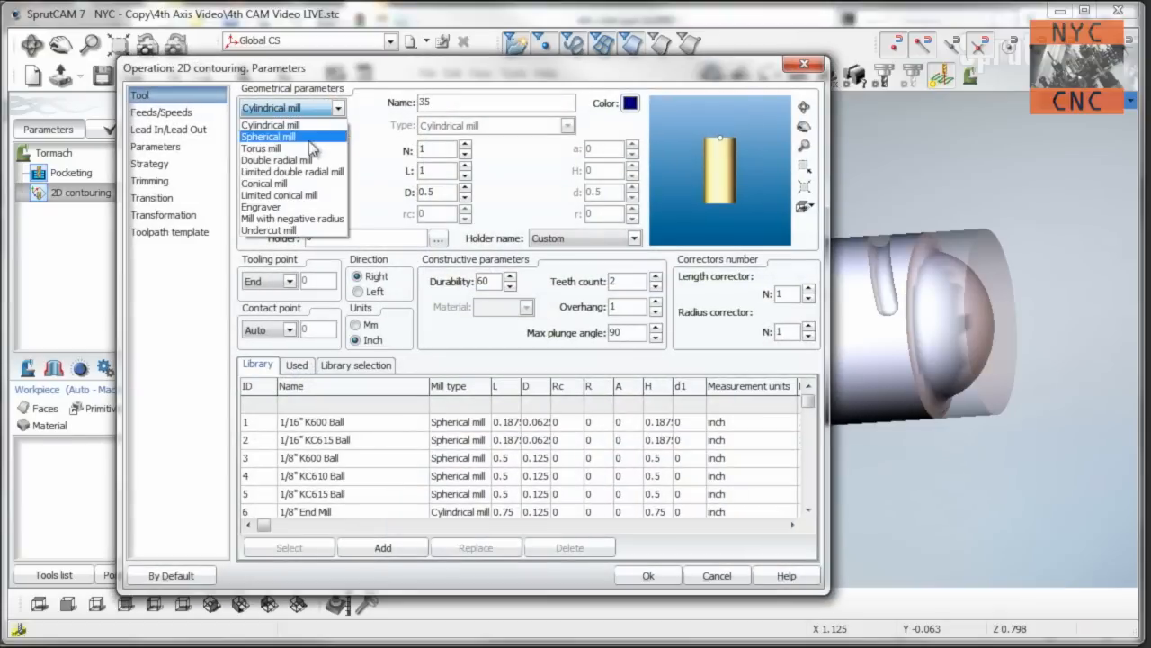
left_click(266, 135)
type("0.")
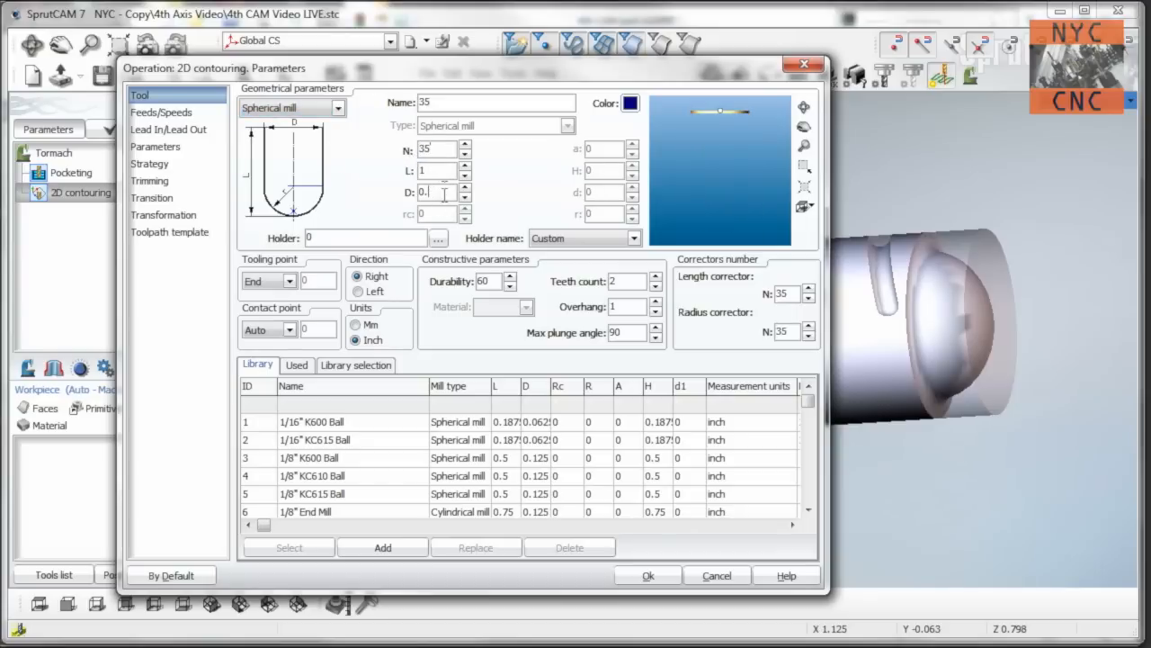
left_click(155, 146)
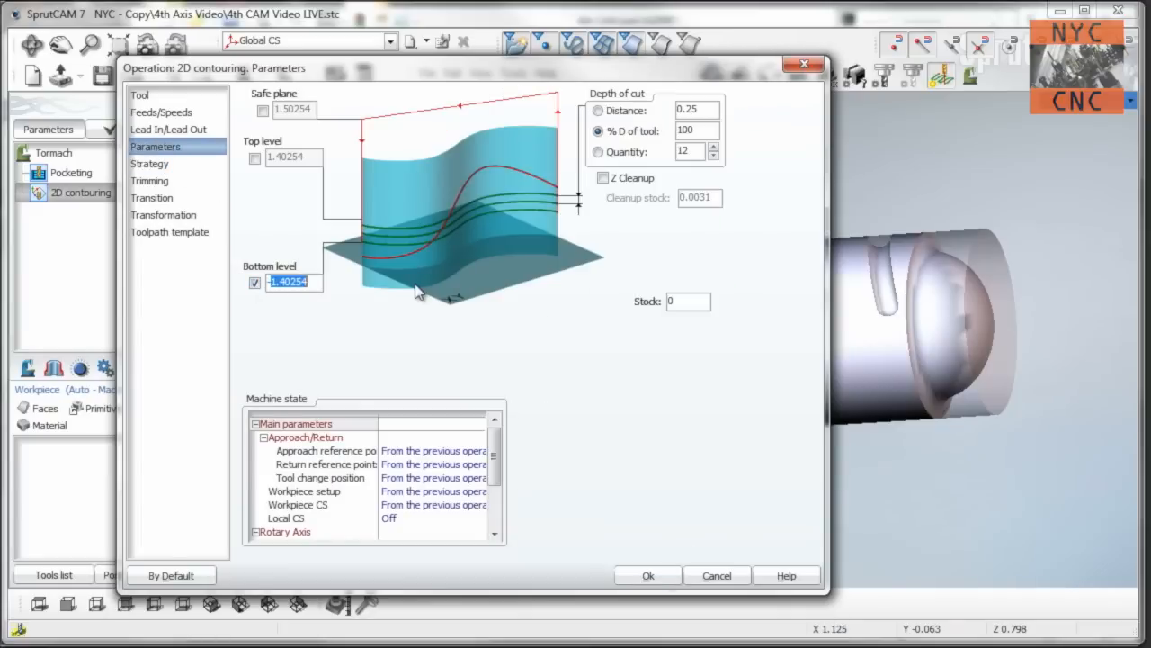
type("-.25")
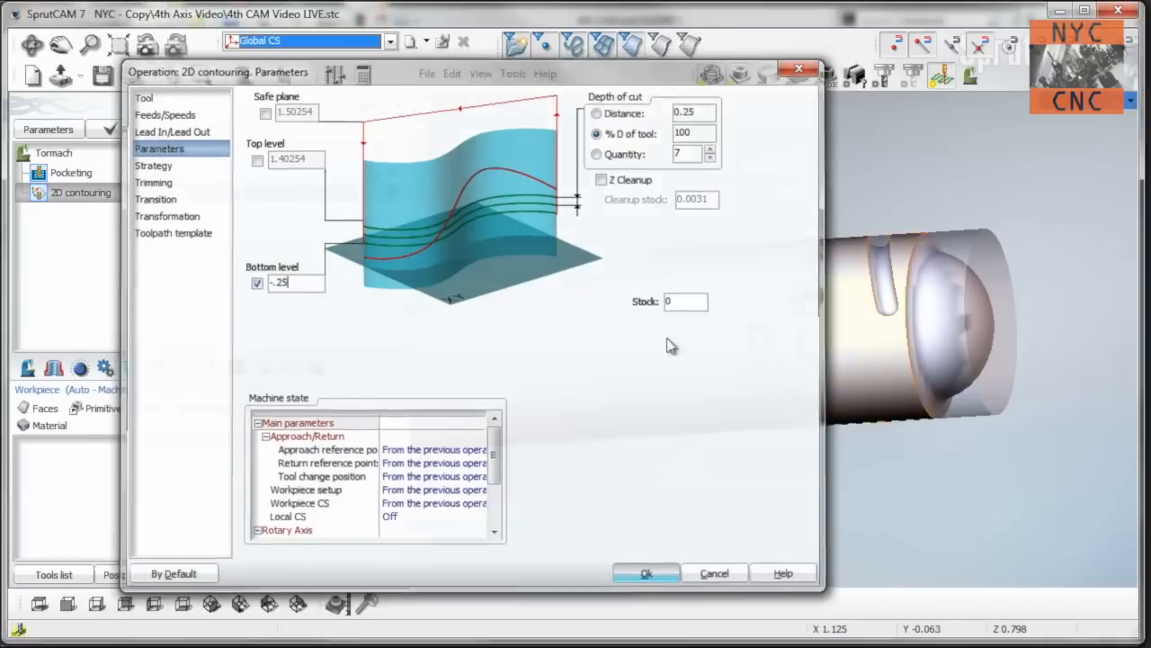
left_click(645, 573)
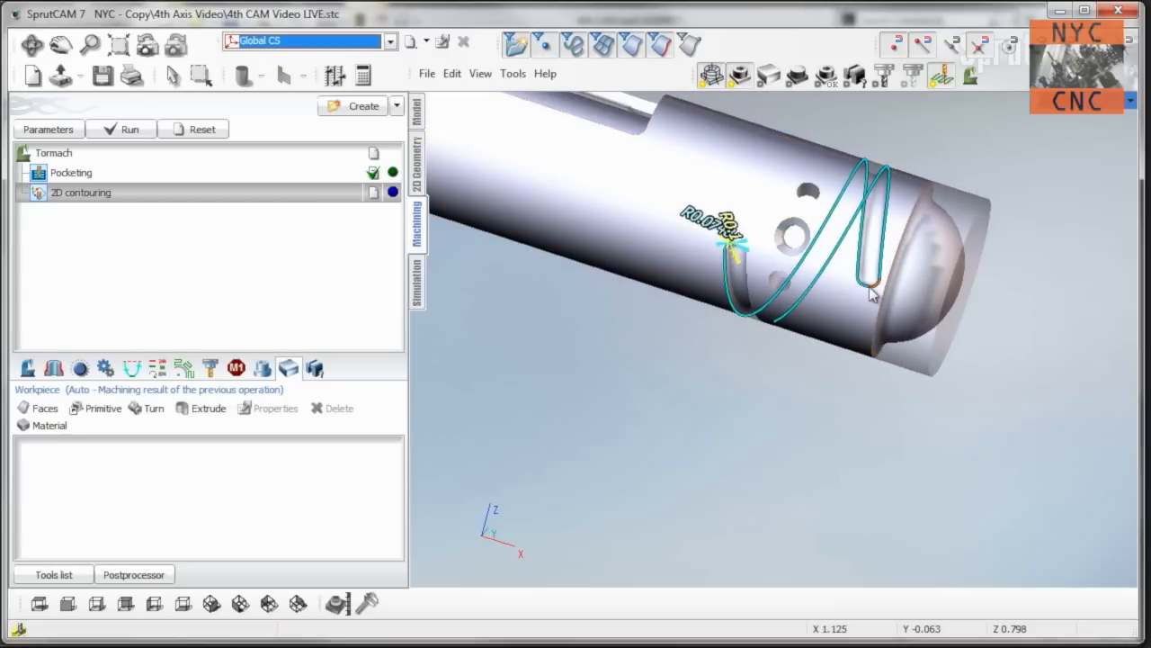
Orbit to the helical groove and assign its edge chain as the contouring curve.
left_click_drag(873, 293, 787, 360)
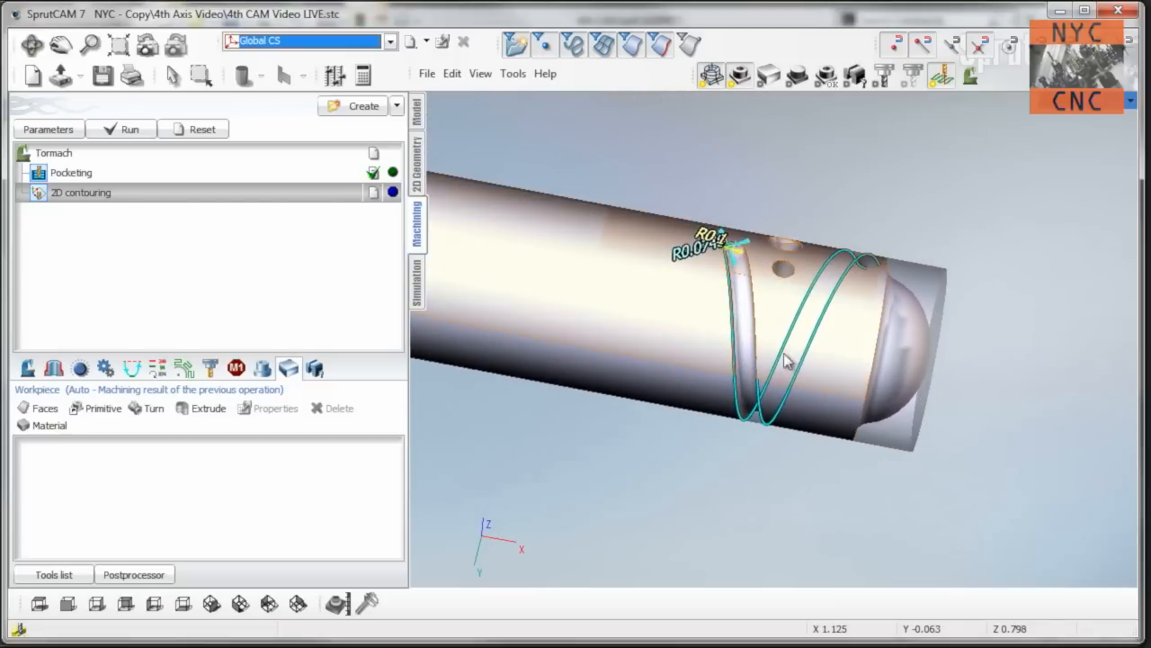
left_click_drag(787, 359, 859, 247)
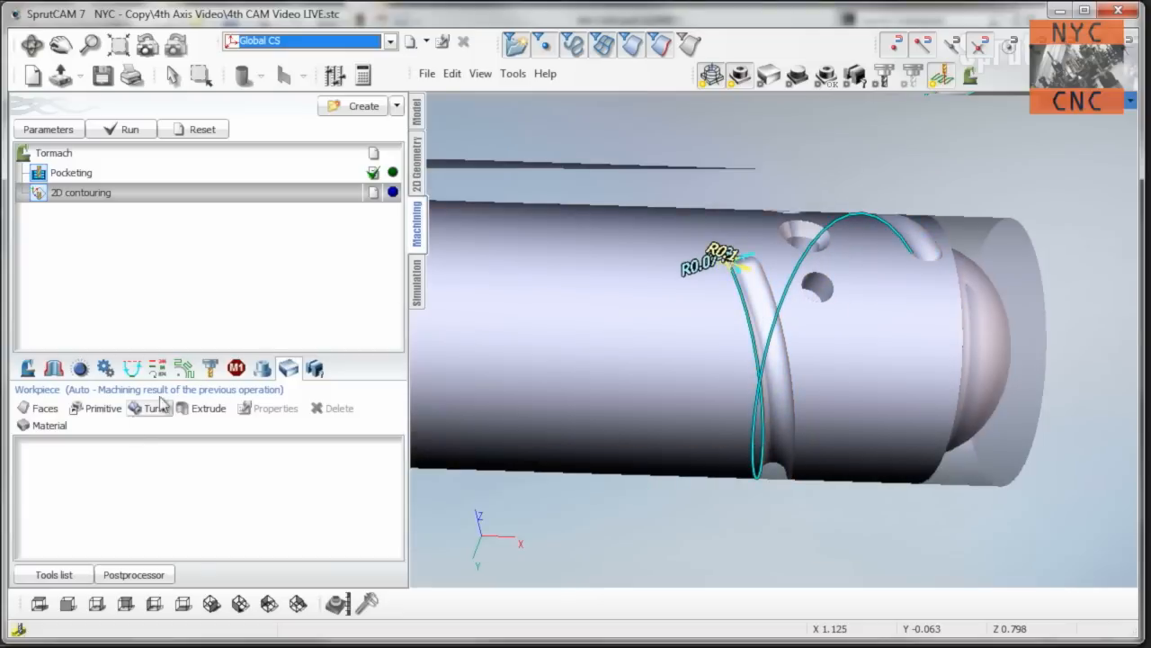
left_click(53, 368)
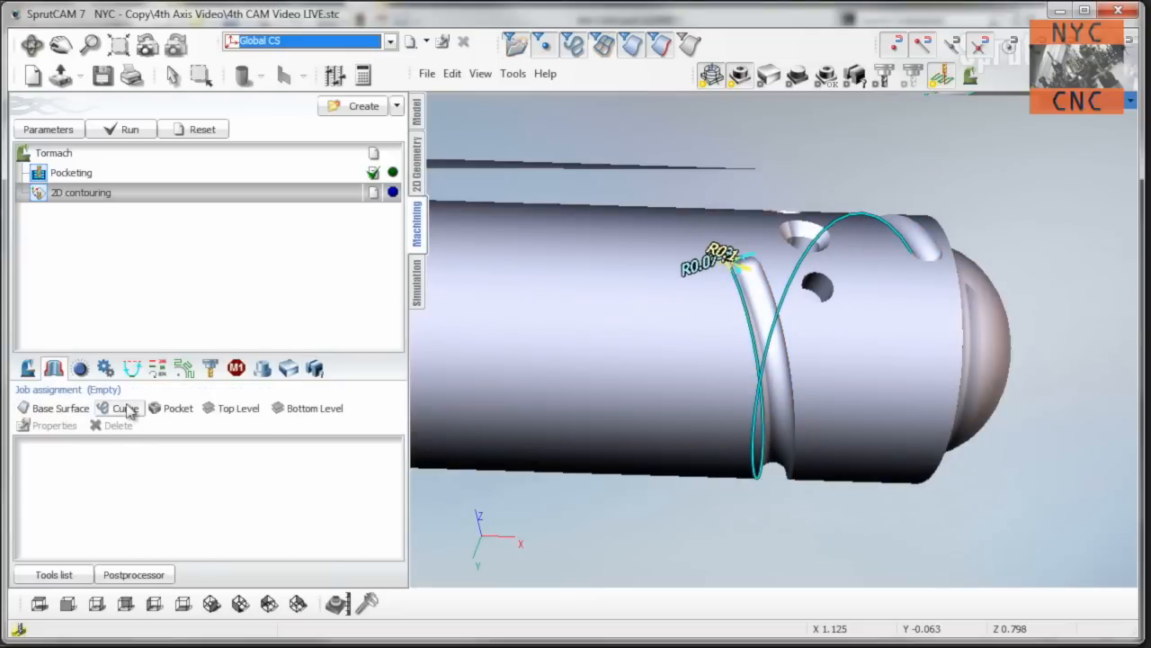
left_click(125, 407)
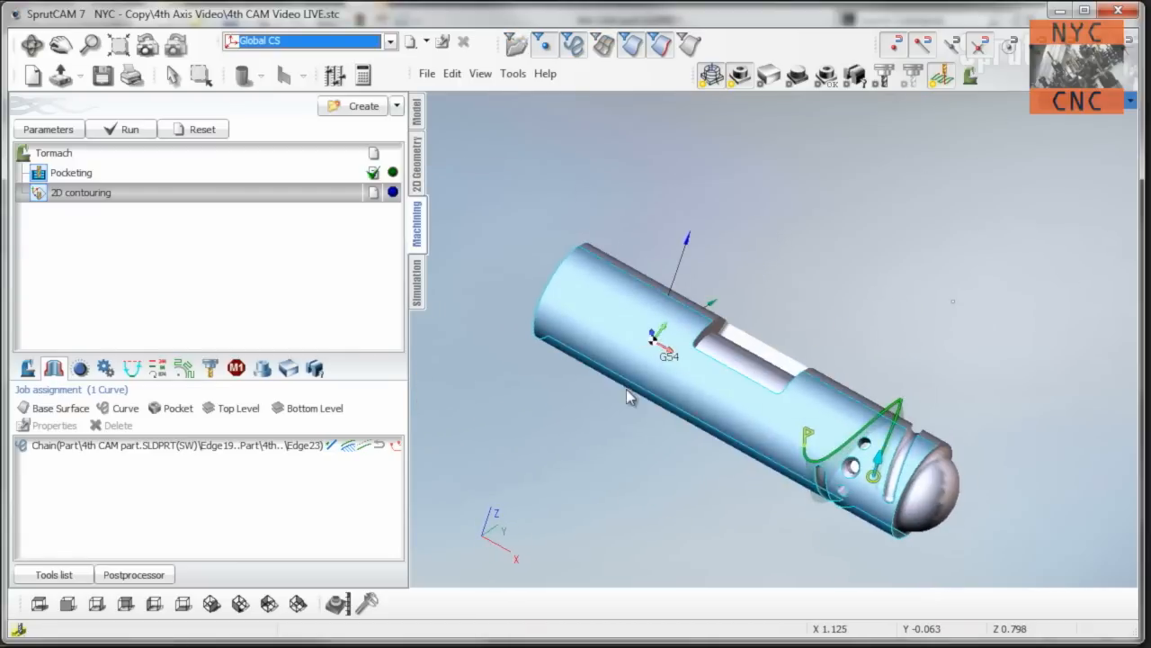
Wrap the contouring onto a radius-1 cylinder base surface and set top level 0.
left_click(54, 408)
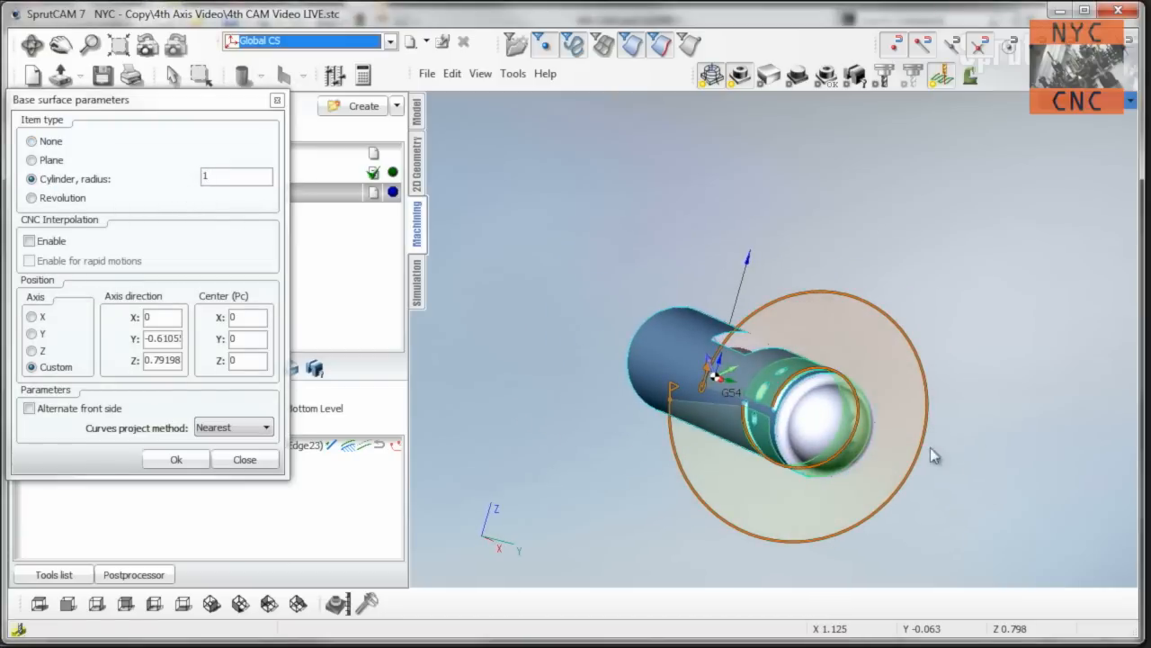
left_click(32, 367)
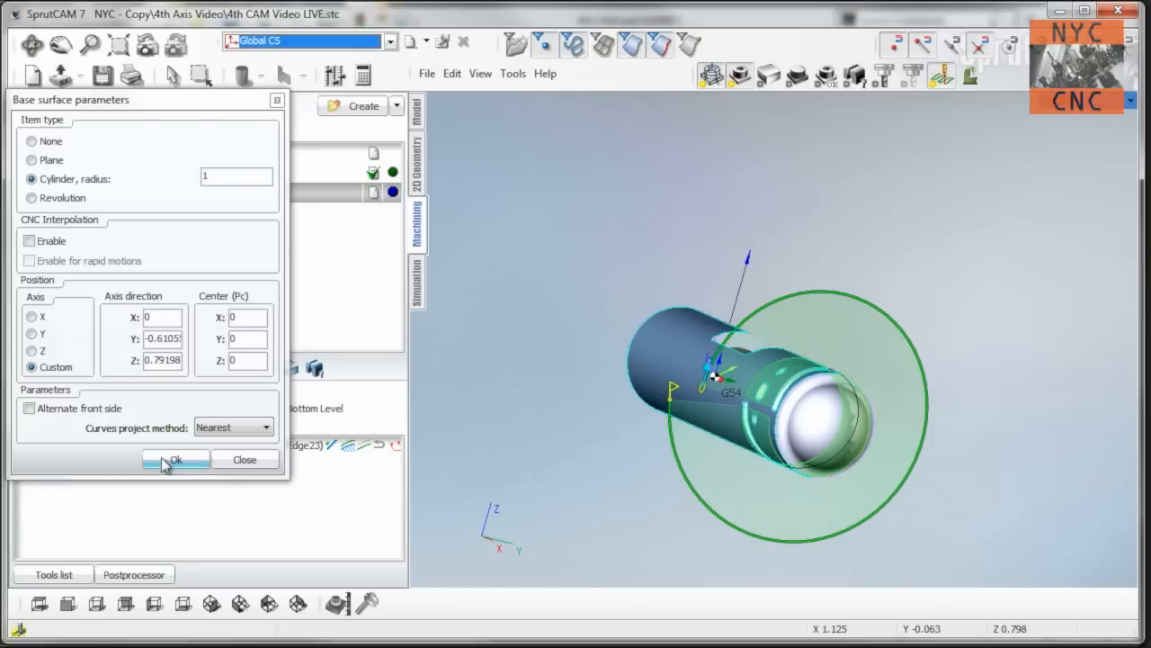
left_click(176, 460)
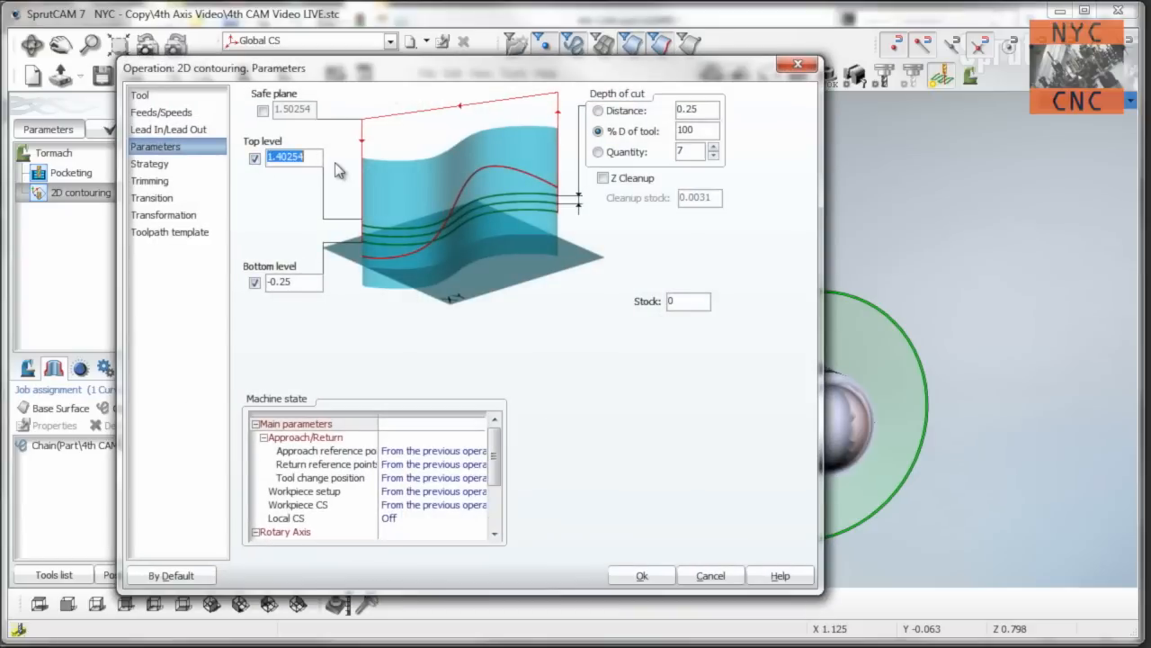
type("0")
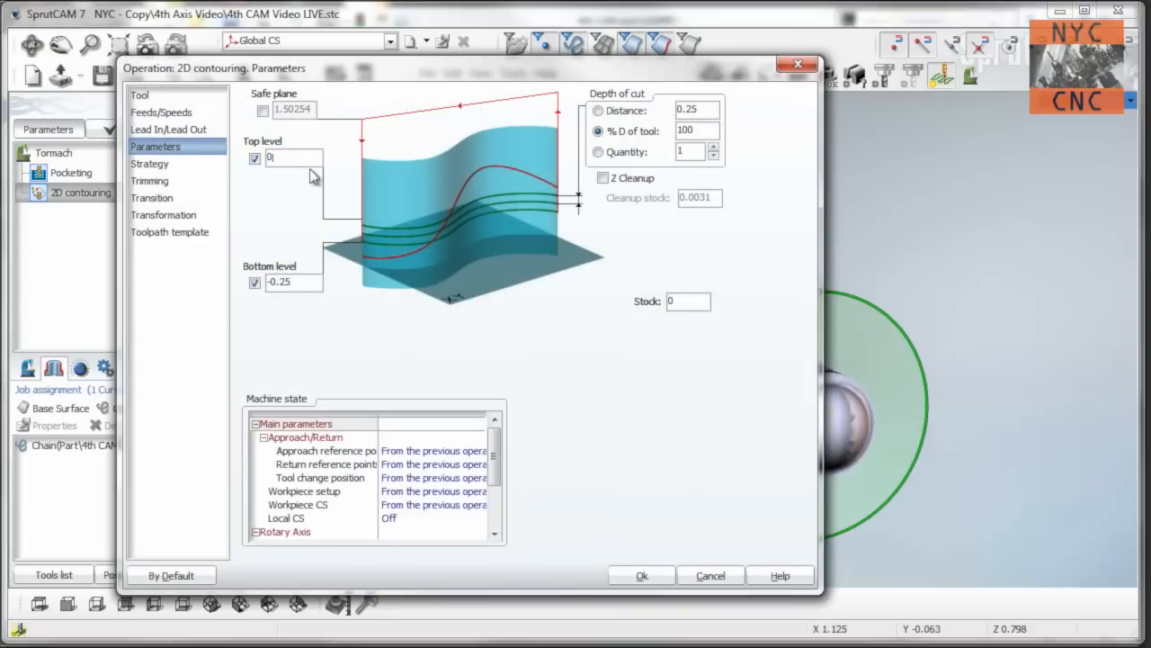
mouse_move(46, 416)
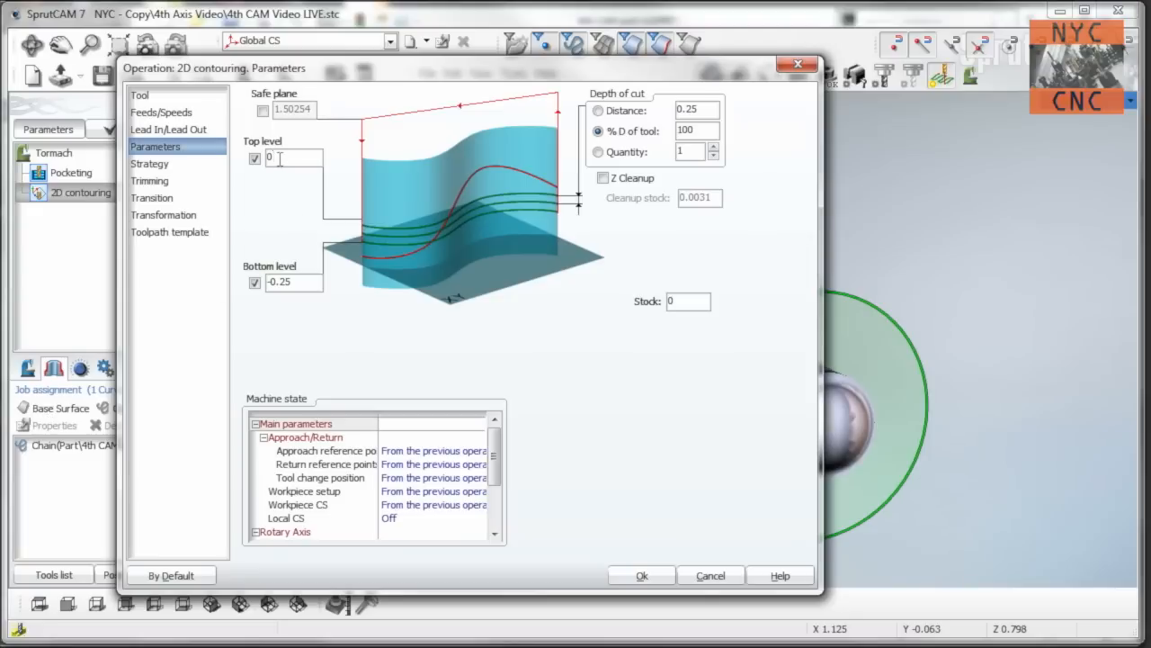
left_click(262, 110)
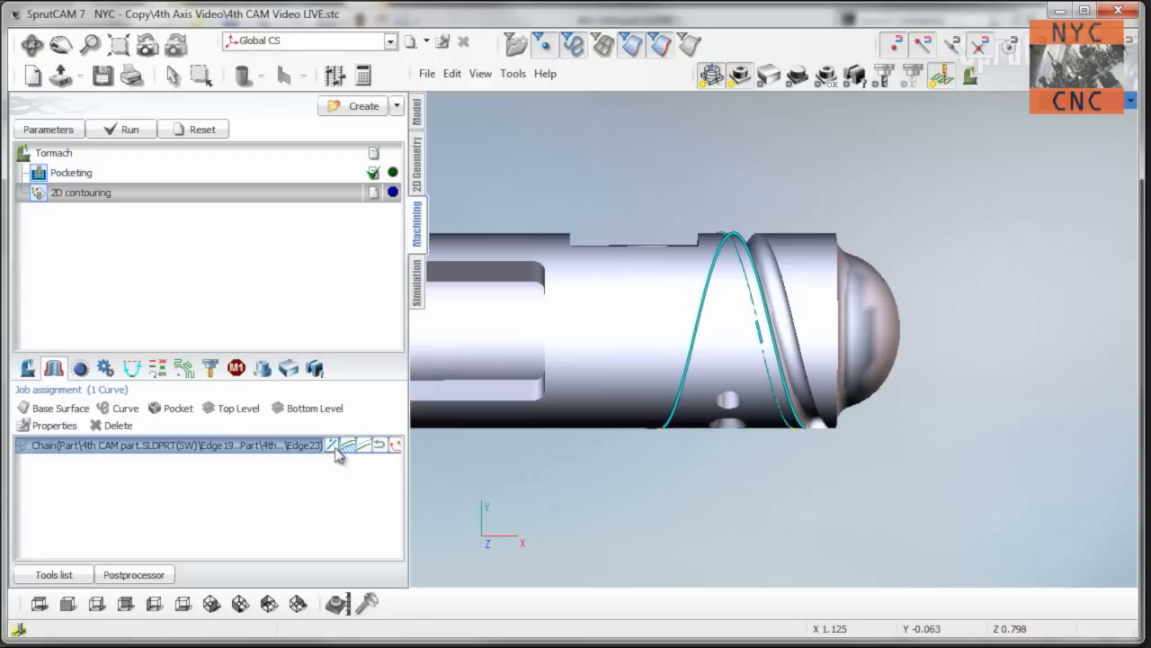
Zoom in on the simulated chamfer, then return to the Machining operations list.
left_click(129, 129)
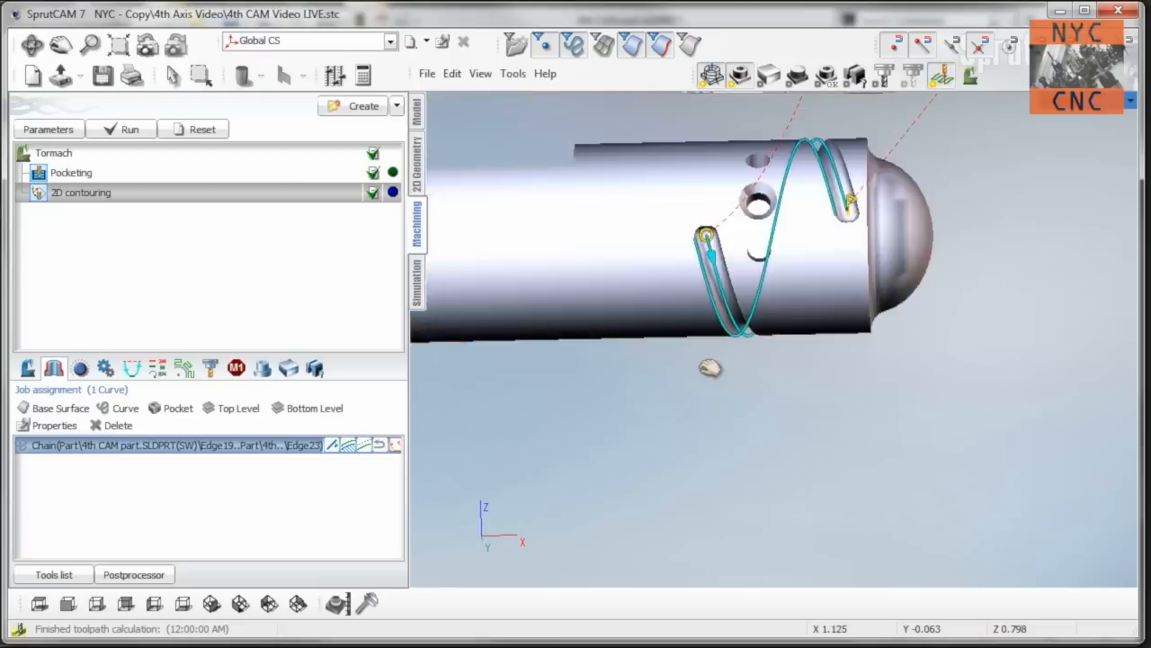
left_click(416, 278)
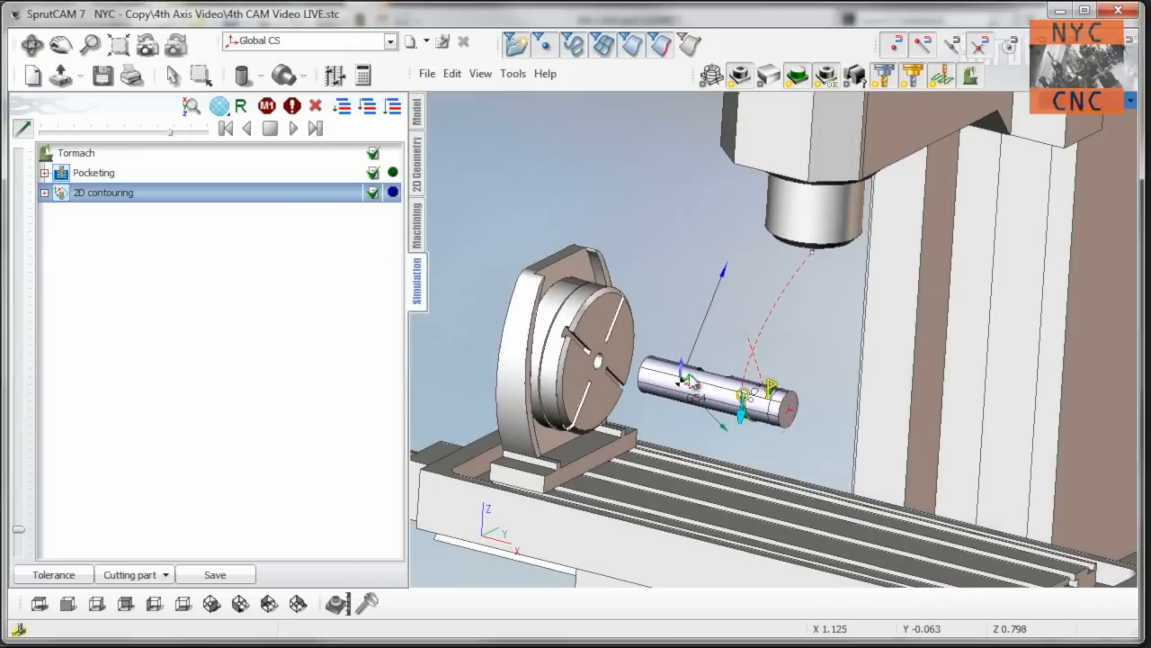
left_click(293, 128)
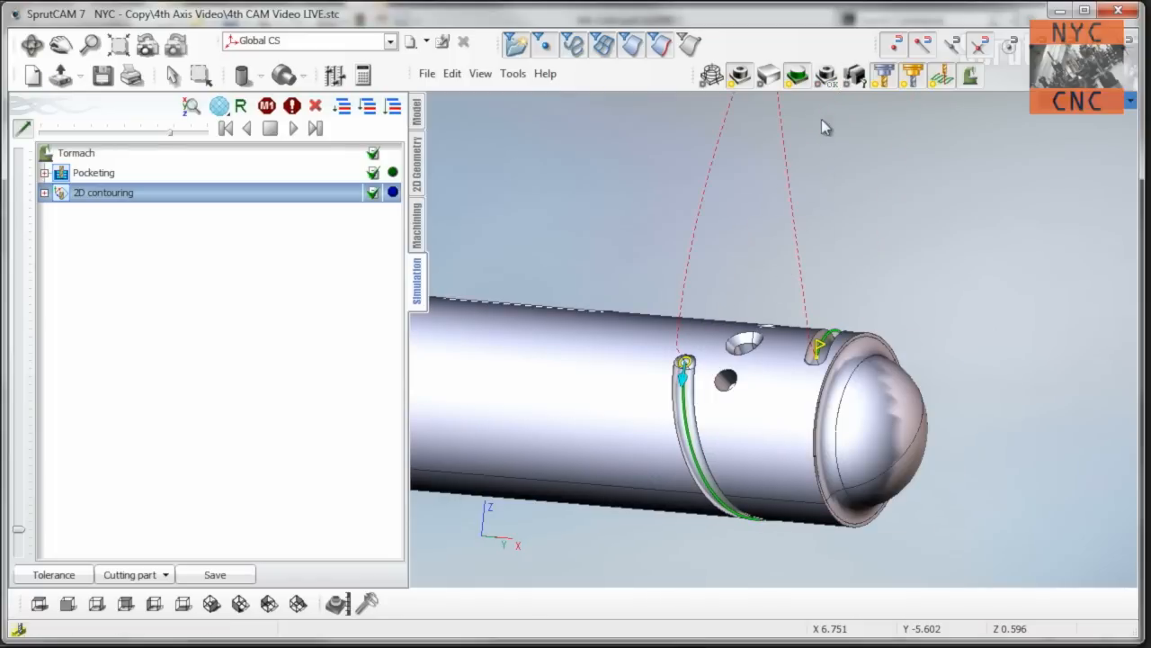
double_click(103, 192)
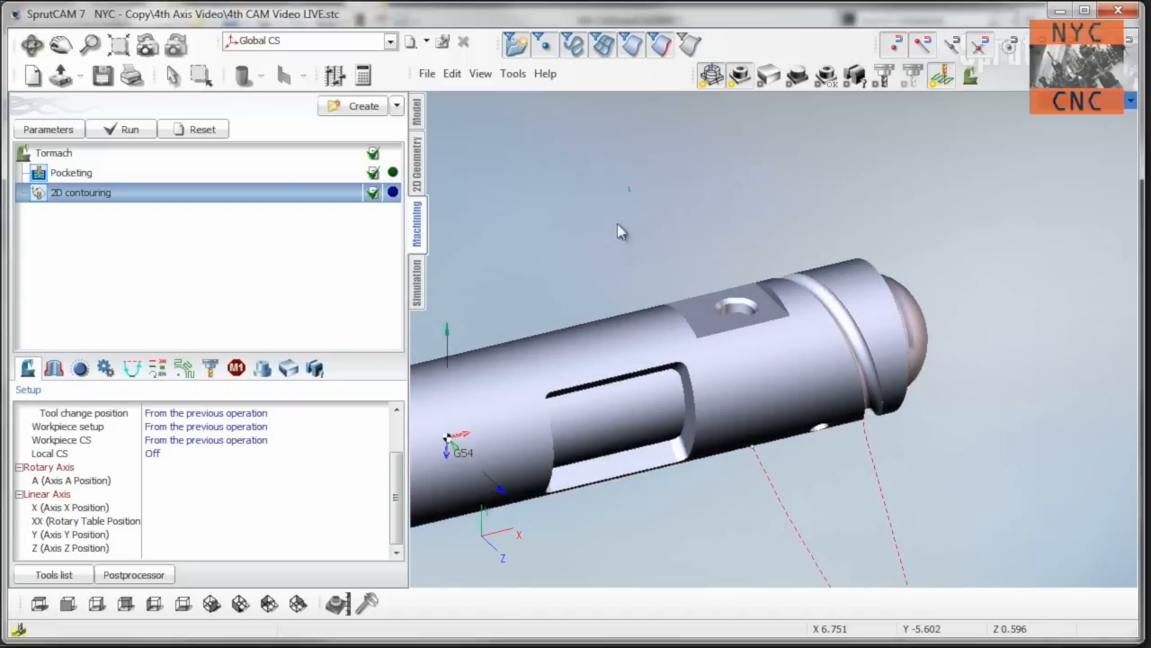
Add 2D contouring2 on the flat's two edges and bring up its 0.5 cylindrical mill parameters.
left_click(362, 105)
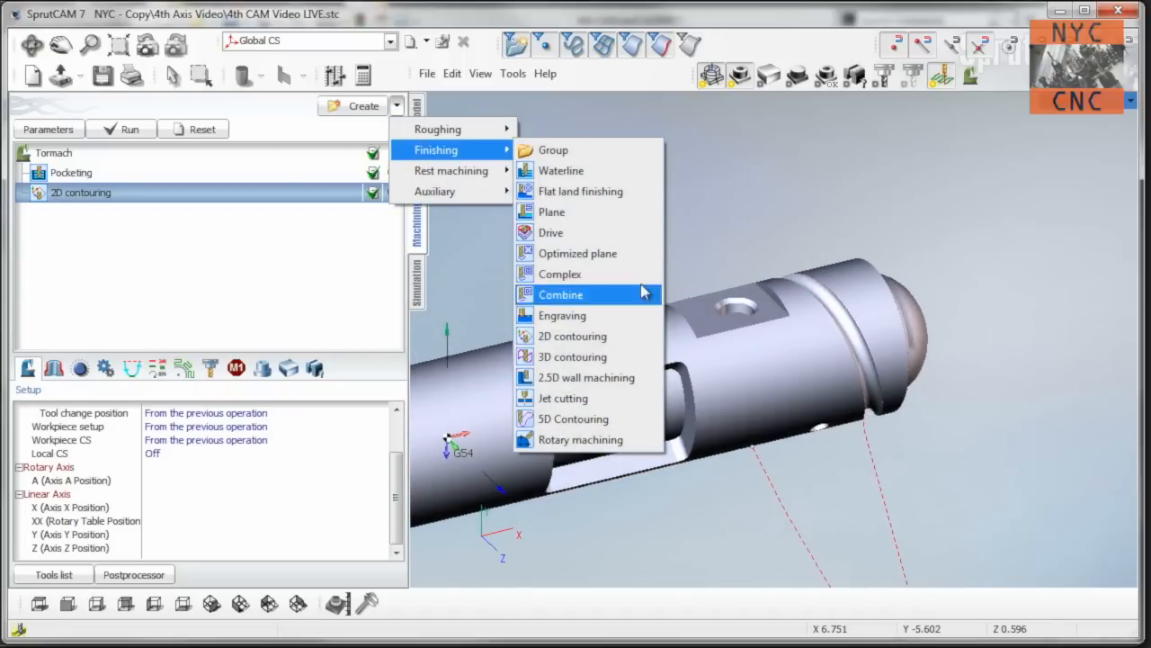
left_click(572, 336)
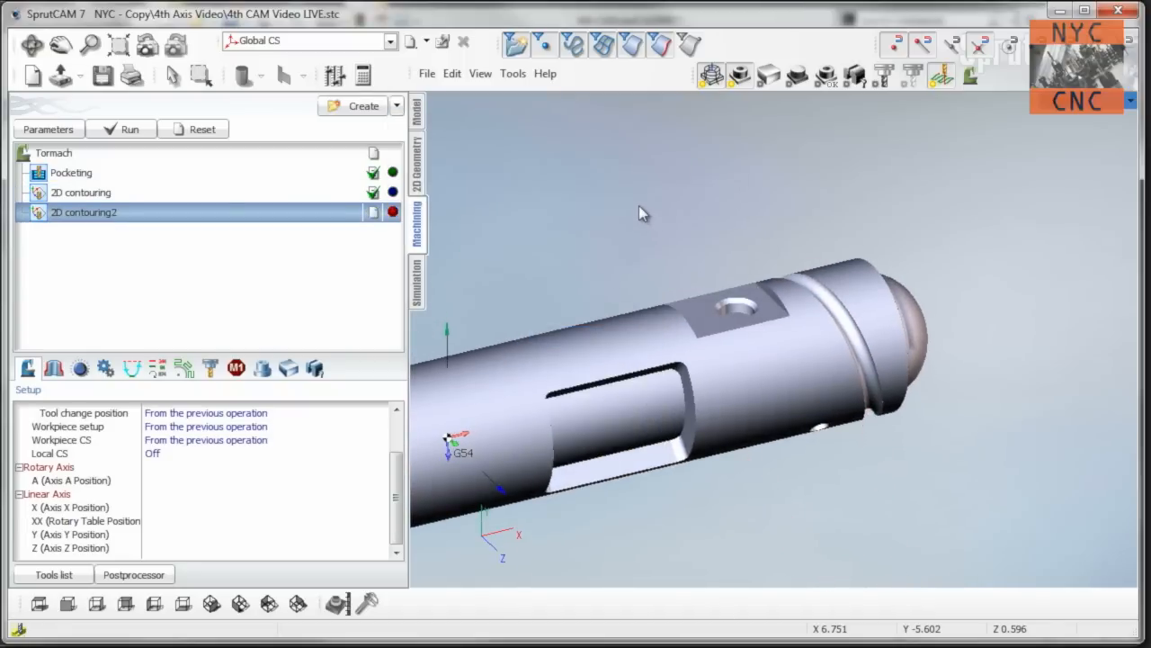
left_click_drag(643, 215, 836, 272)
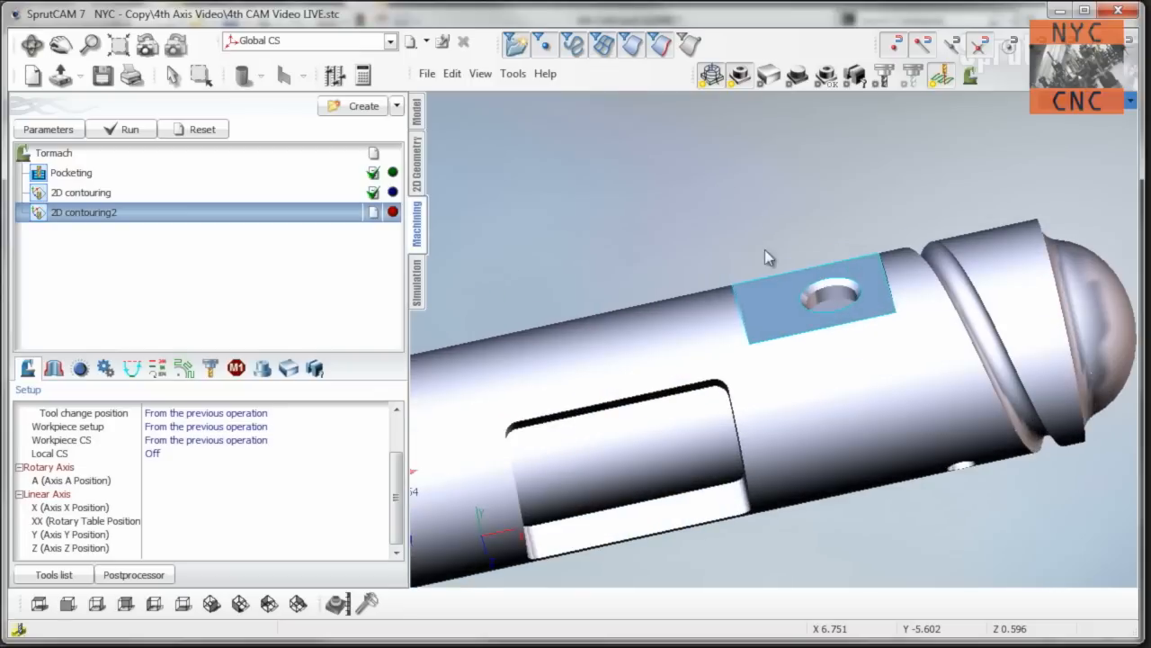
left_click_drag(769, 256, 835, 232)
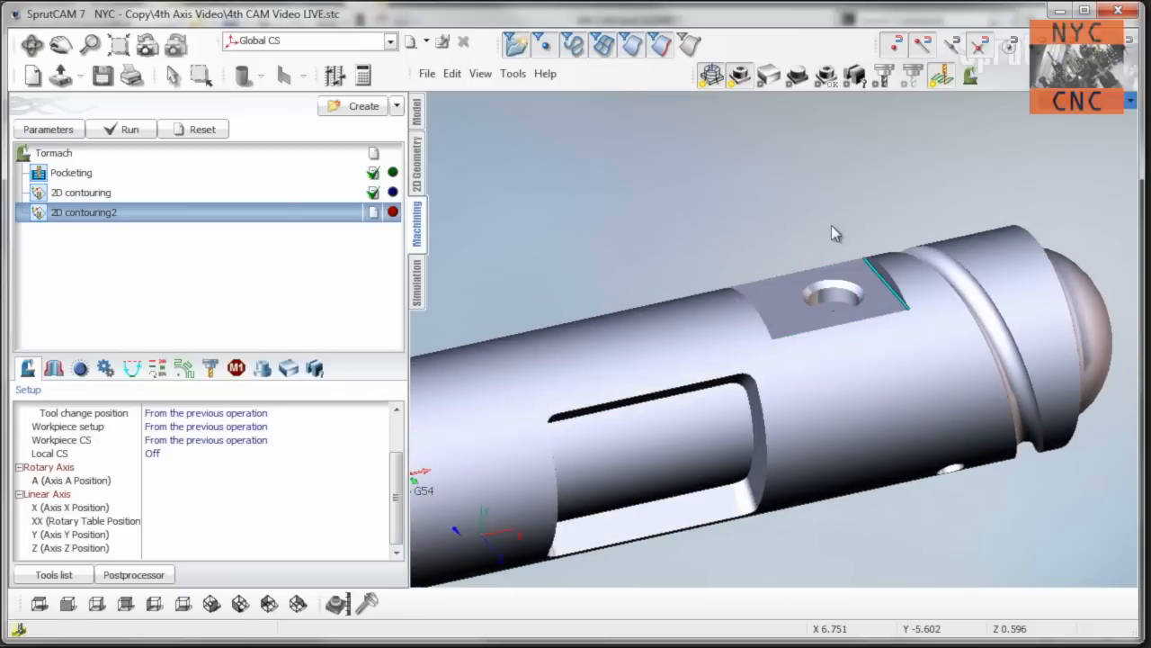
left_click_drag(835, 232, 775, 290)
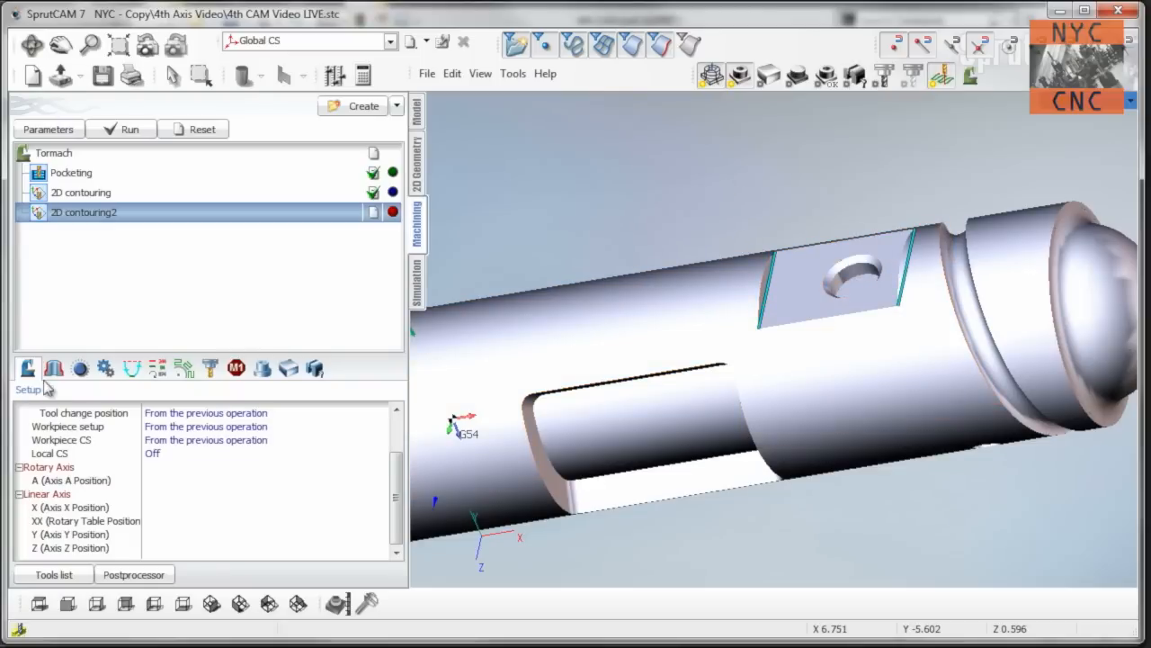
left_click(53, 368)
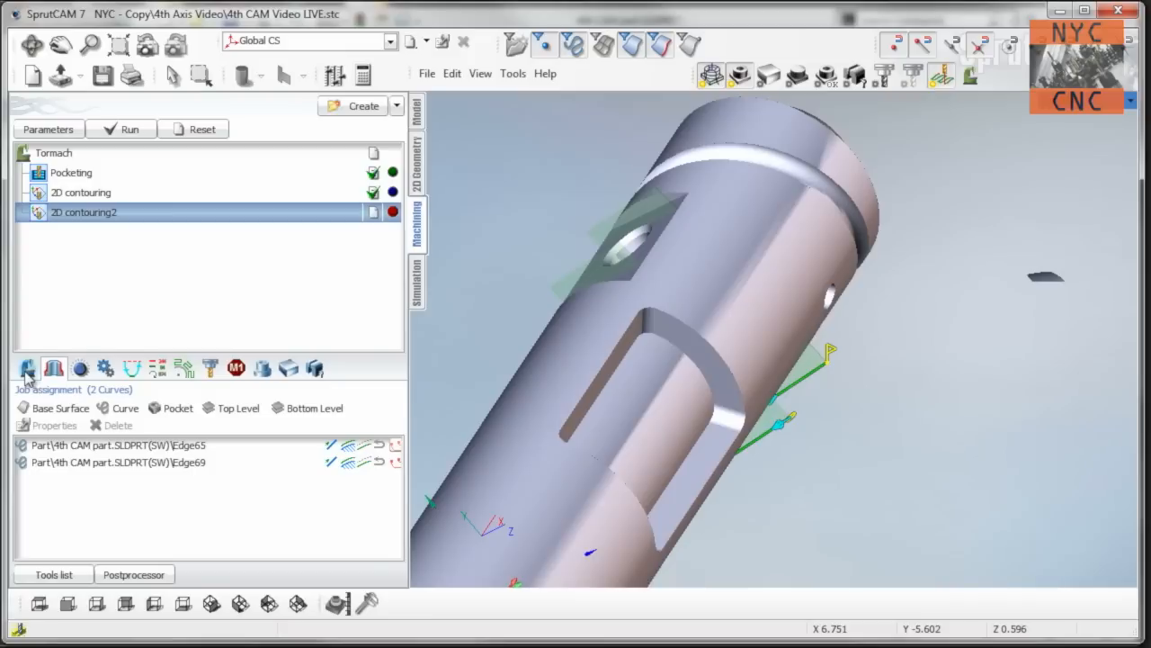
left_click(28, 368)
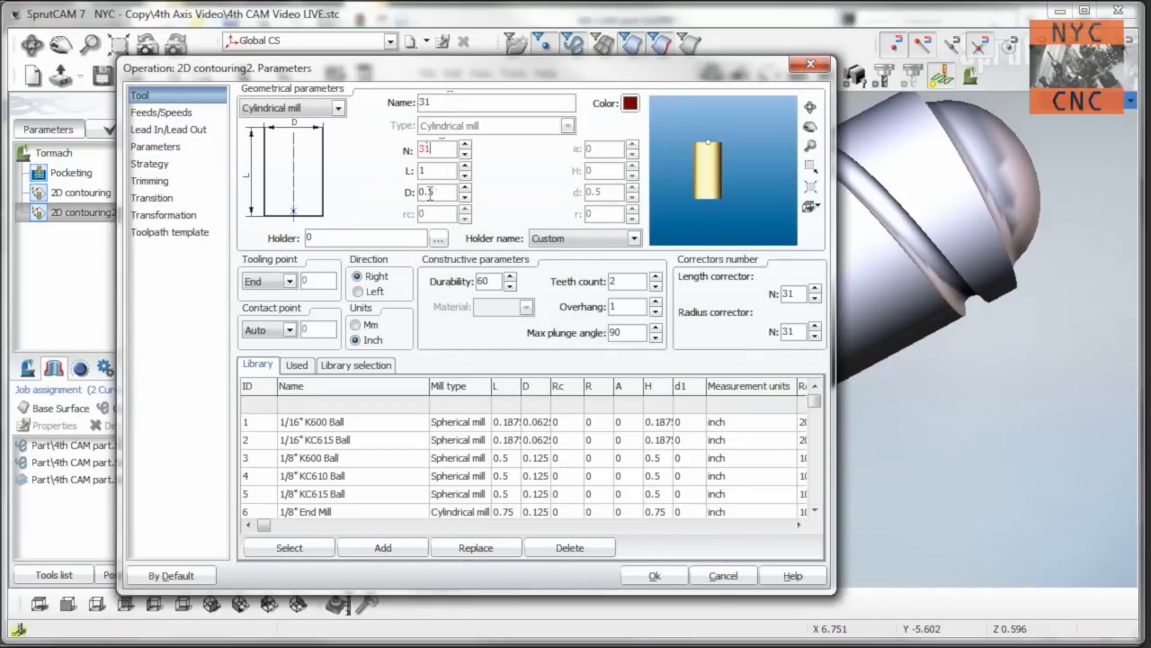
Set 2D contouring2's approach path to Tangent and enable Roughing XY paths.
left_click(156, 147)
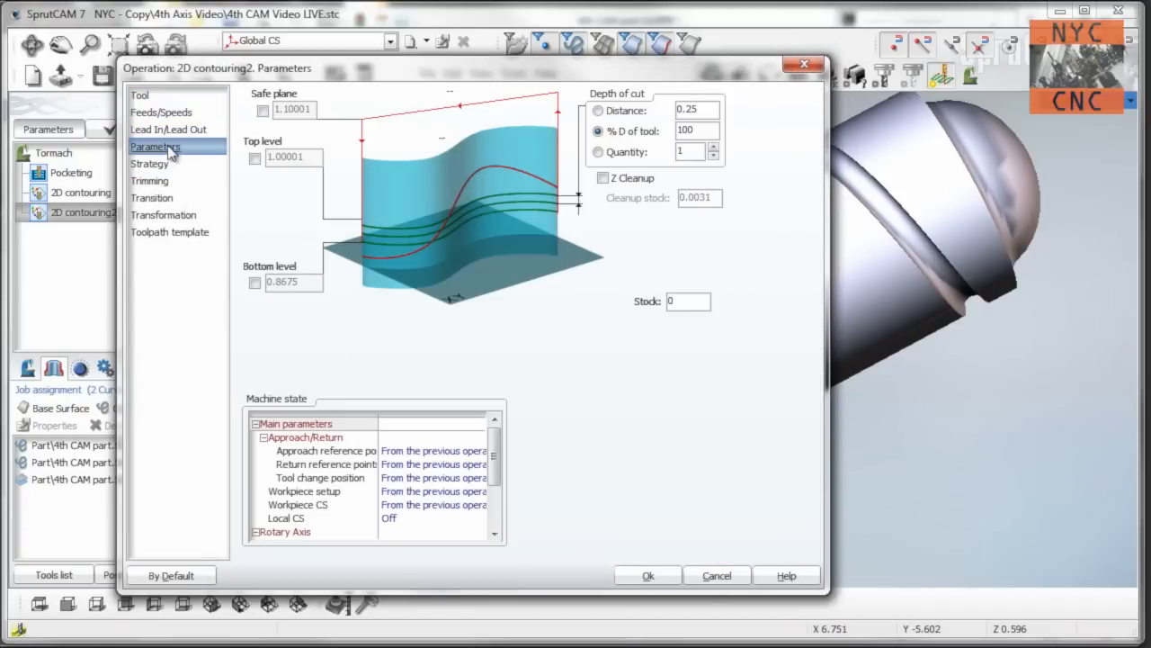
left_click(167, 128)
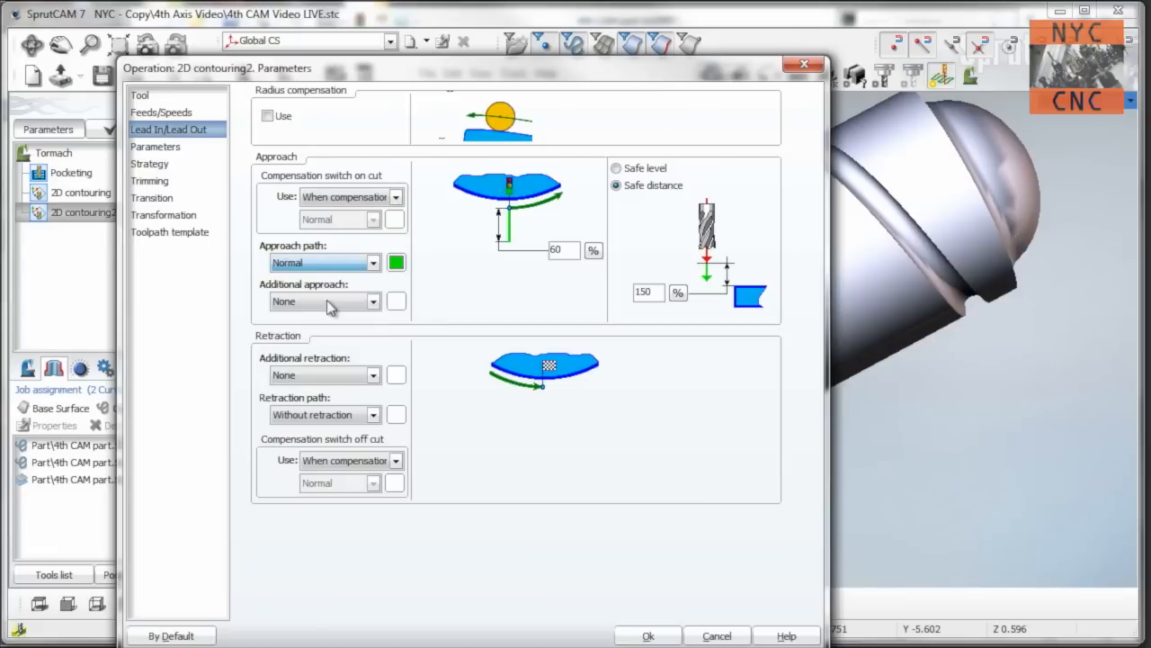
left_click(324, 262)
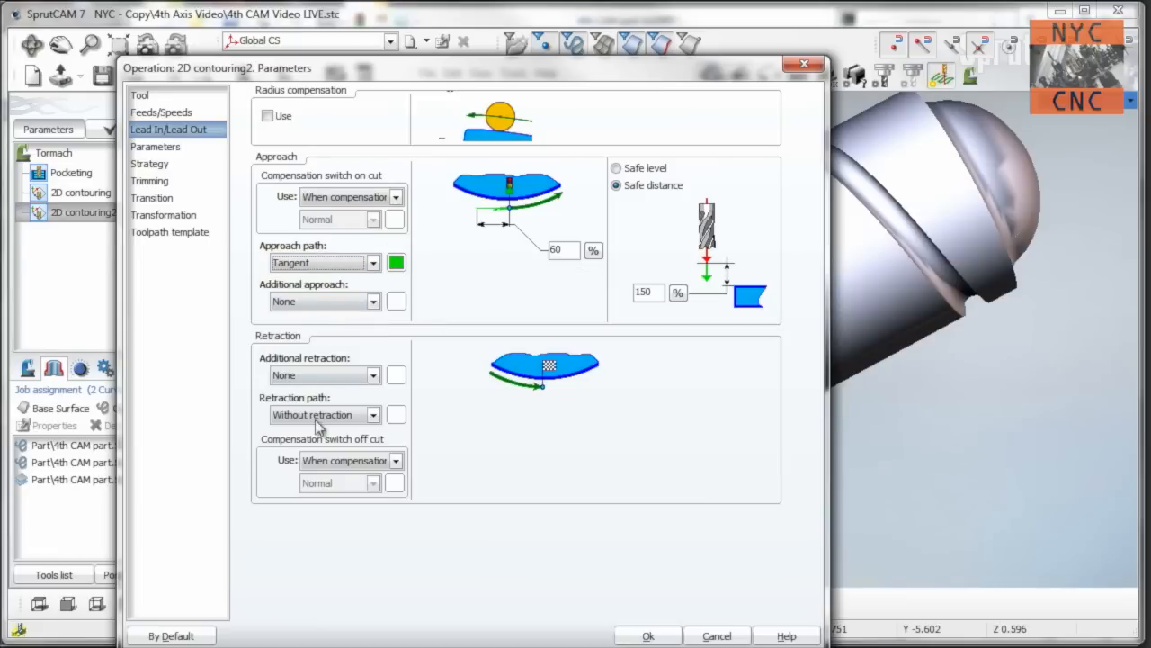
left_click(156, 146)
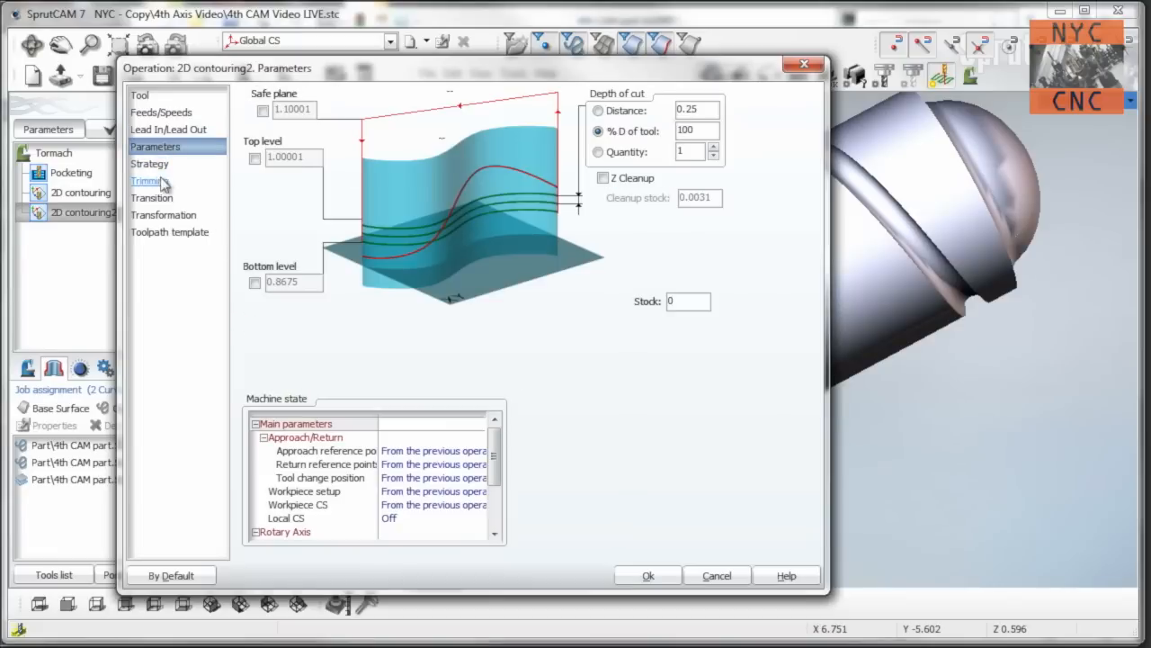
left_click(149, 162)
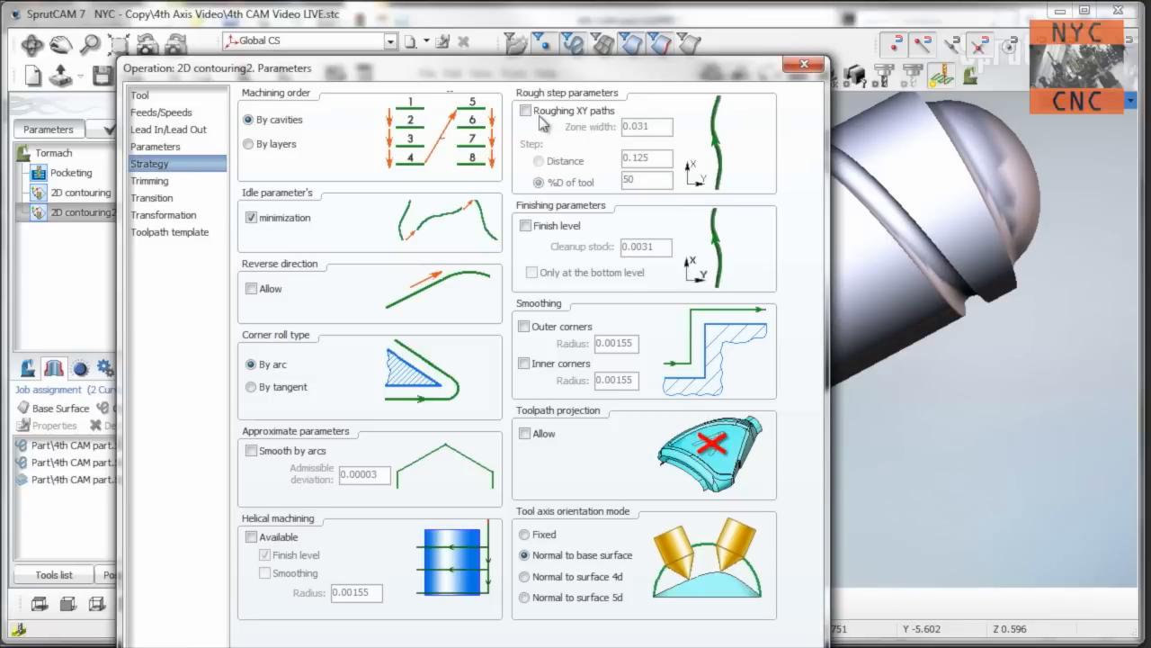
left_click(526, 110)
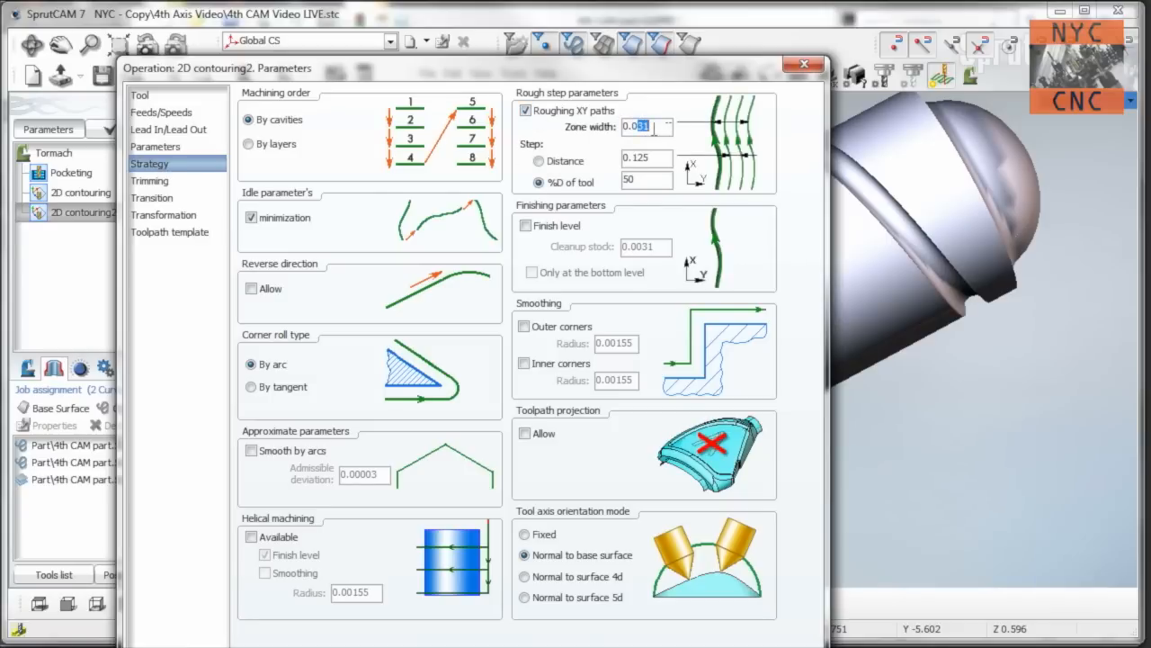
left_click(645, 158)
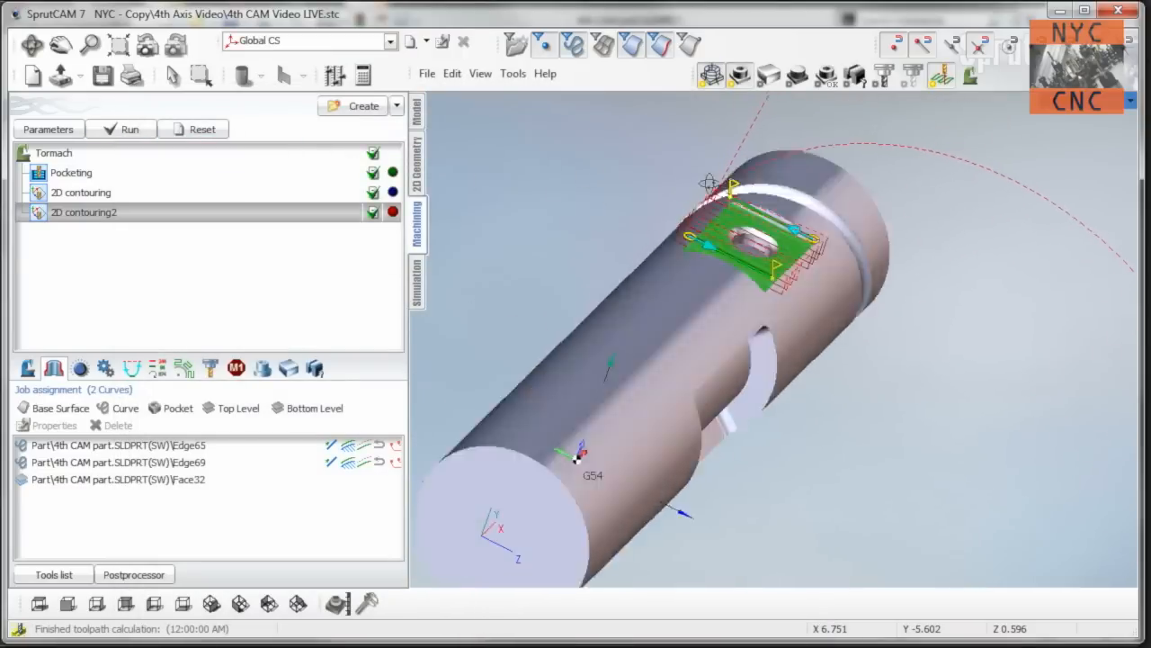
Calculate 2D contouring2 and review the whole job in simulation.
left_click(414, 279)
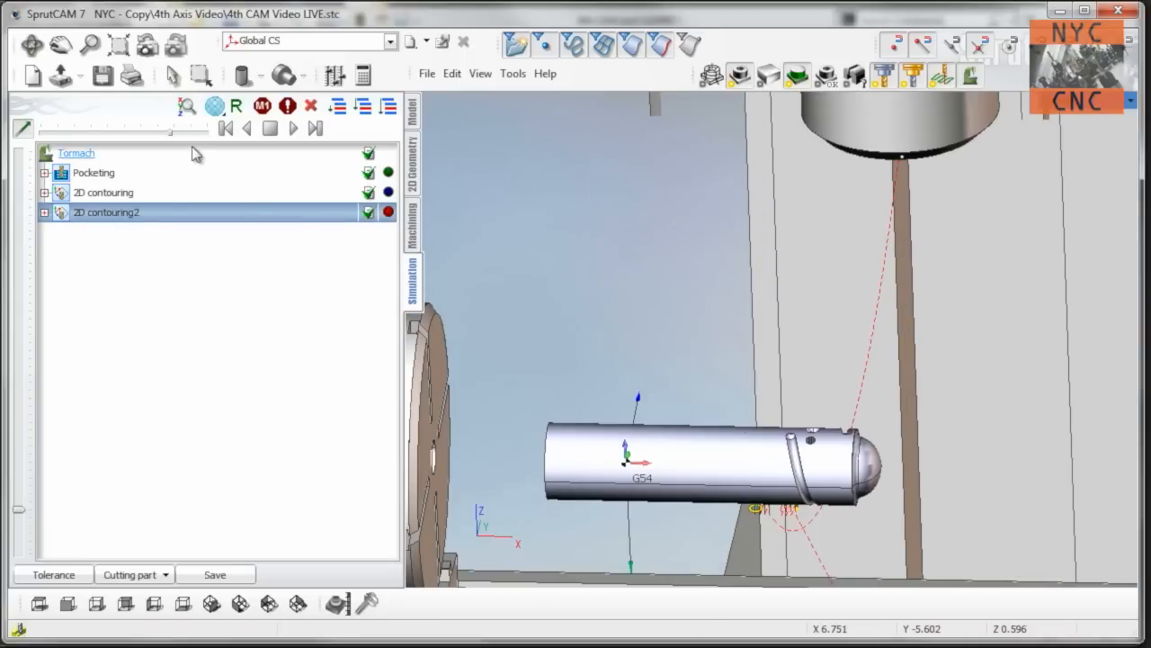
left_click(293, 128)
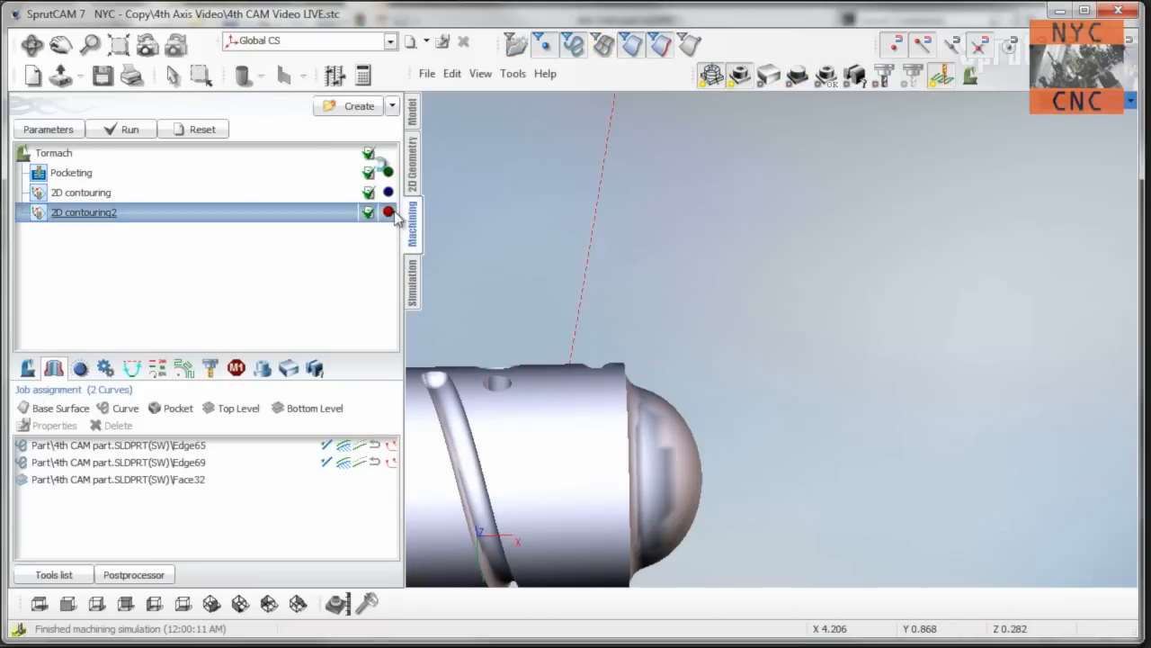
left_click(412, 284)
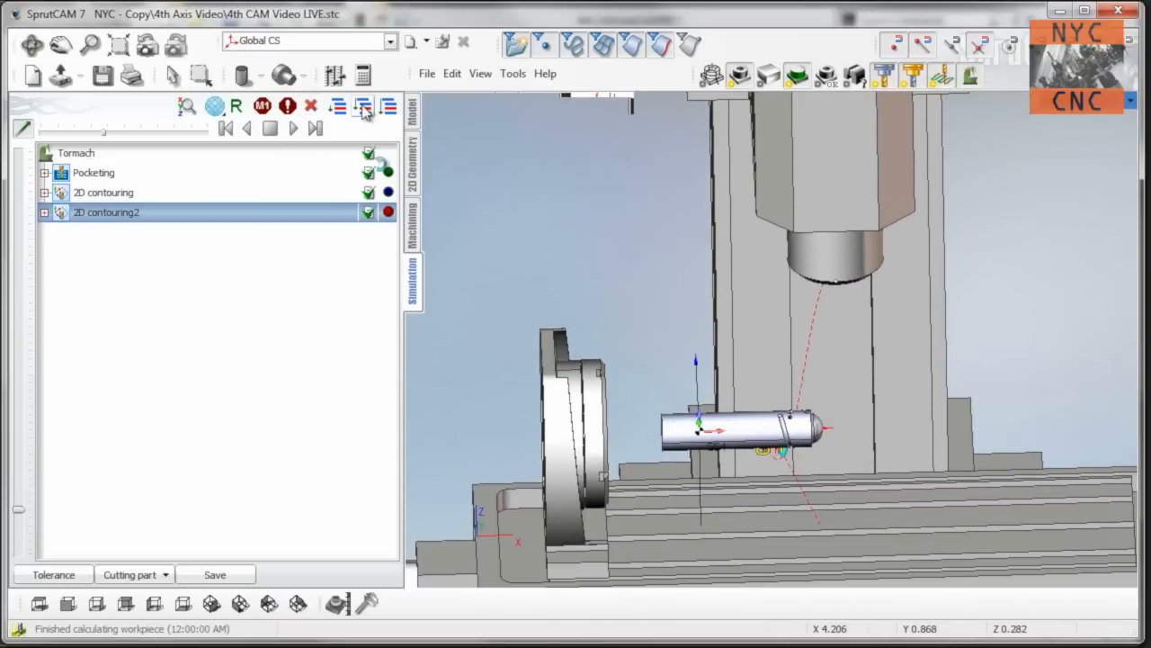
left_click(292, 127)
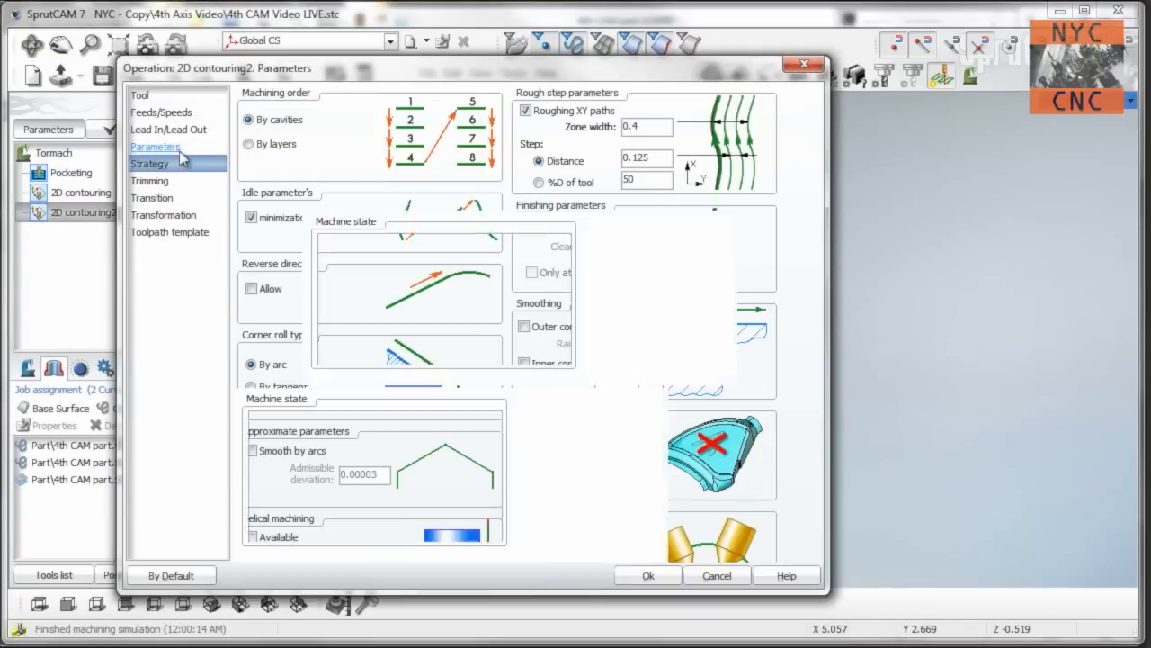
Set the roughing strategy to zone width 0.5 and distance step 0.125.
left_click(150, 163)
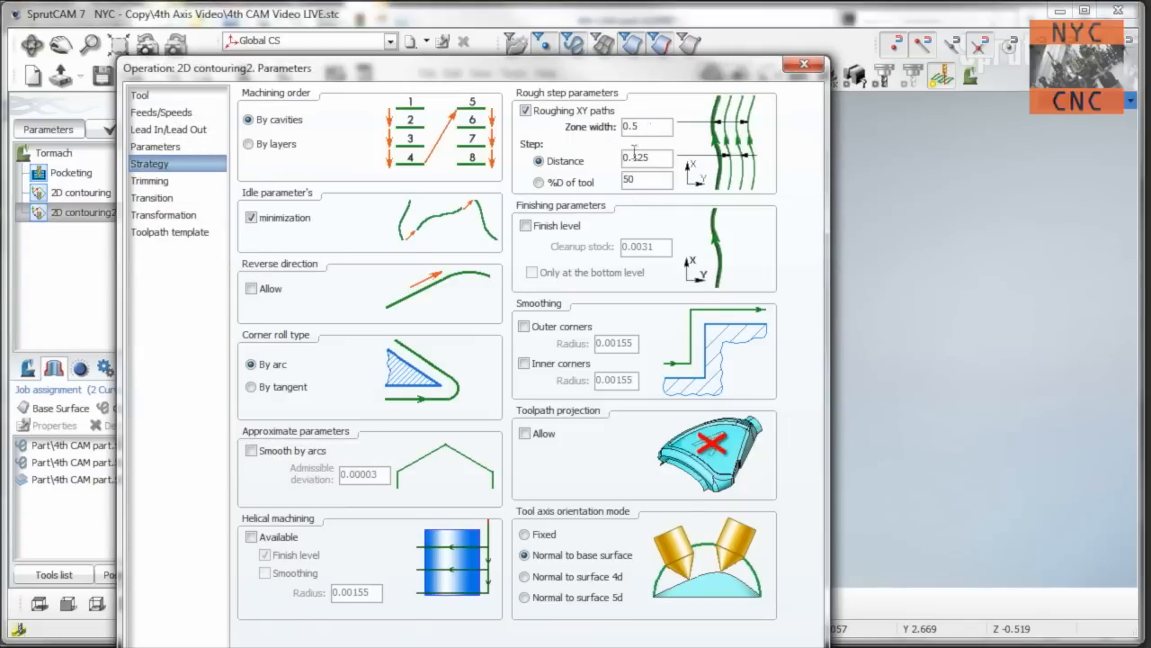
left_click(799, 64)
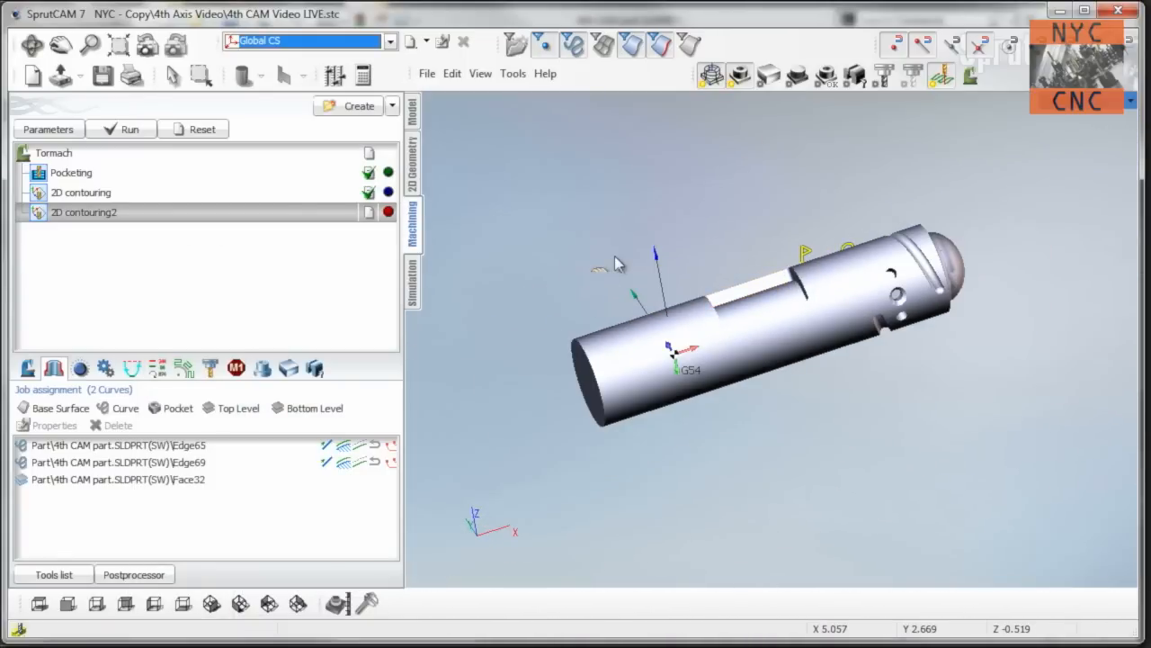
left_click_drag(764, 306, 702, 351)
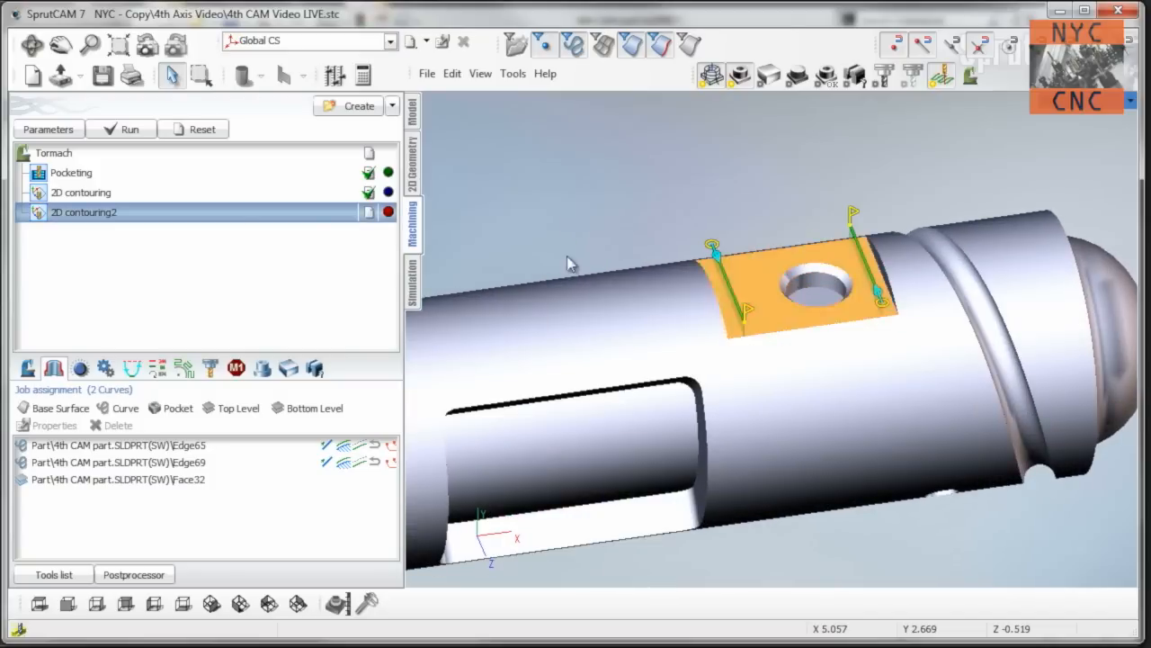
Create 2D contouring3 on the round hole edge, entering strategy values 20 and 0.2.
right_click(83, 211)
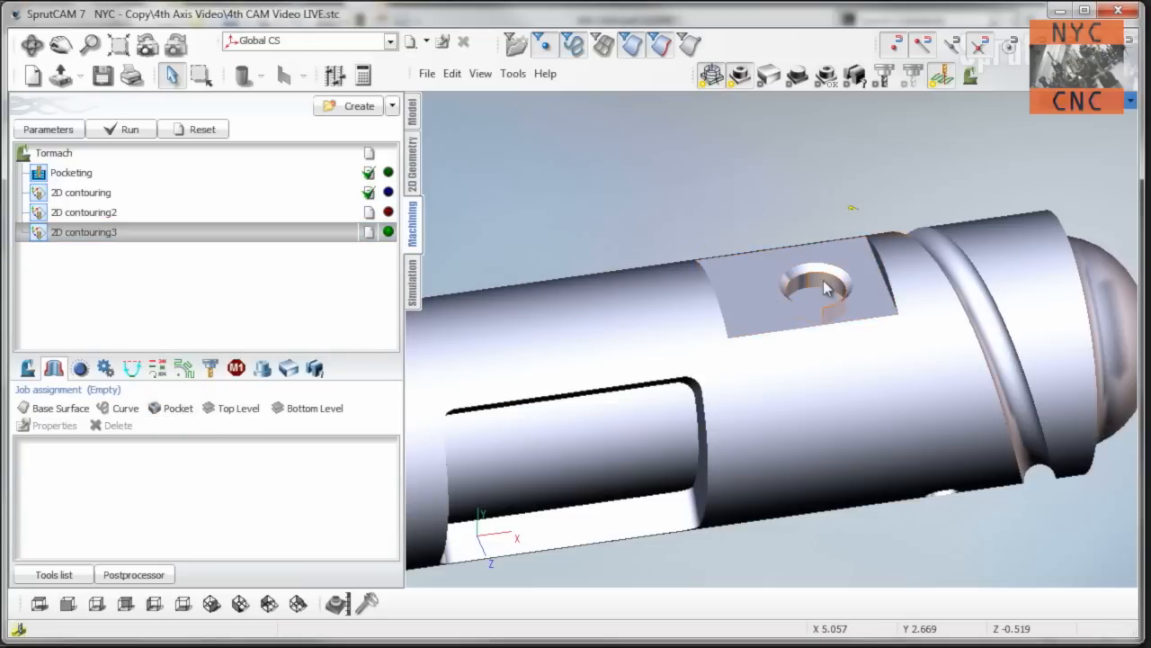
left_click(814, 283)
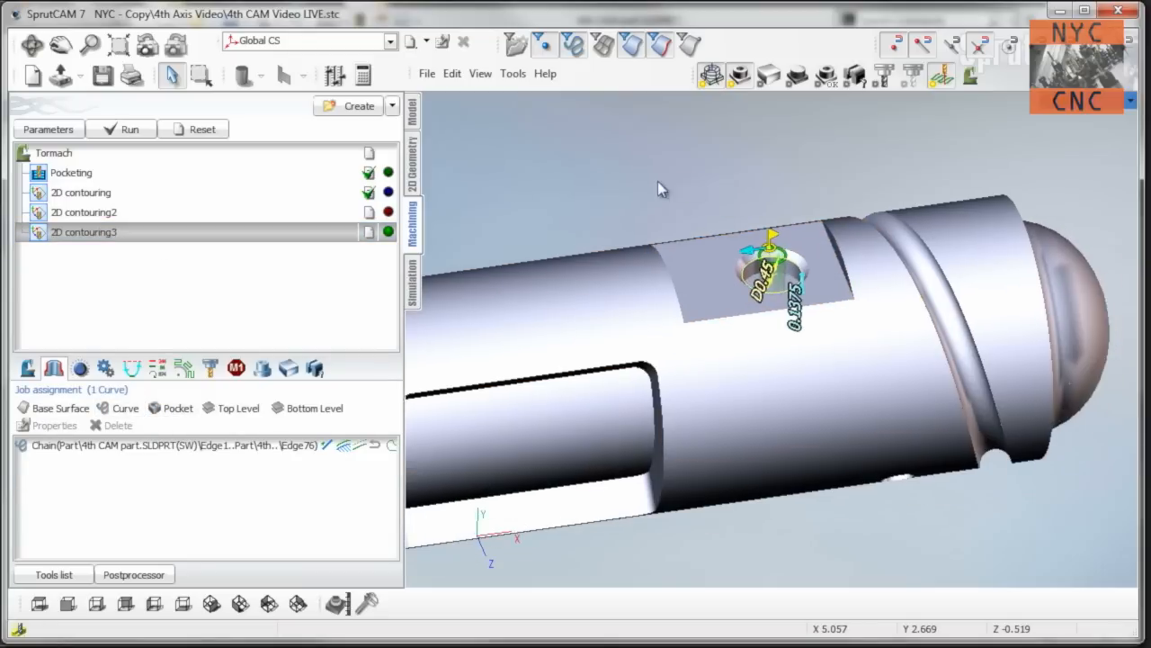
left_click(233, 407)
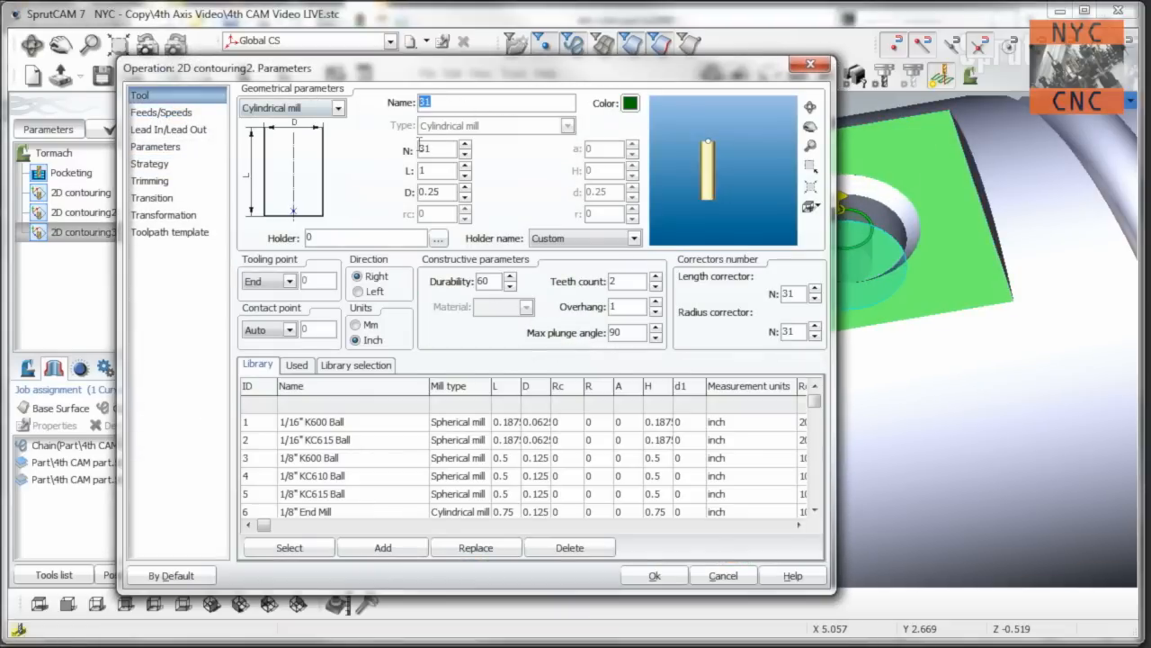
type("20")
left_click(437, 191)
type("0.125")
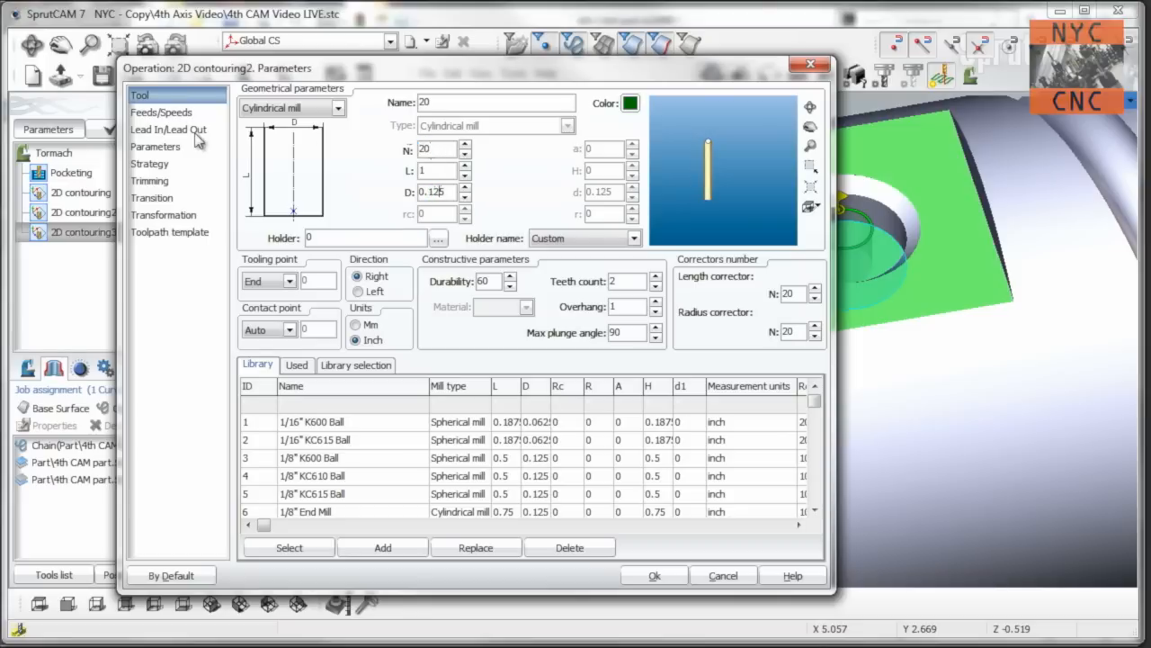
left_click(150, 163)
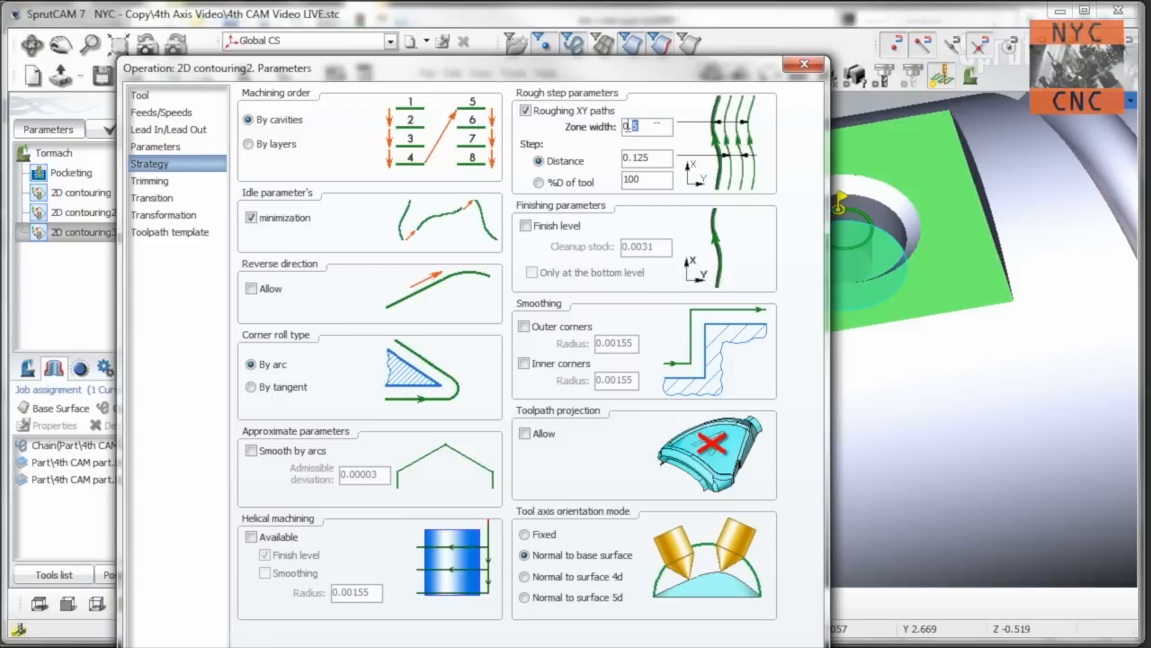
type("0.2")
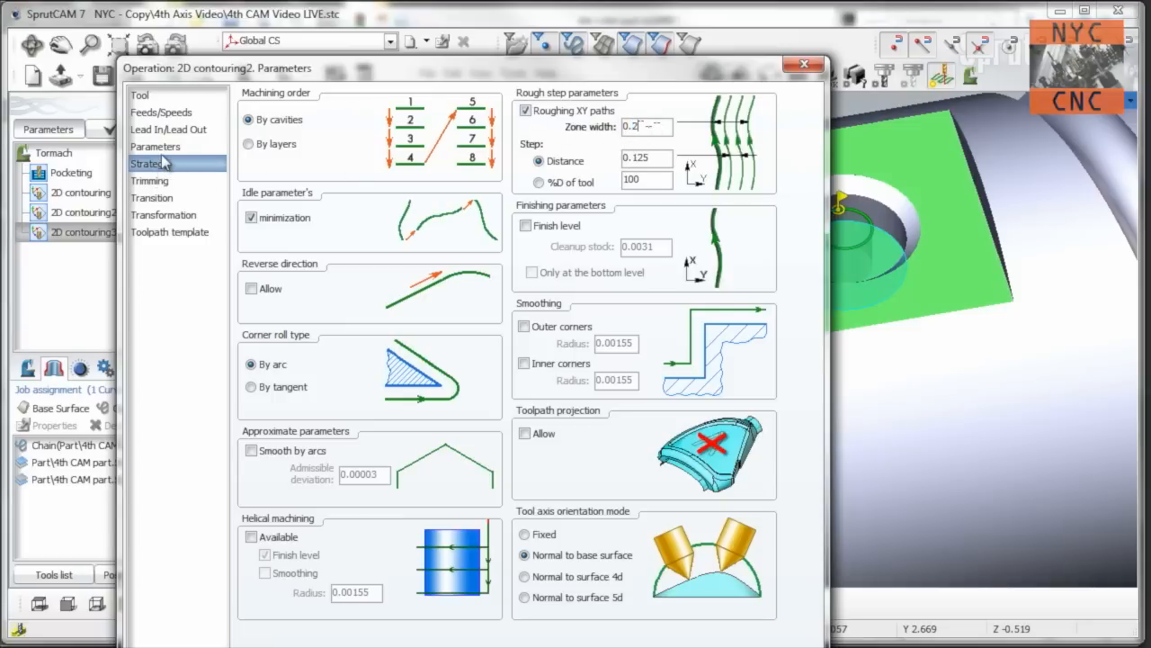
Set depth of cut to 0.05, calculate the toolpath, and make the approach an arc.
left_click(156, 145)
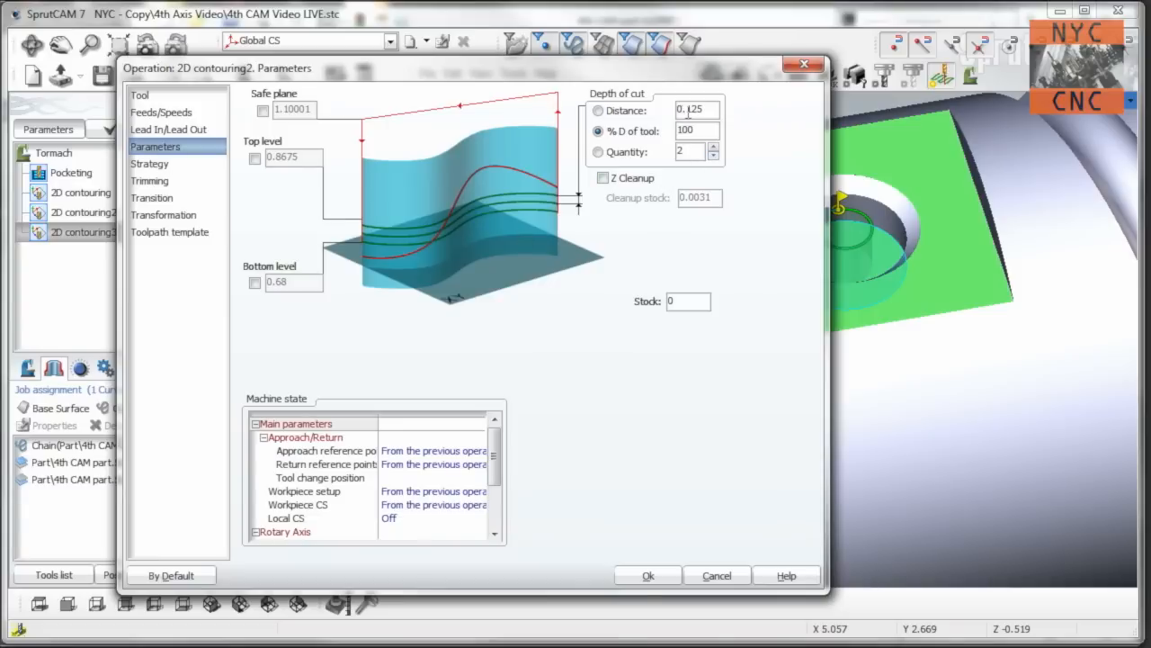
left_click(599, 110)
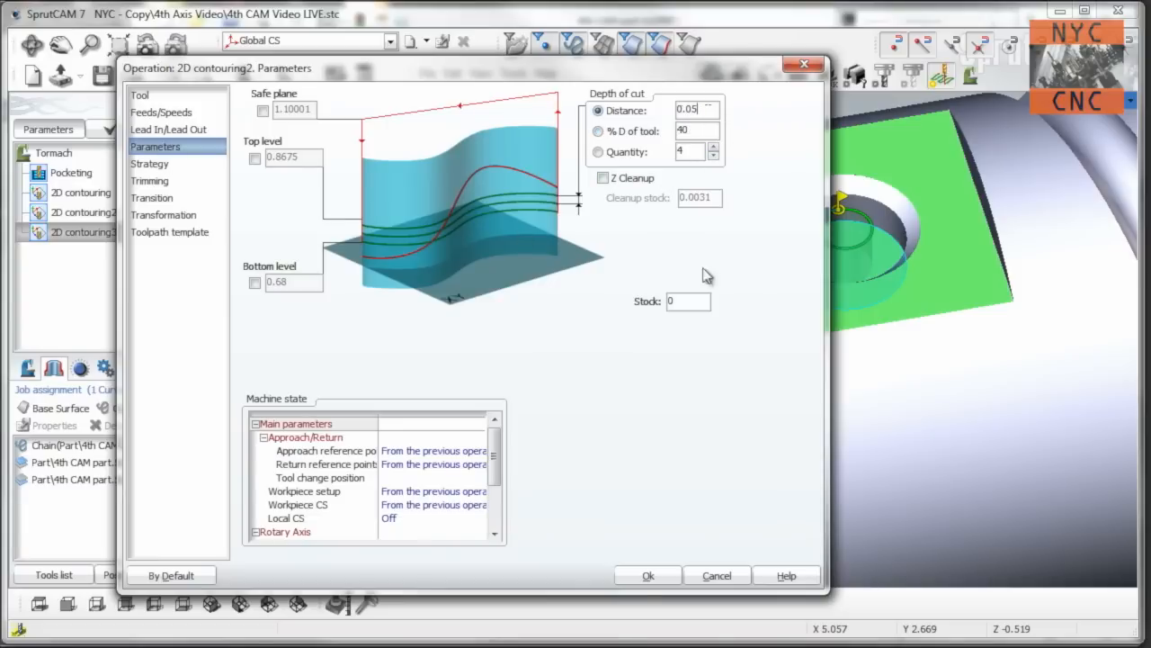
left_click(648, 575)
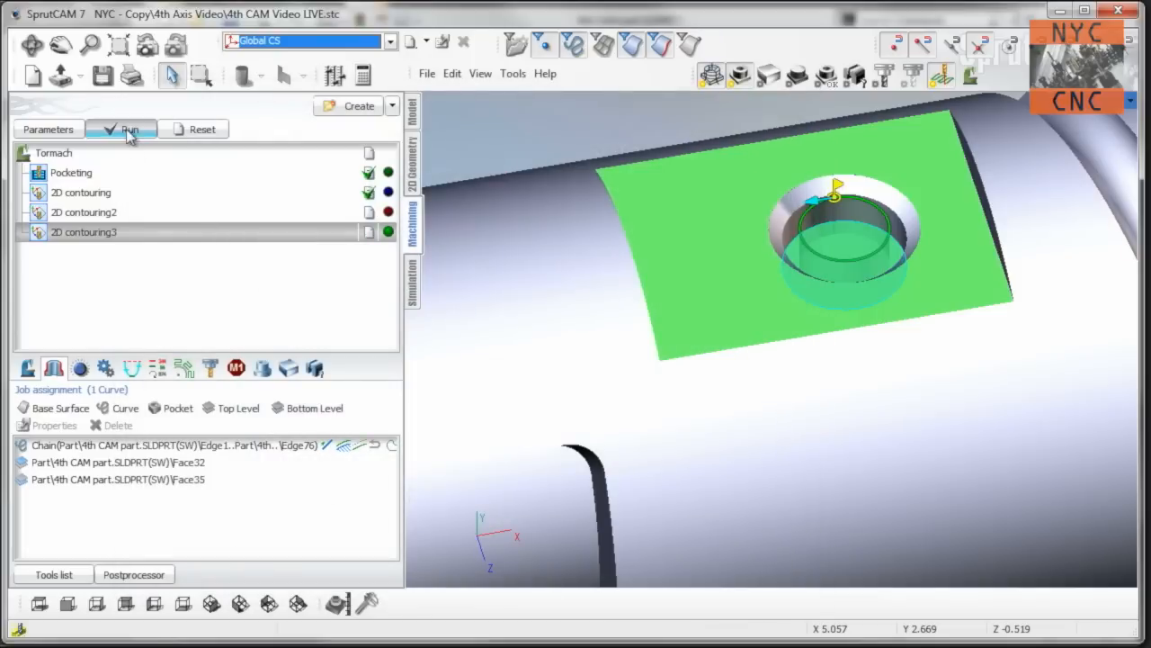
left_click(129, 129)
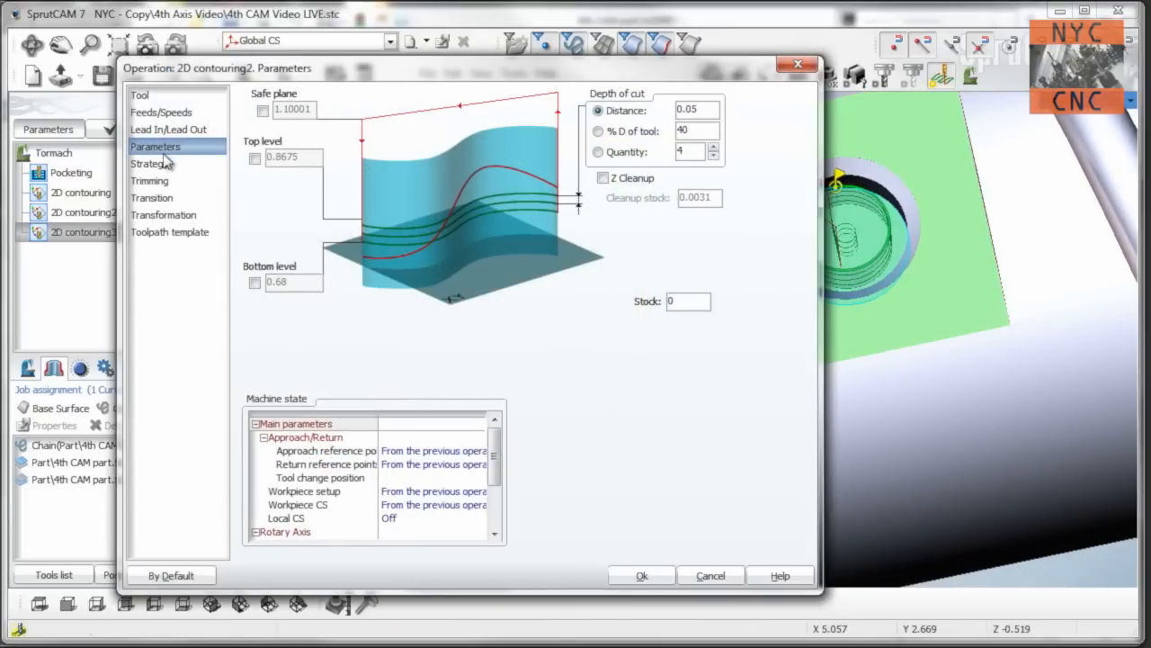
left_click(167, 129)
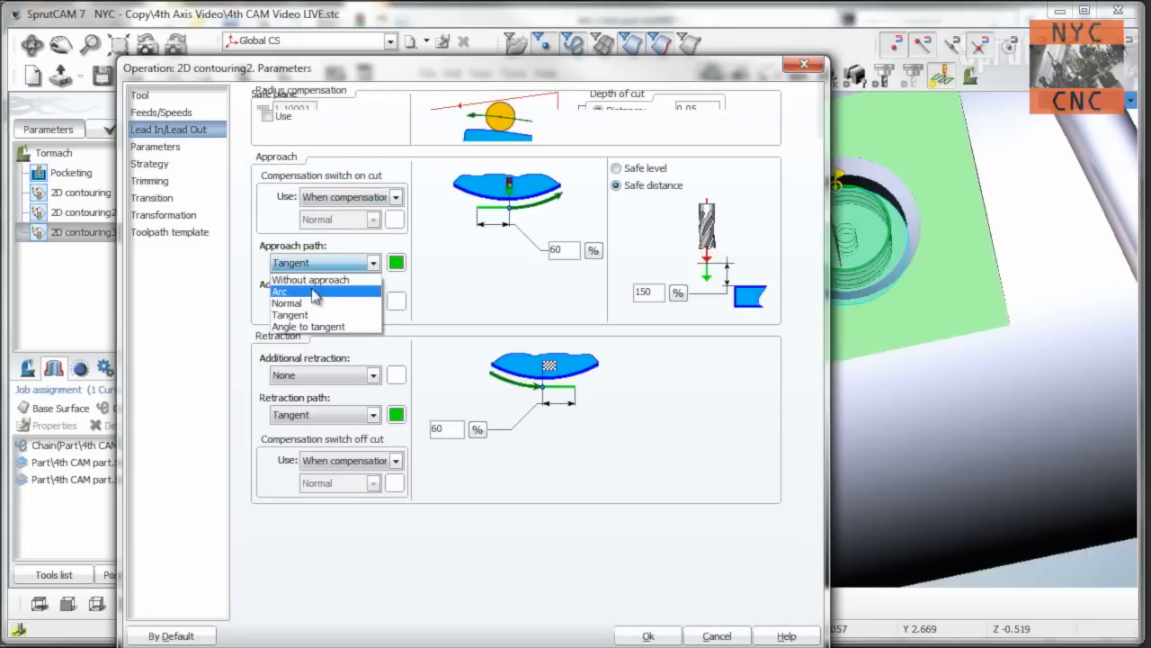
left_click(281, 291)
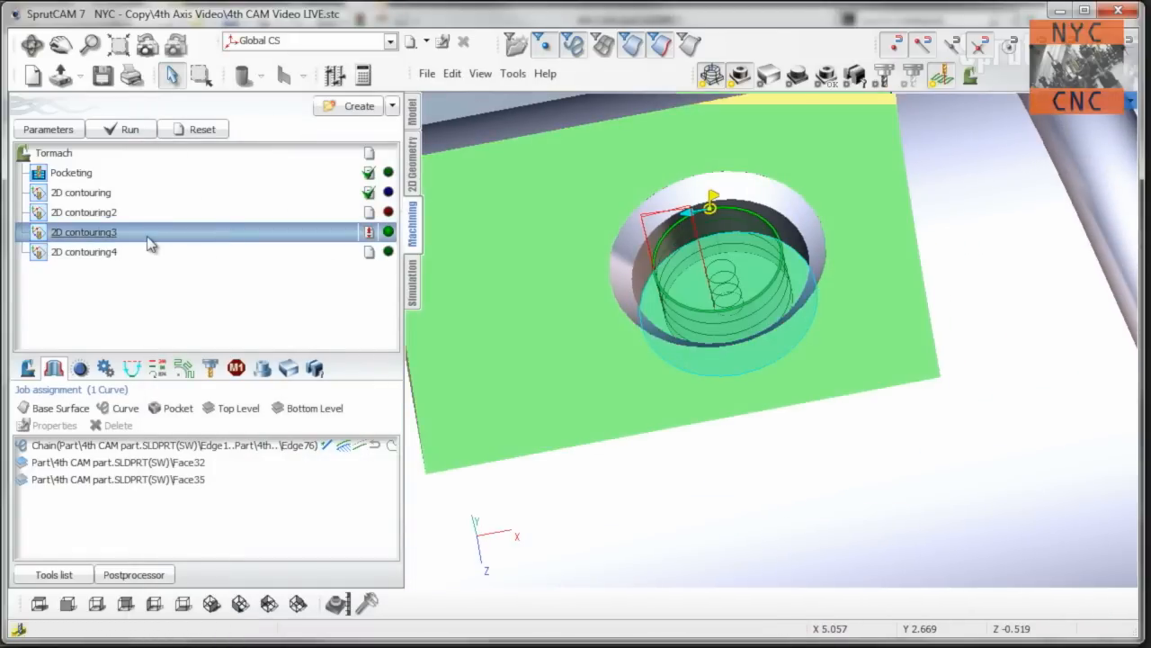
Give 2D contouring4 a bottom level and a 0.25 diameter 45° engraver tool.
left_click(83, 251)
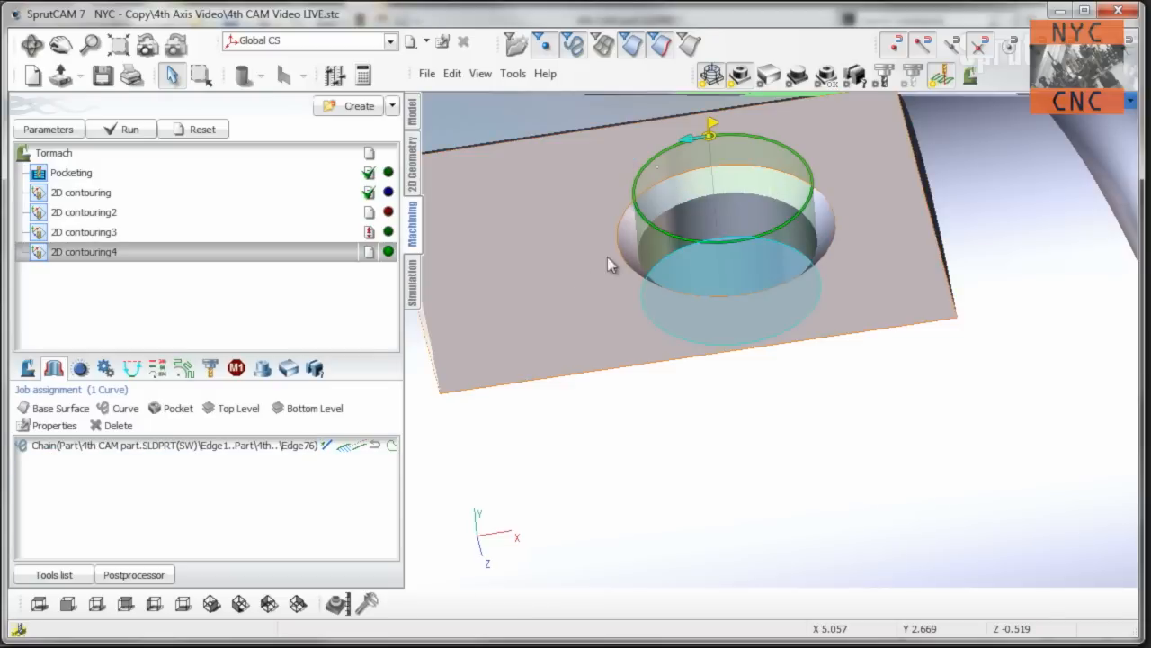
left_click(314, 408)
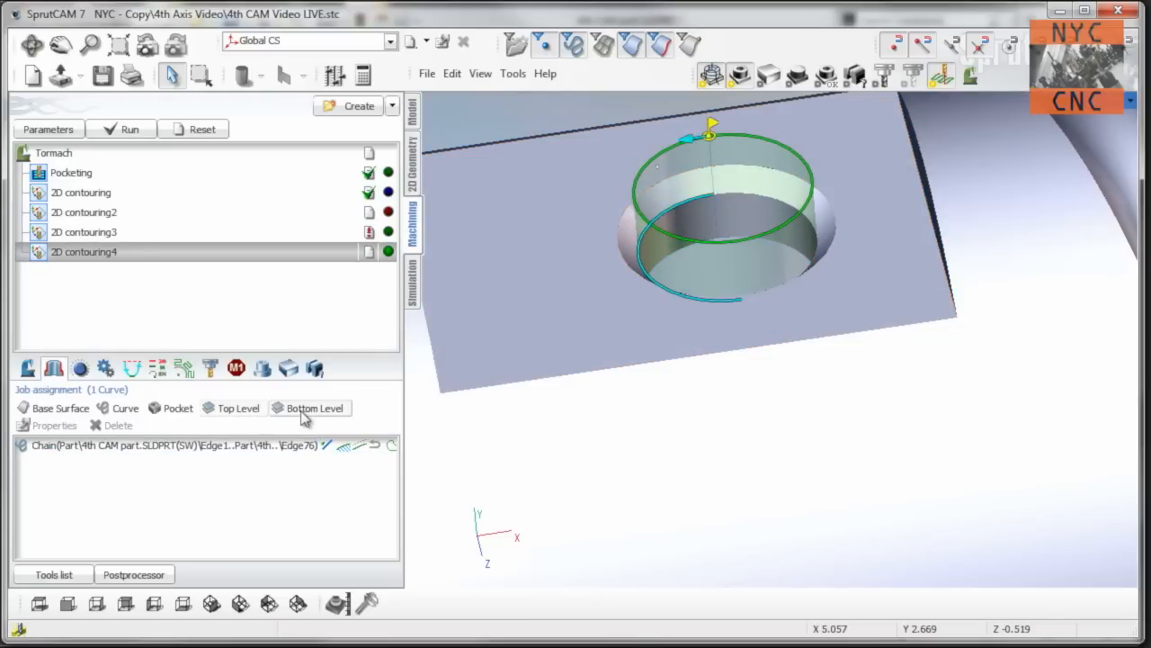
left_click(238, 407)
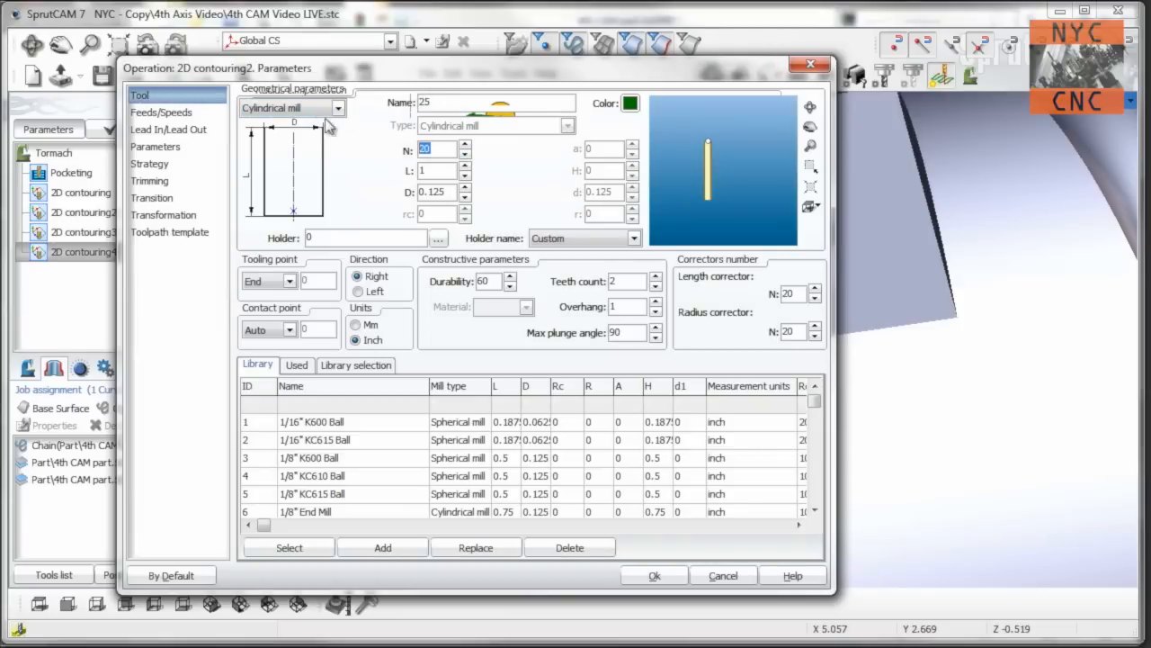
left_click(338, 107)
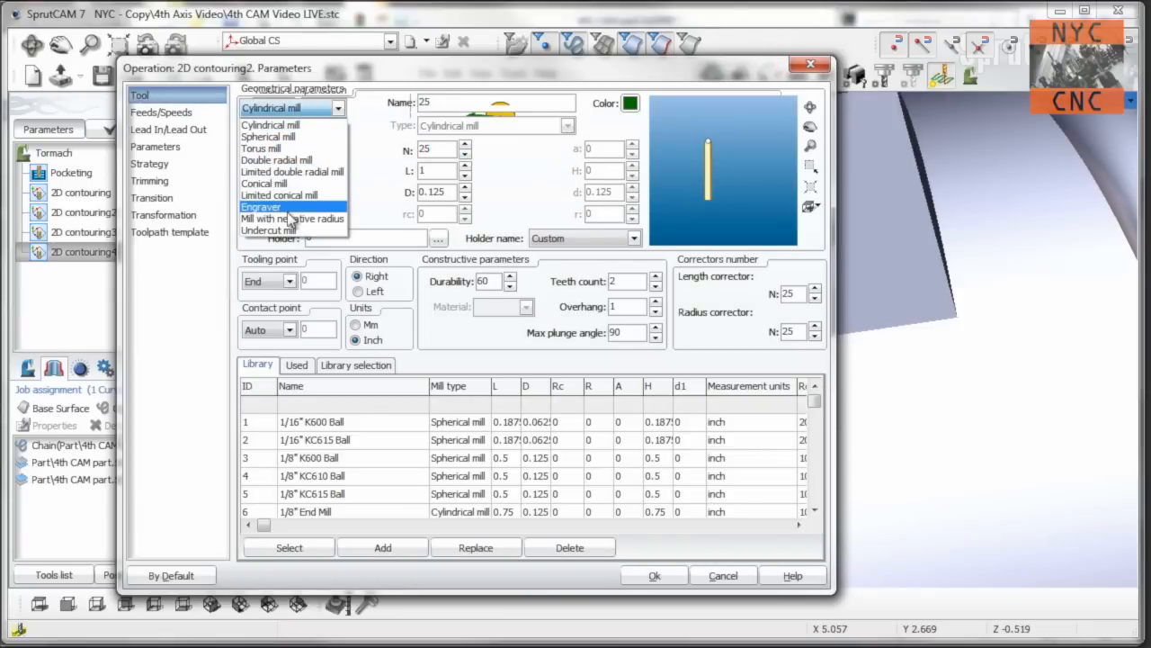
left_click(262, 206)
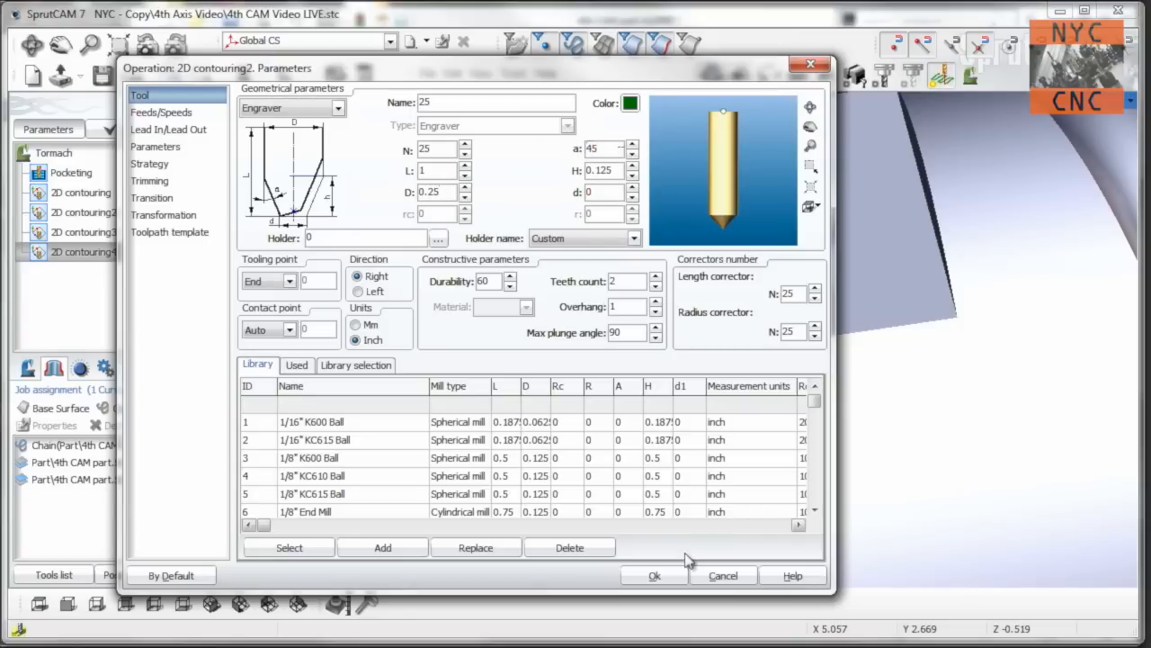
left_click(654, 575)
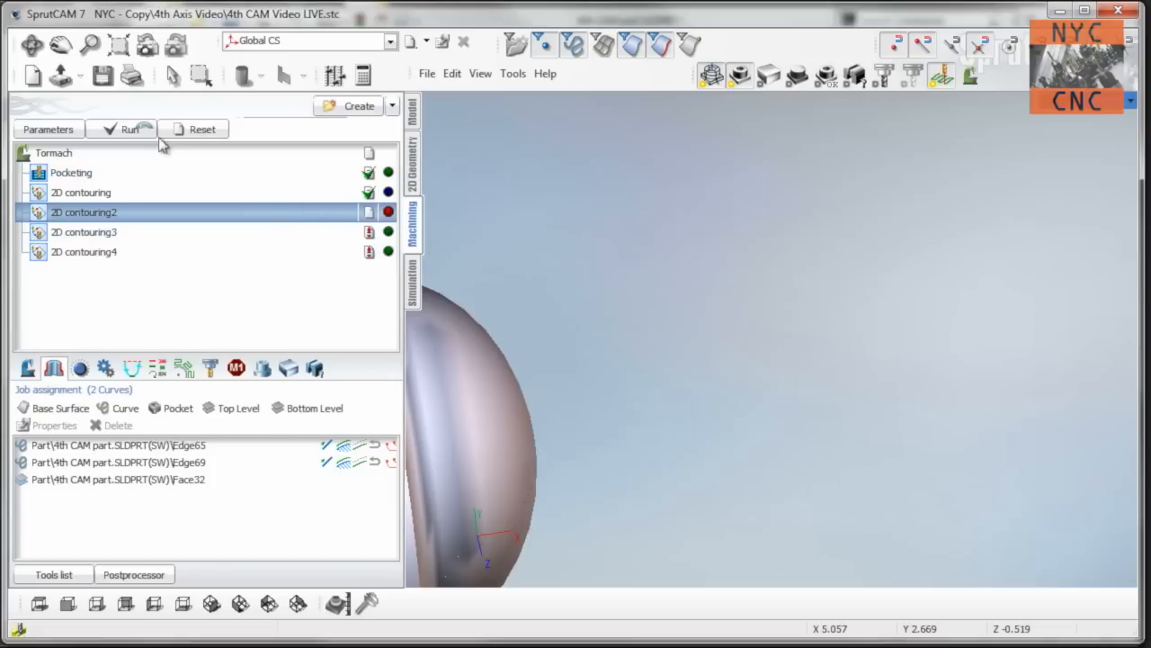
Calculate all operations, check the simulation, and set 2D contouring3 zone width to 0.18.
left_click(129, 129)
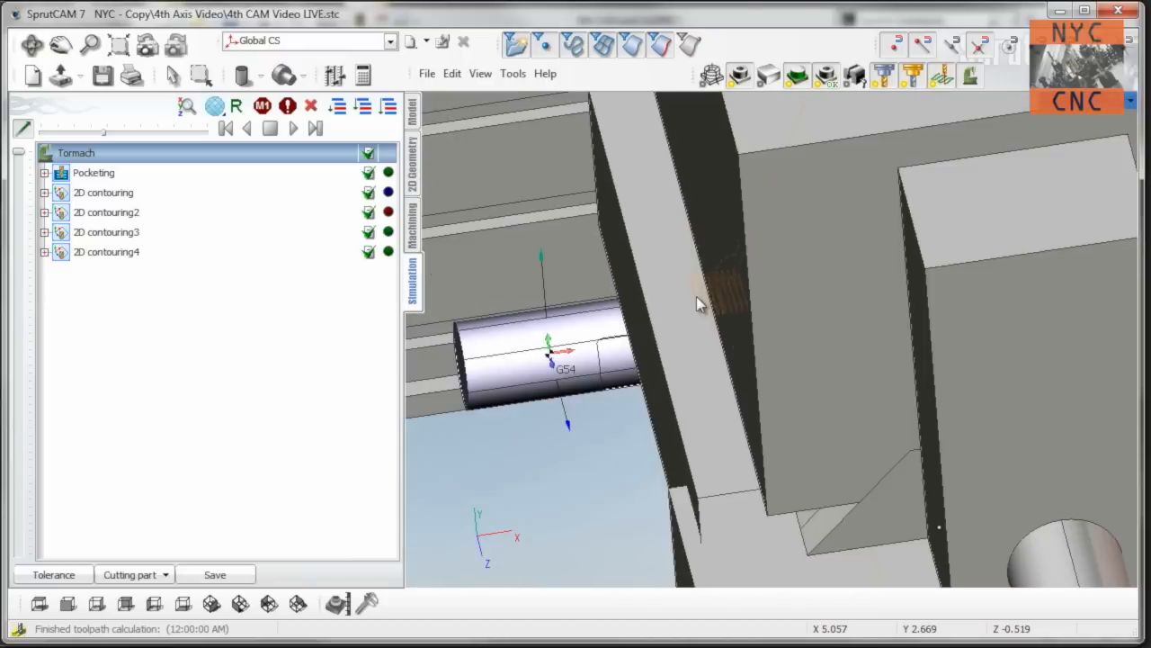
left_click_drag(701, 302, 679, 364)
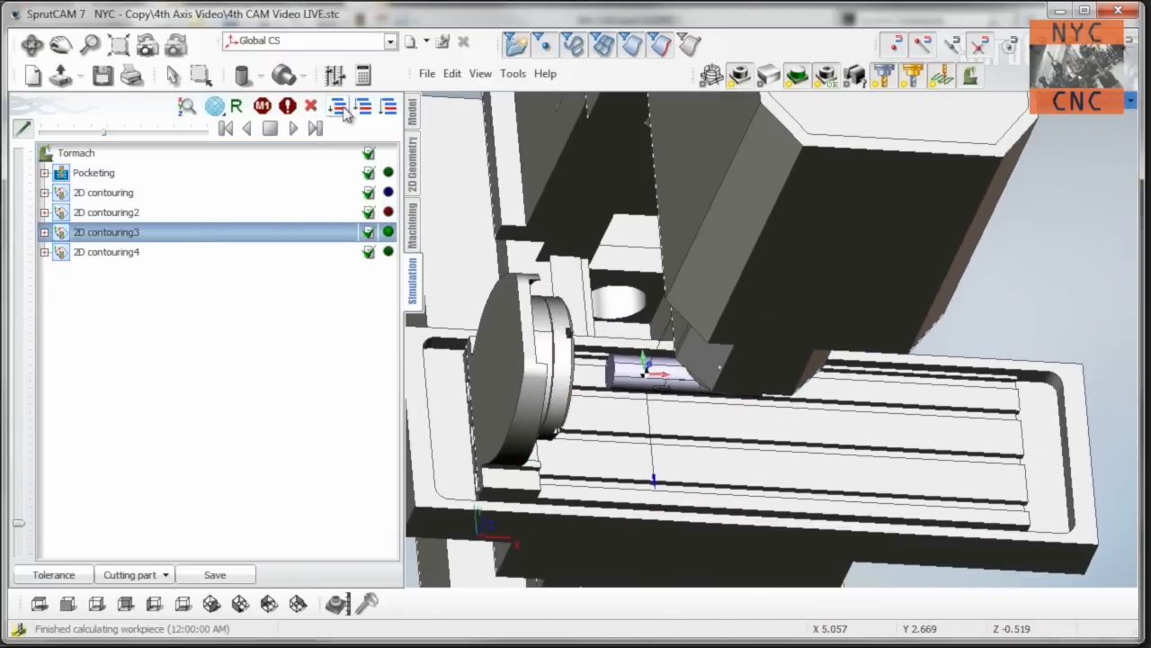
left_click(292, 128)
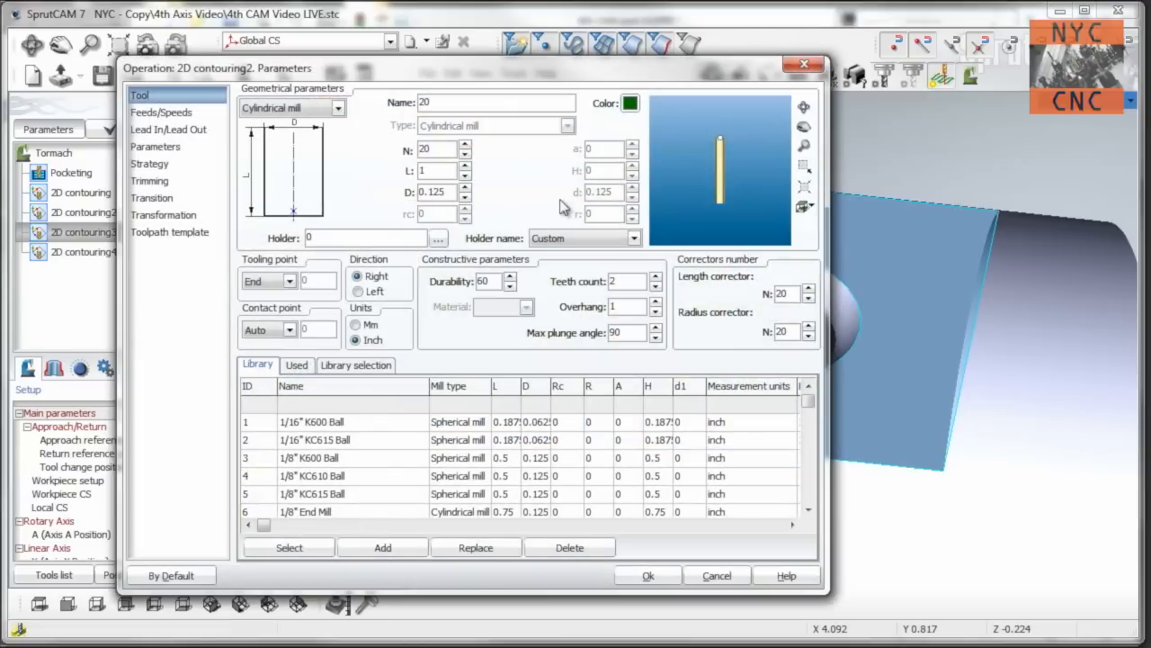
left_click(150, 163)
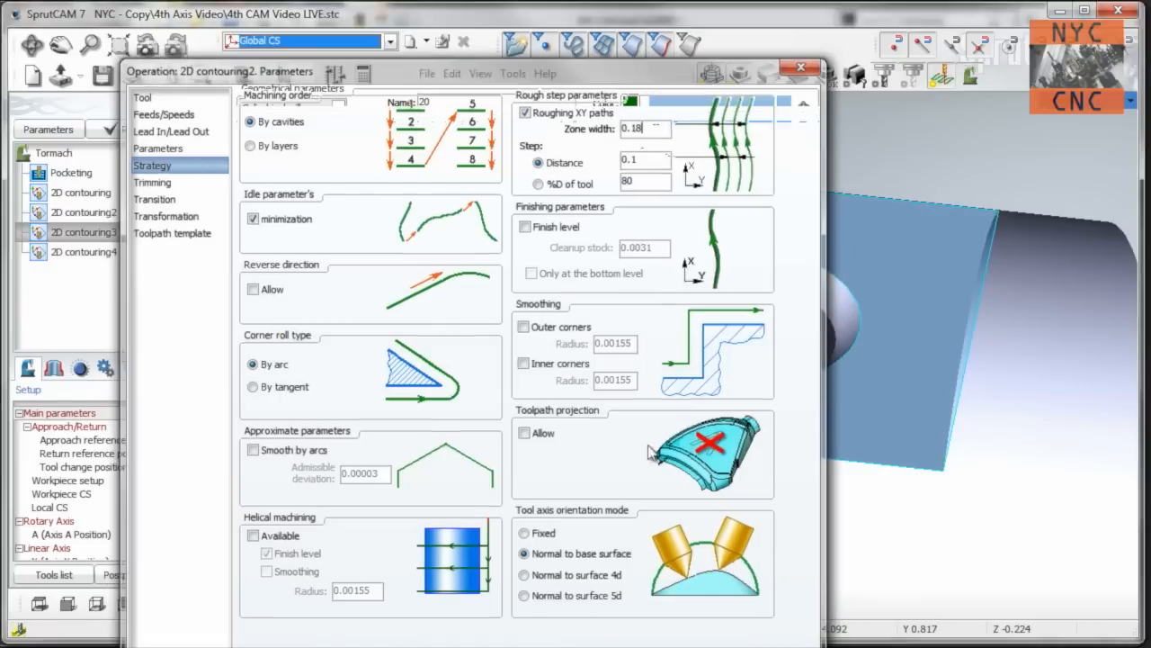
left_click(799, 67)
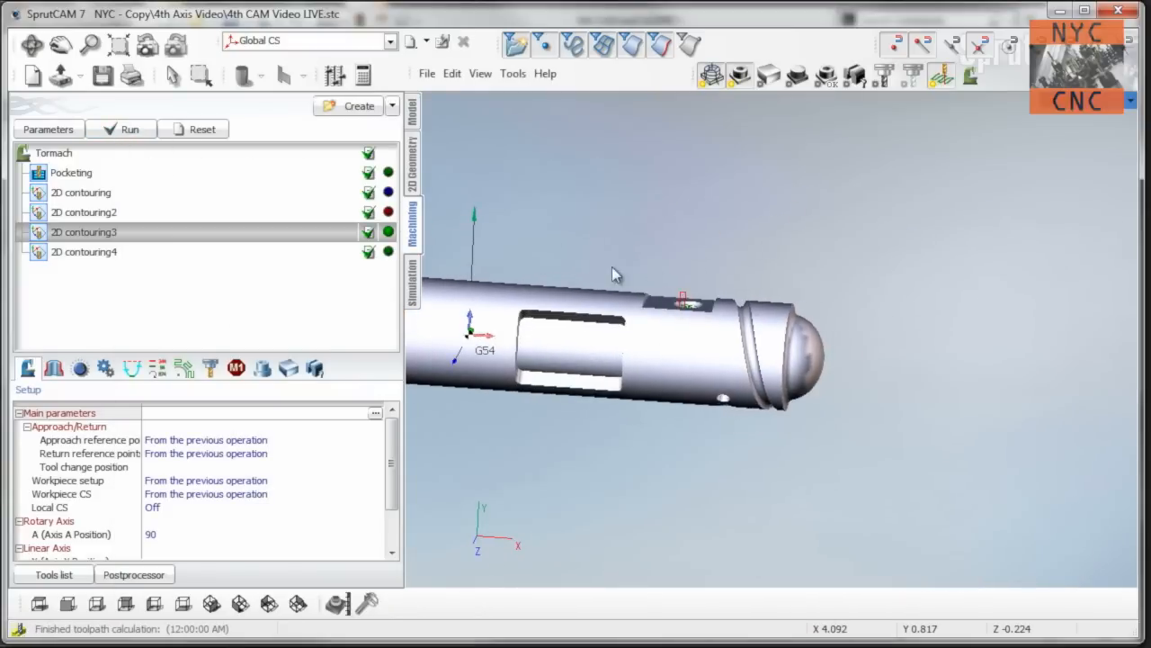
left_click_drag(616, 274, 882, 328)
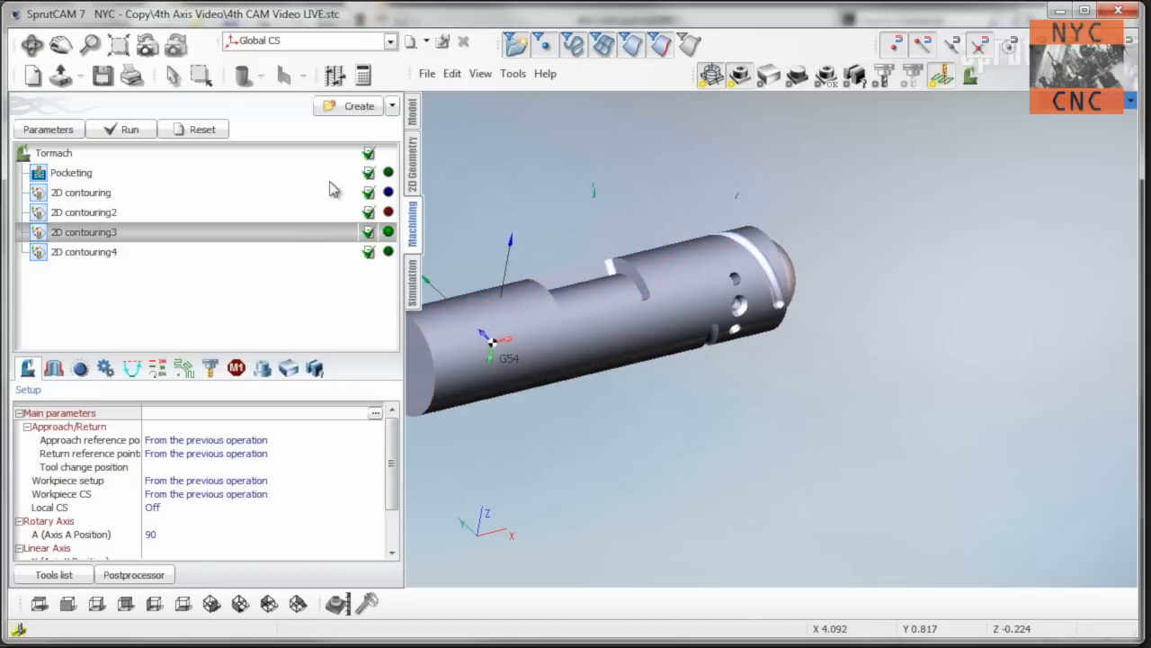
Add a Hole machining operation after 2D contouring4 and set its A position to 315.
left_click(391, 105)
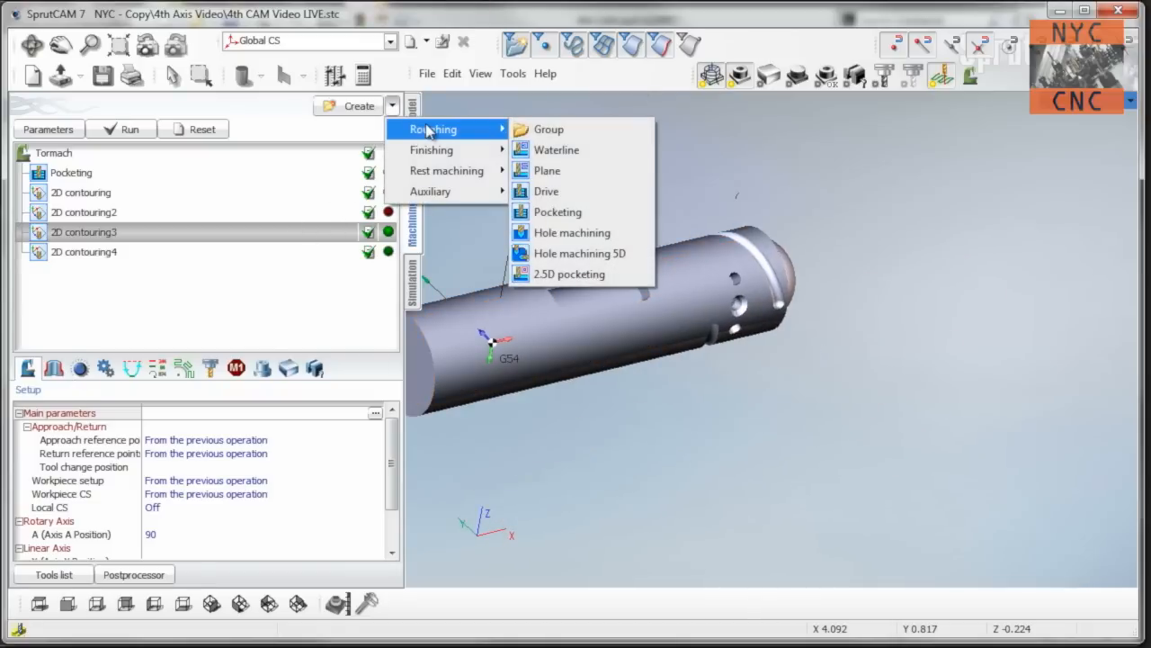
left_click(571, 233)
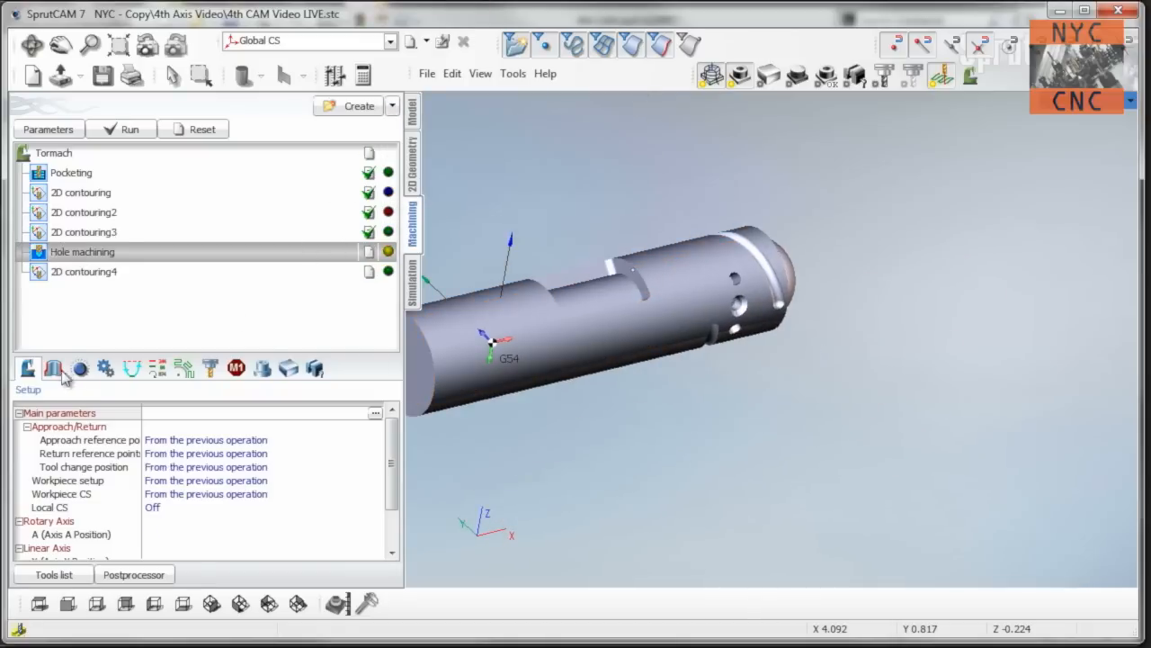
left_click(53, 368)
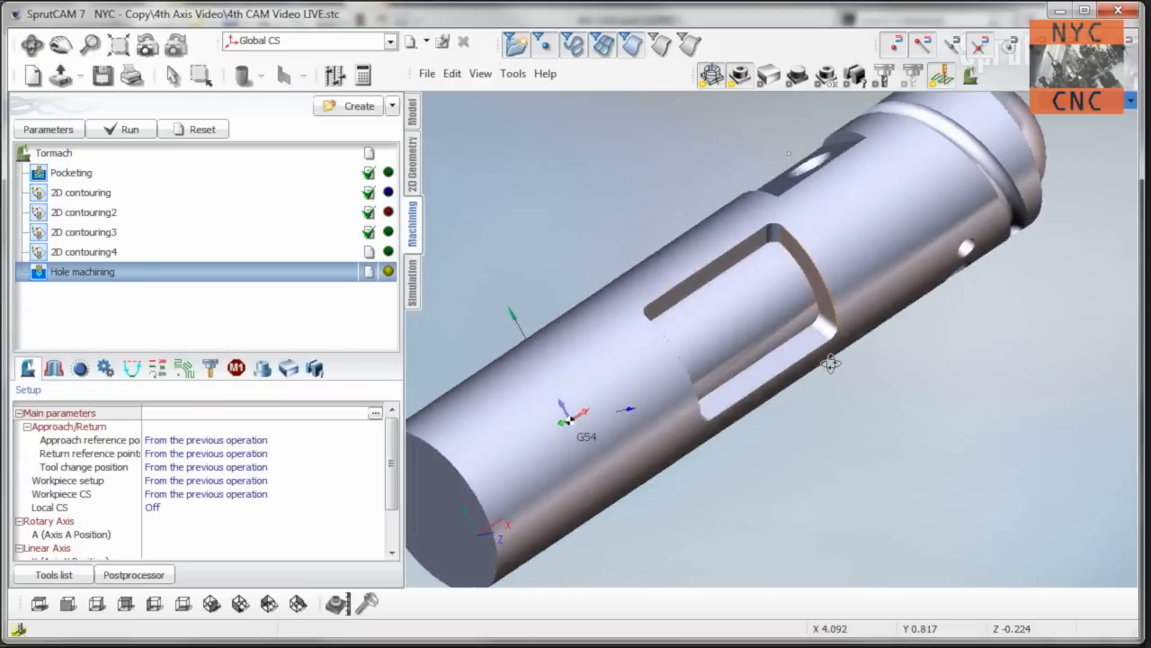
left_click_drag(828, 364, 780, 162)
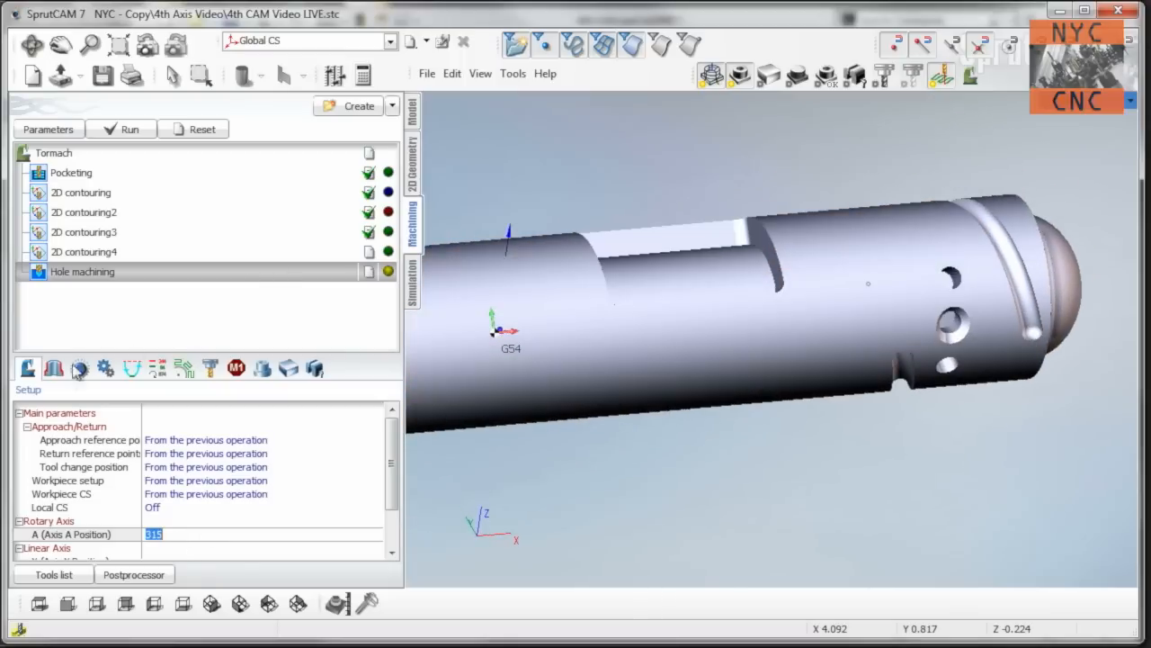
left_click(53, 367)
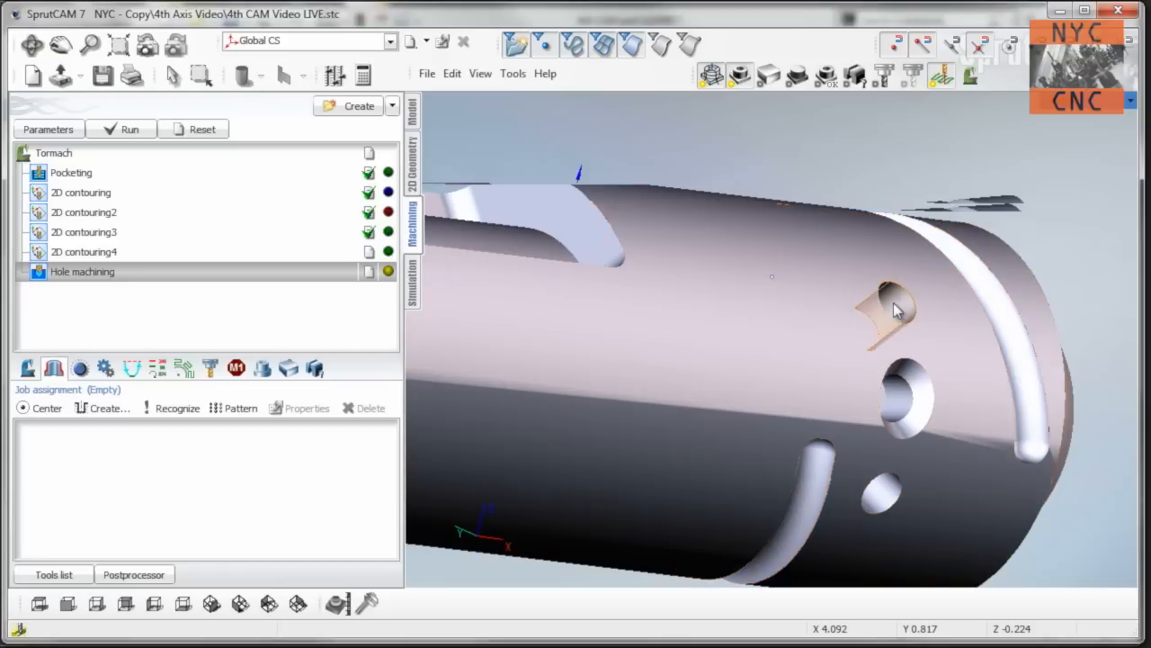
Assign angled holes to Spot, Spot2 at A 285 and Spot3 at A 255.
left_click(891, 306)
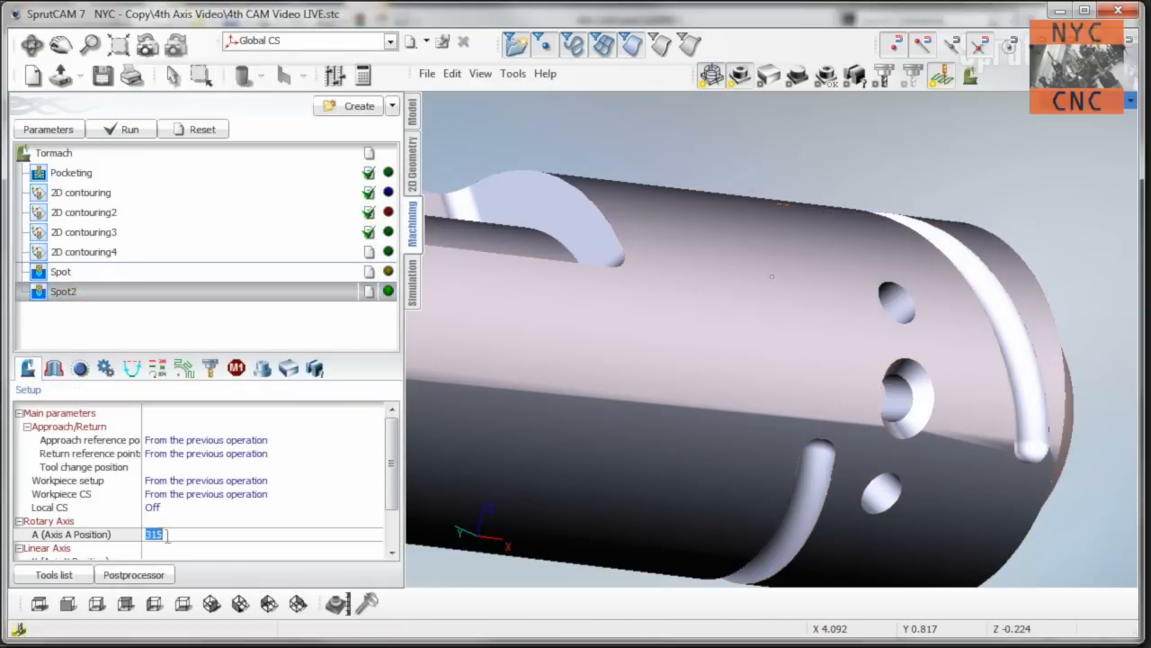
type("3")
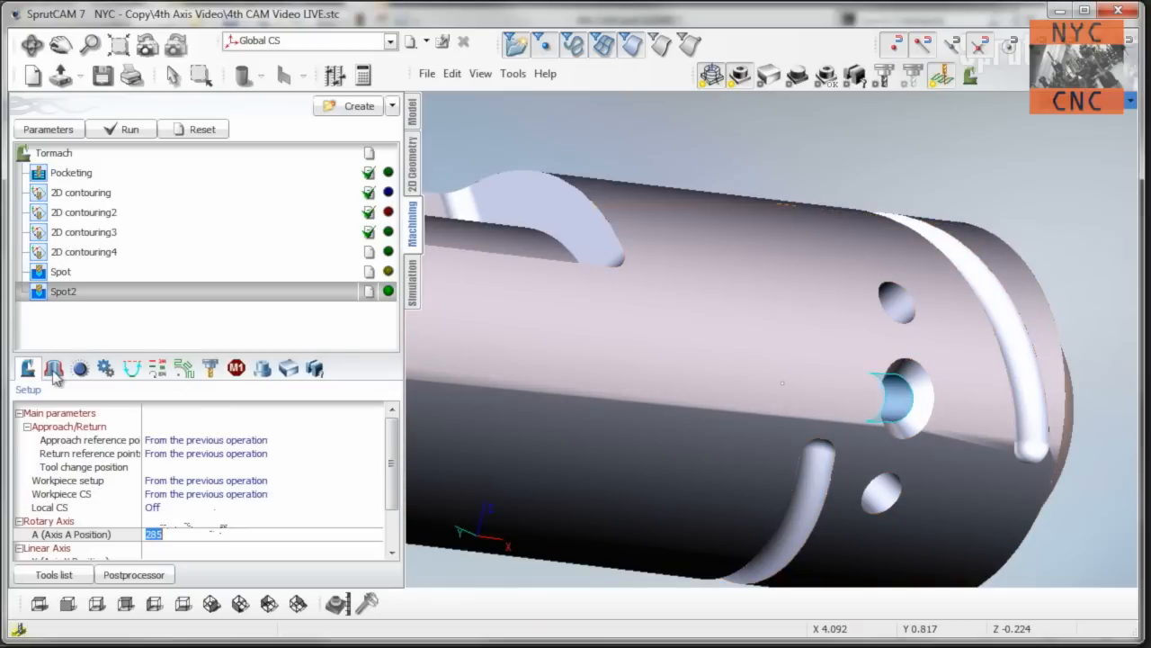
left_click(54, 368)
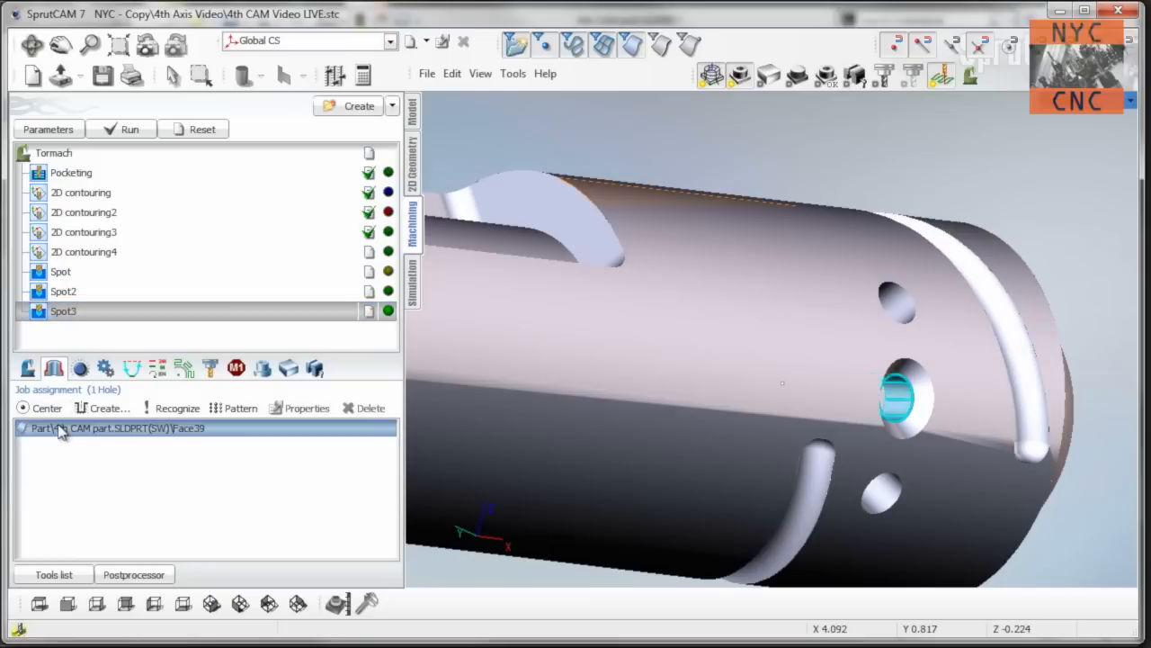
left_click(28, 368)
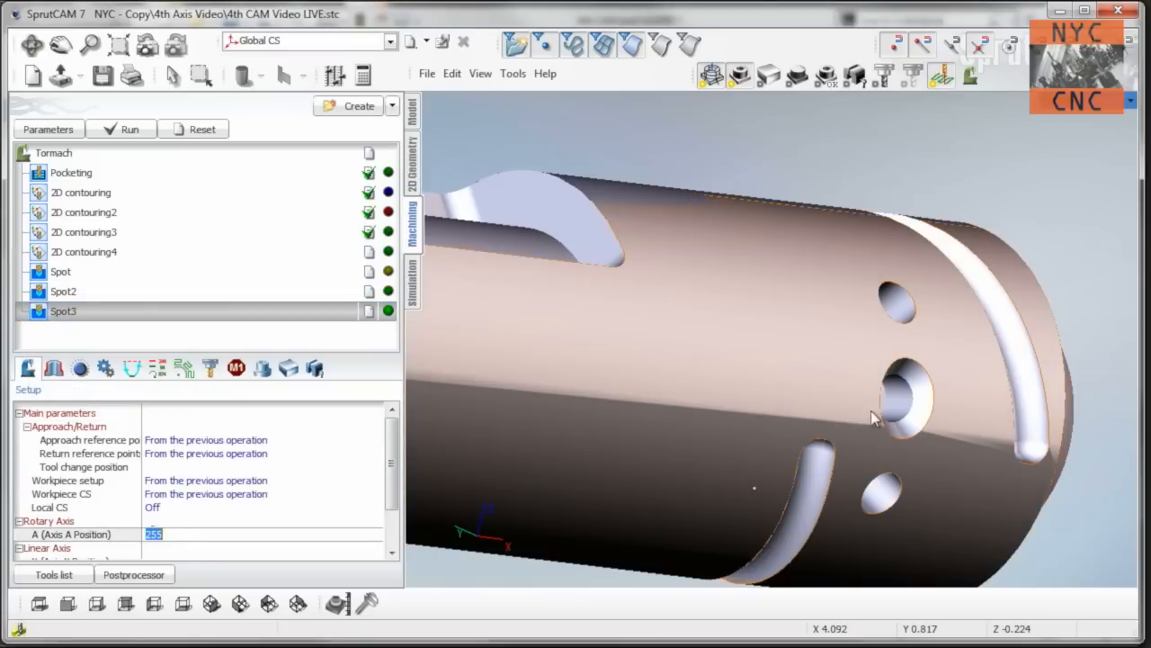
left_click(53, 368)
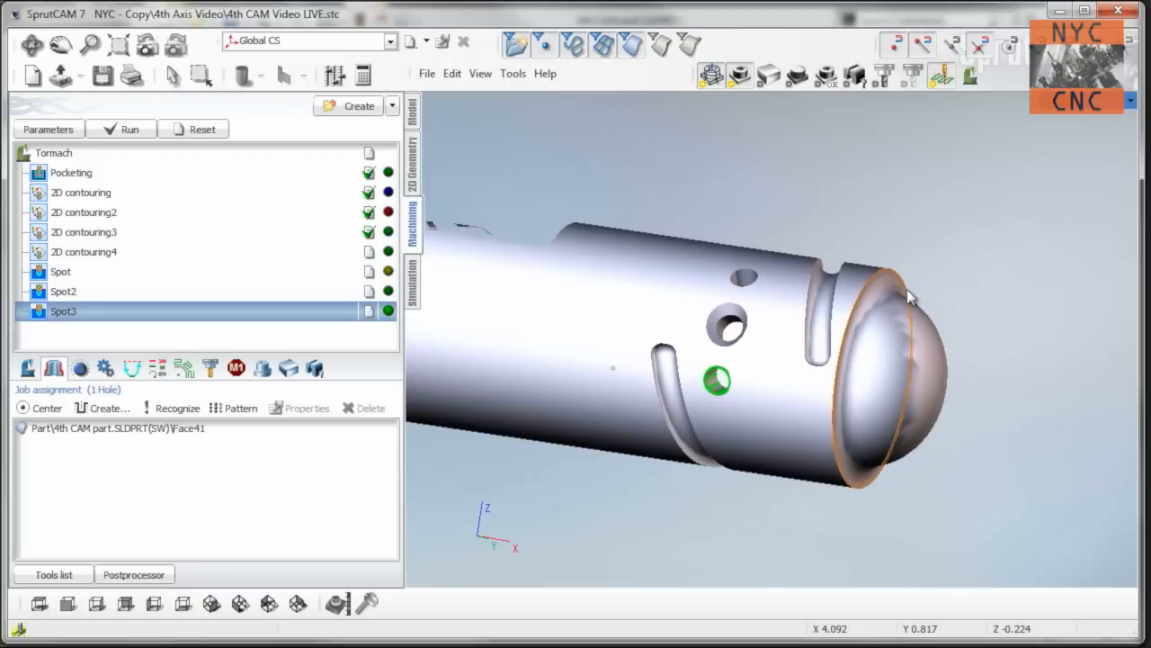
left_click(392, 105)
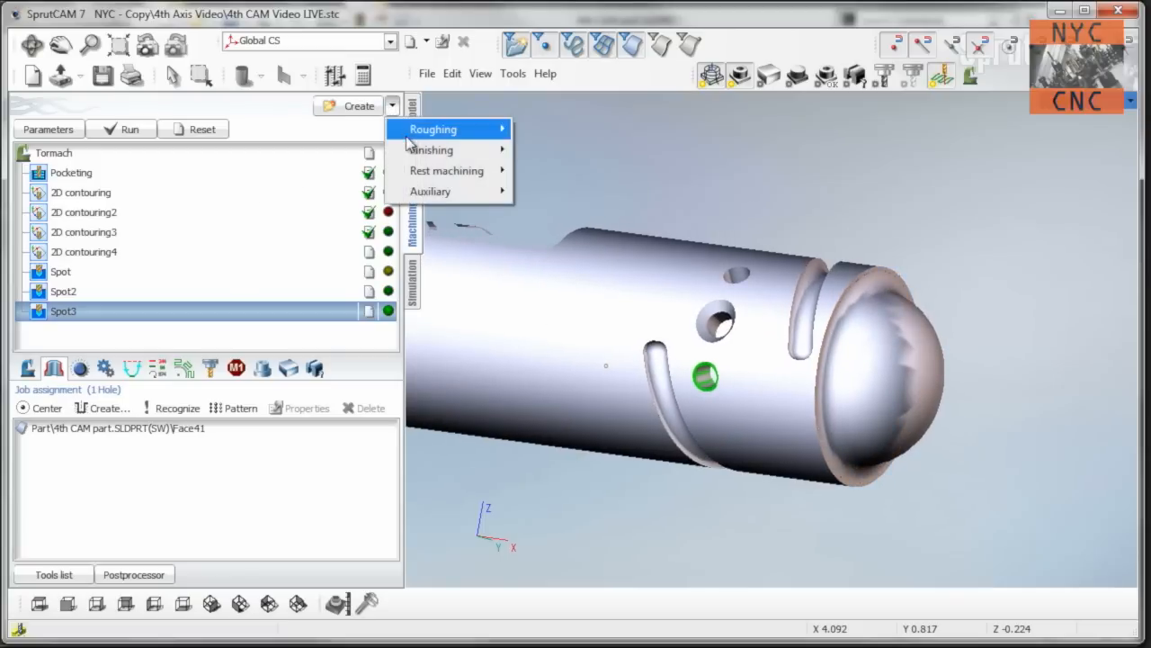
mouse_move(432, 150)
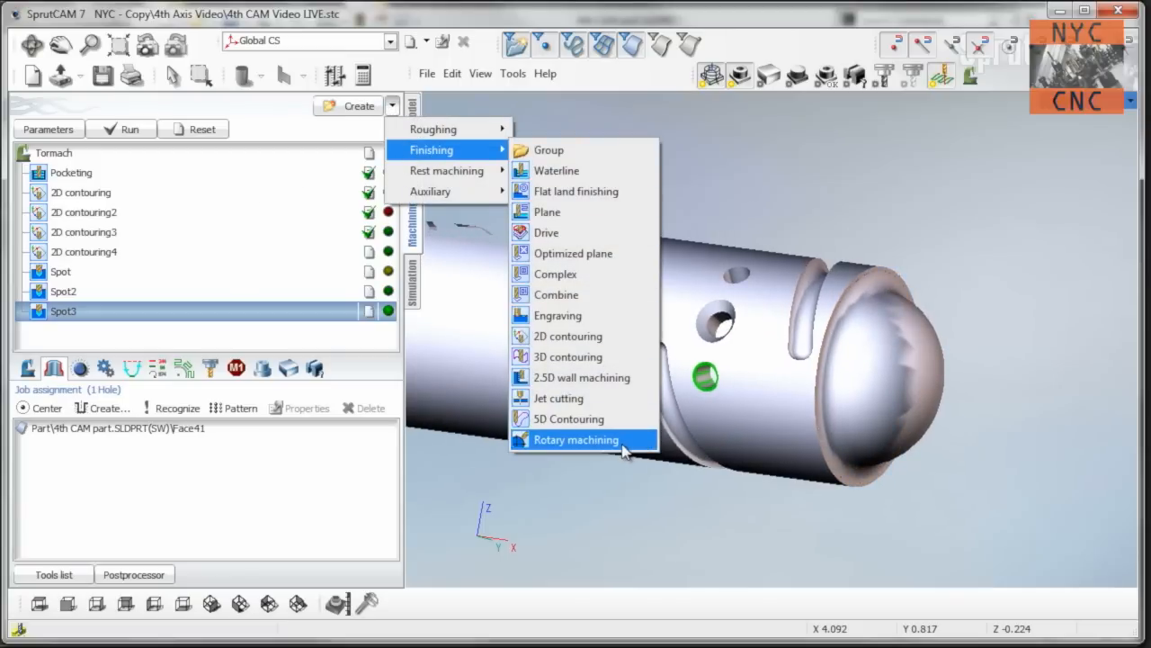
left_click(575, 439)
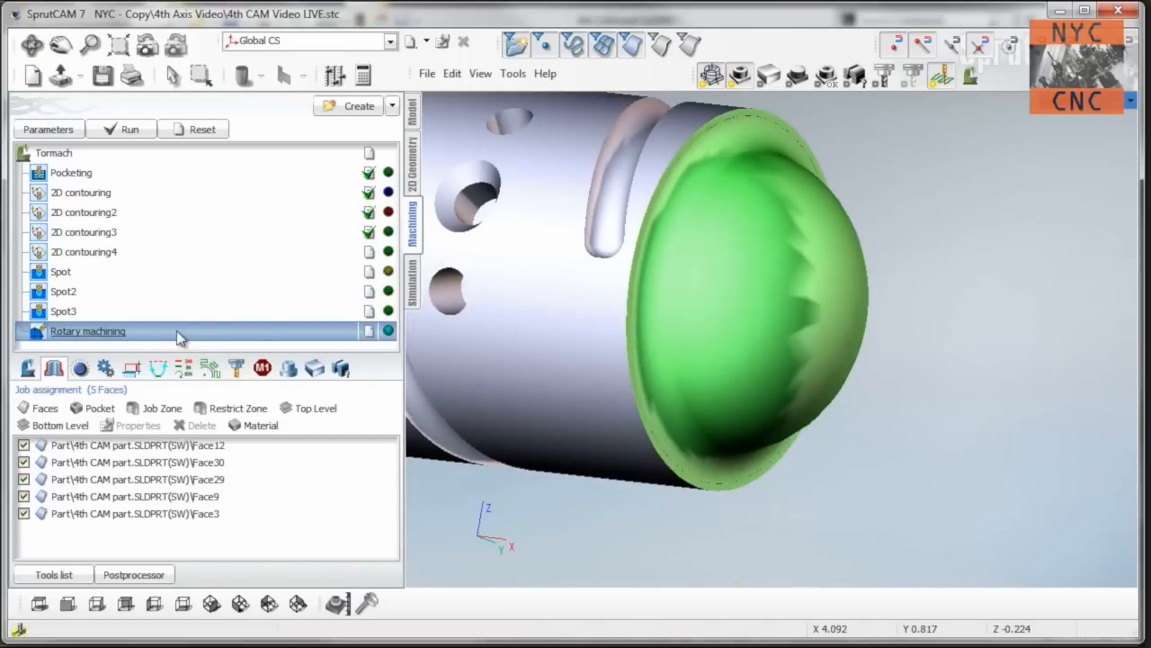
double_click(87, 331)
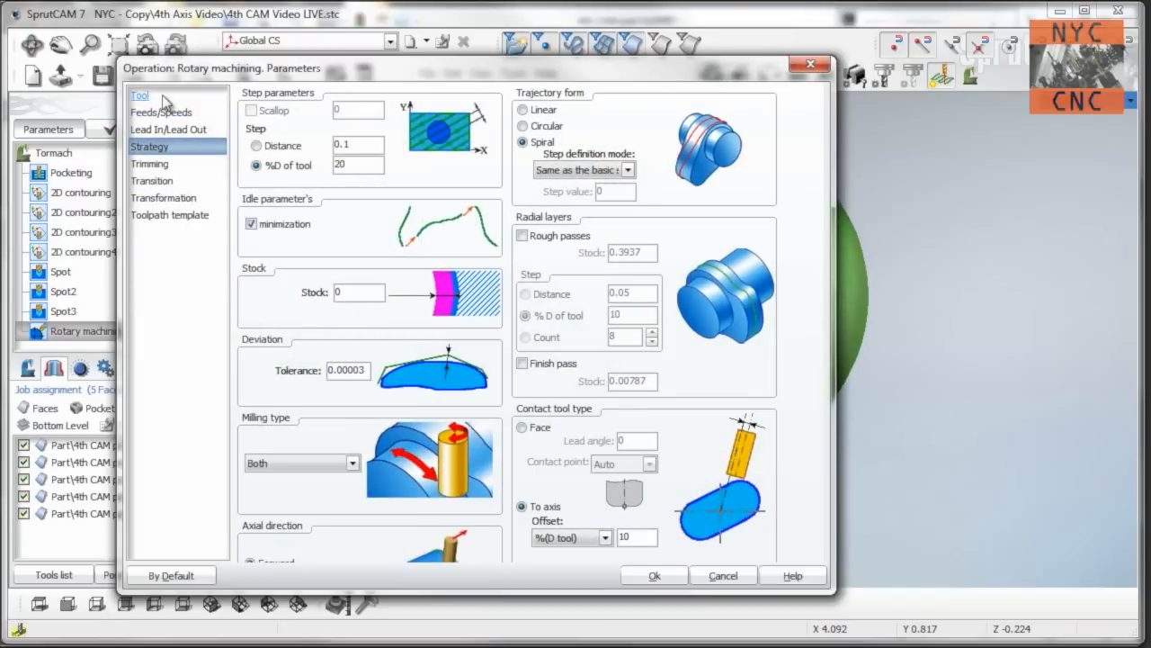
left_click(141, 97)
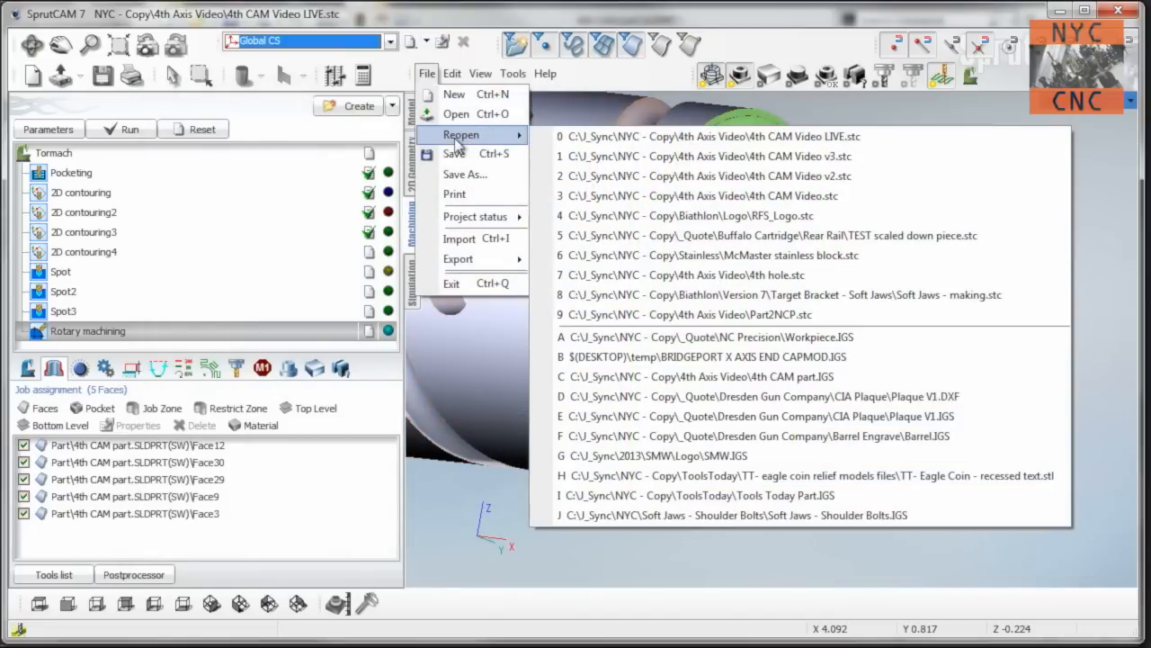
mouse_move(500, 142)
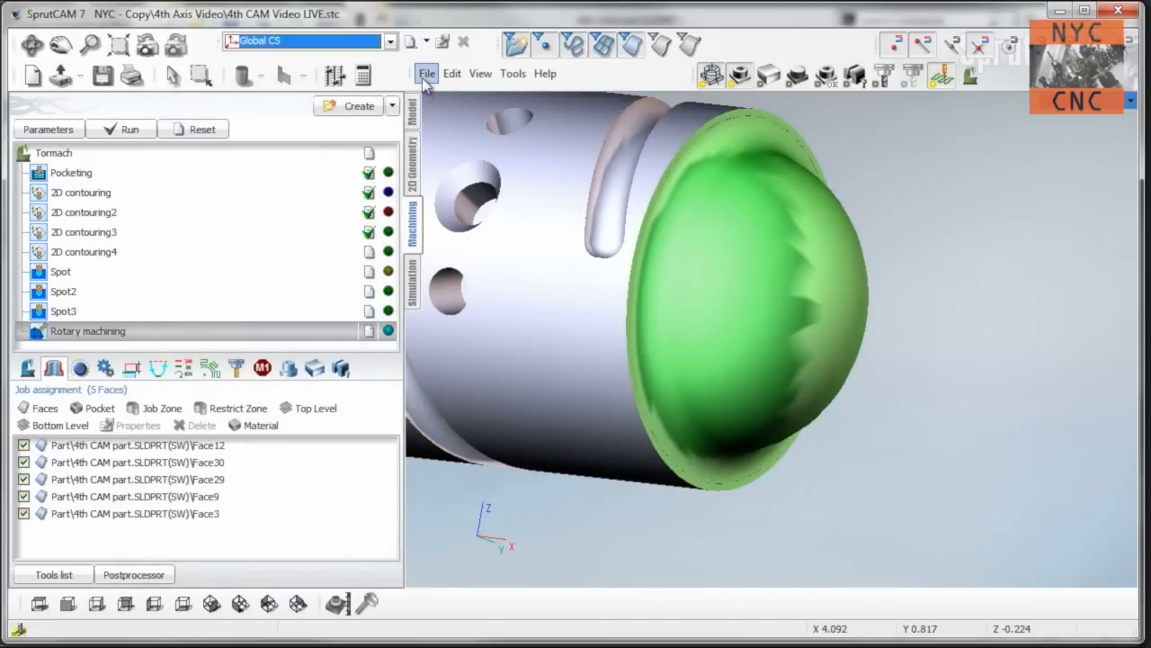
Reopen 4th CAM Video v3.stc and preview the End Sphere, Top Pocket and Flat on side toolpaths.
left_click(427, 73)
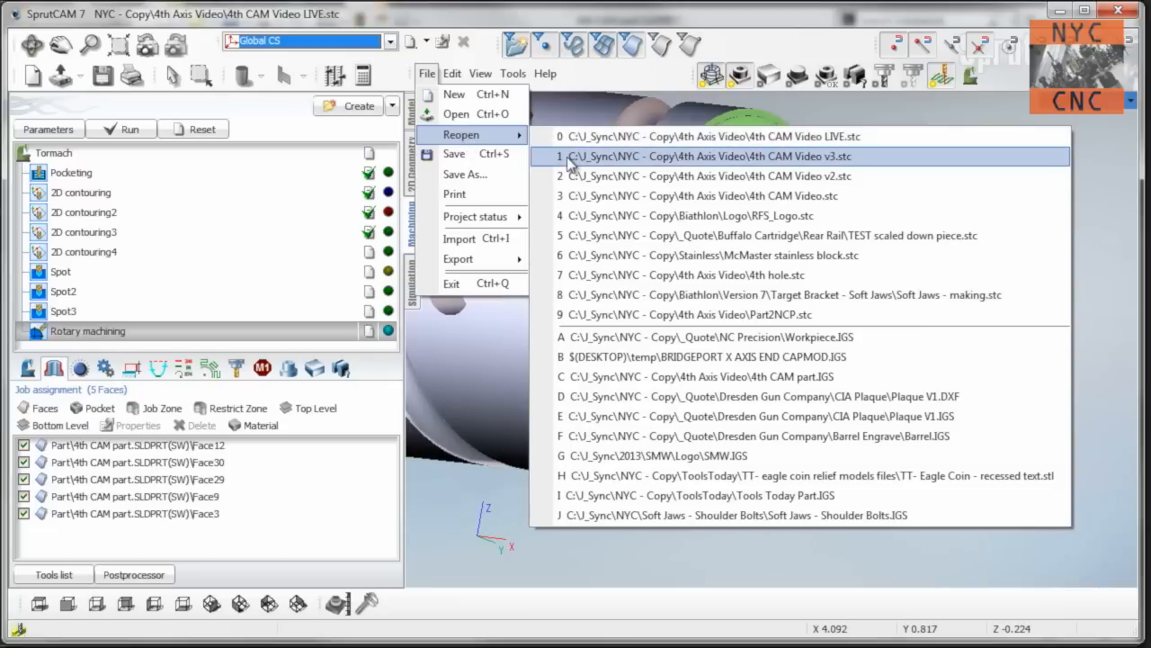
left_click(711, 155)
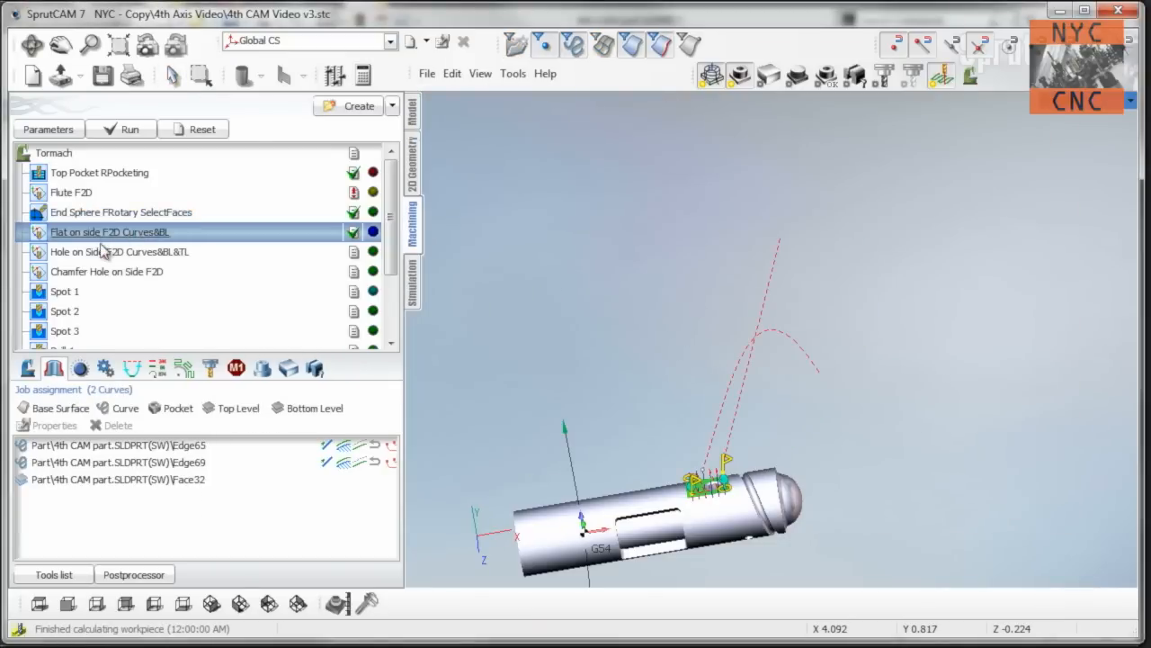
left_click(121, 211)
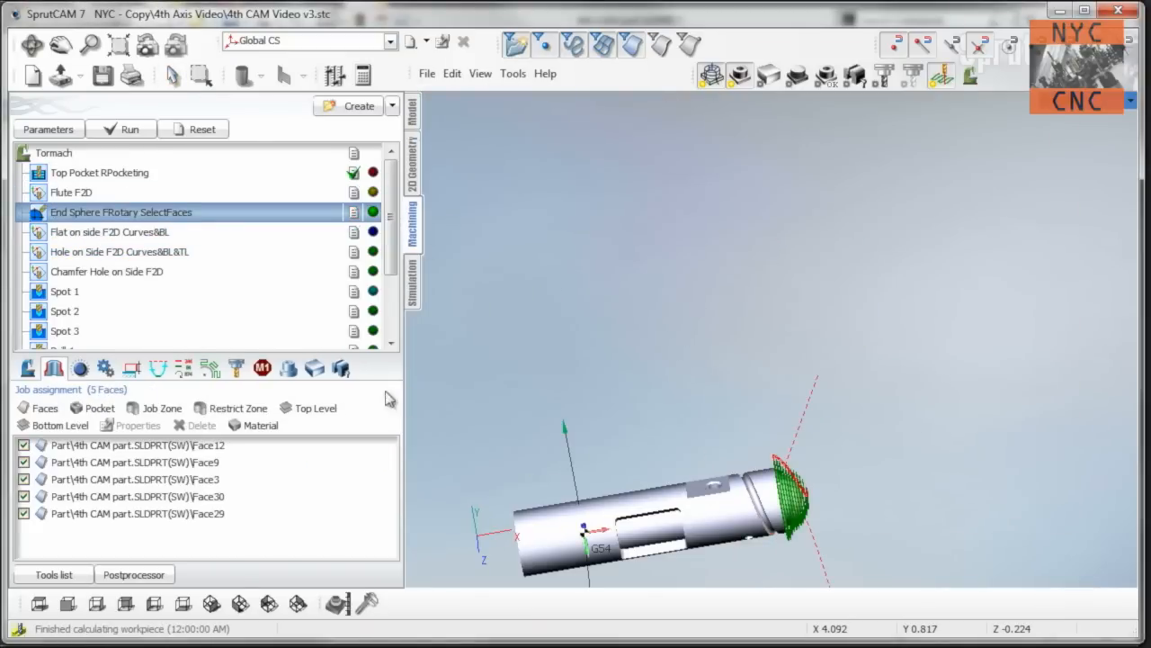
left_click(72, 192)
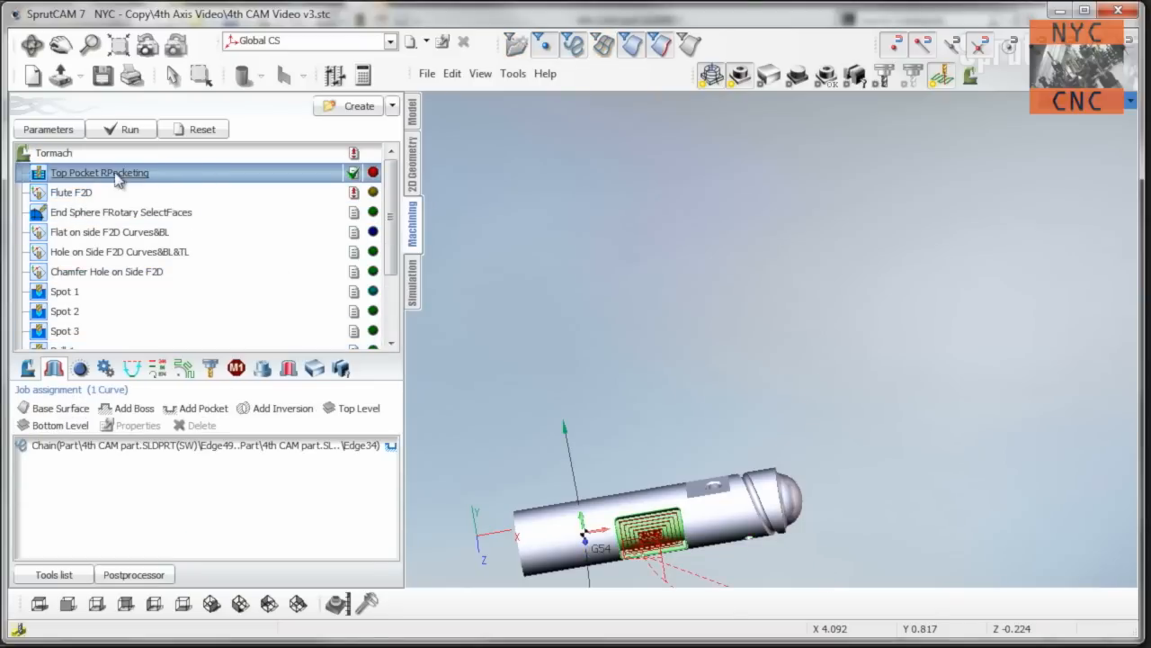
left_click(392, 105)
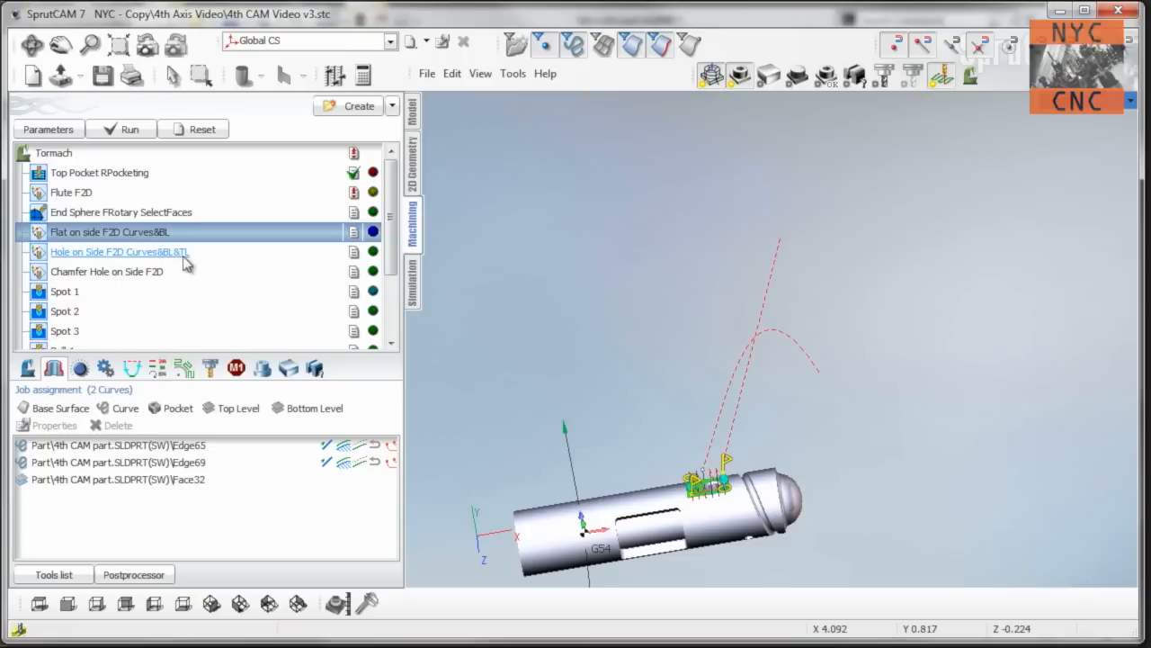
scroll("down", 3)
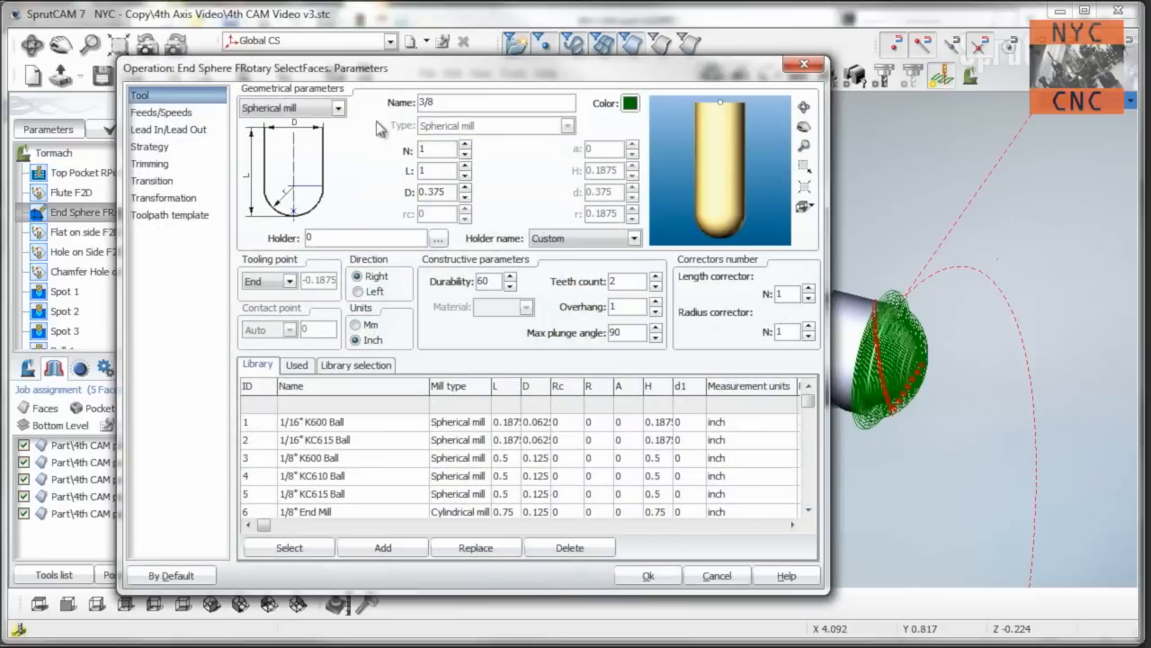
Review the End Sphere operation's feeds, lead-in/out, spiral rotary strategy and transition settings, then accept.
left_click(161, 111)
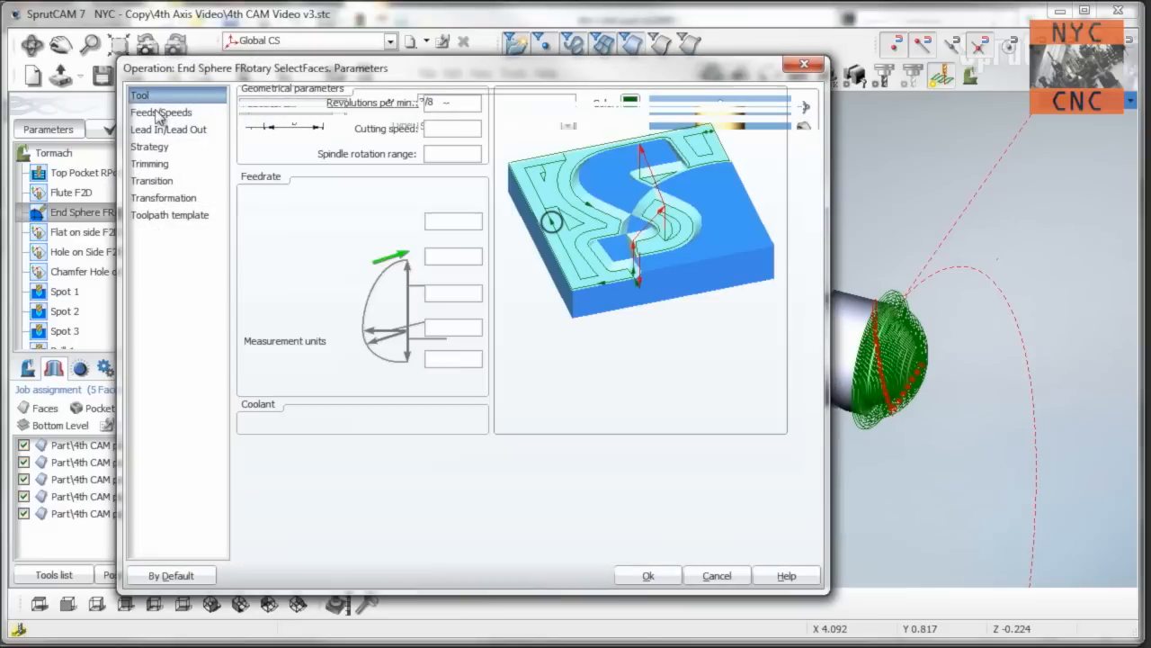
left_click(167, 129)
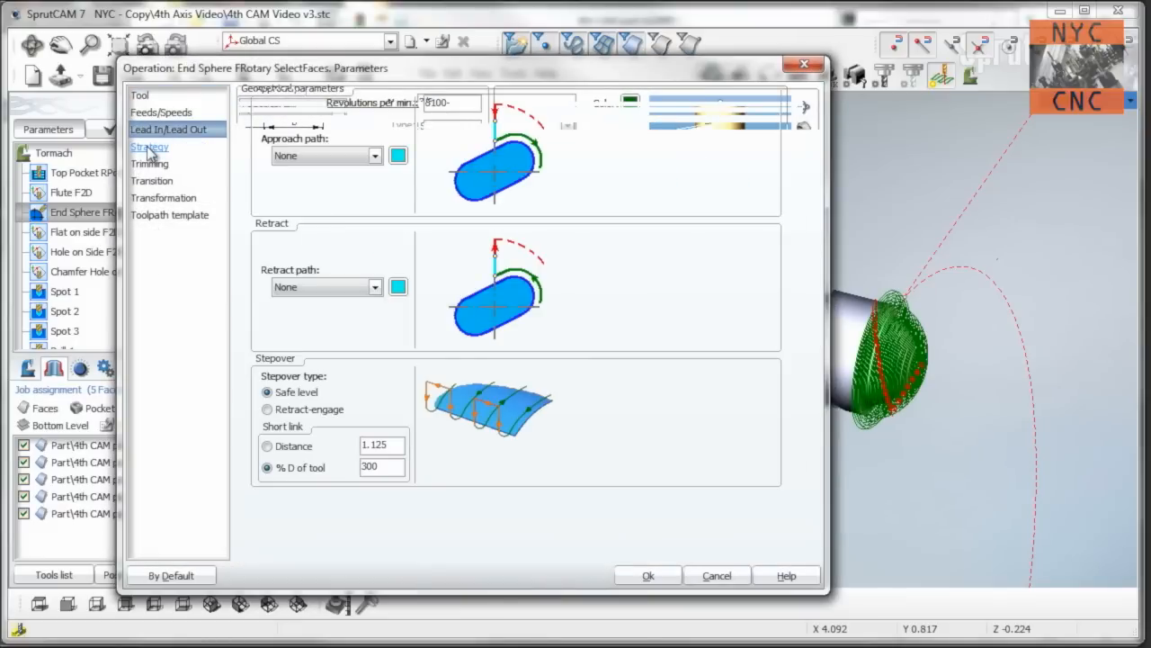
left_click(149, 146)
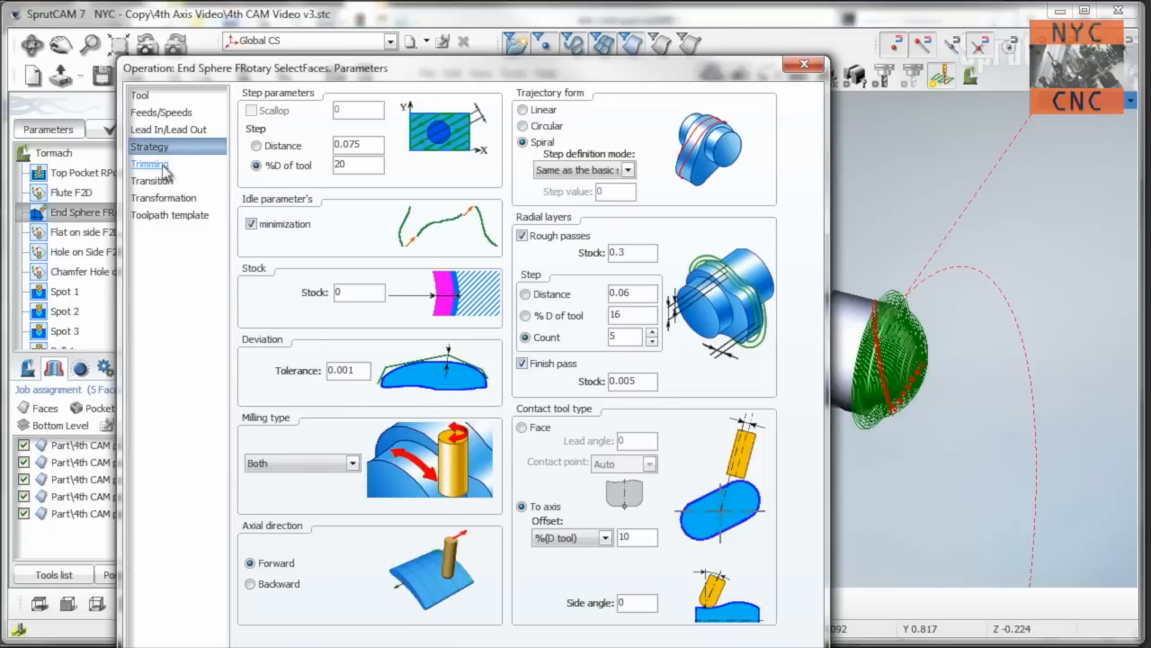
left_click(152, 180)
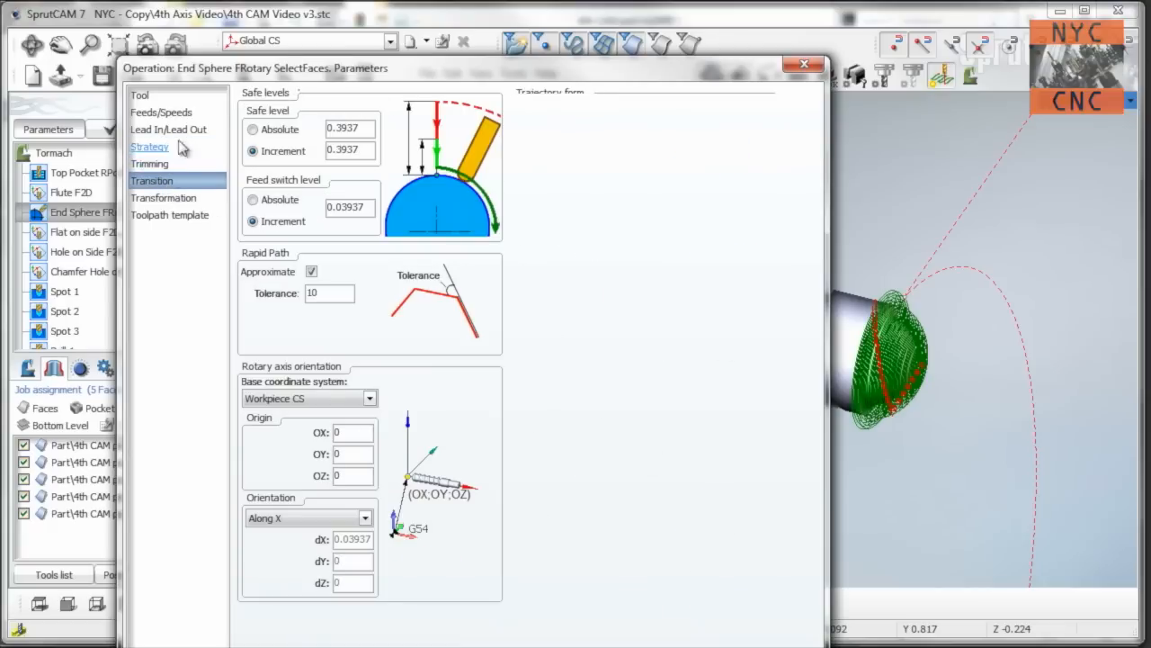
left_click(150, 146)
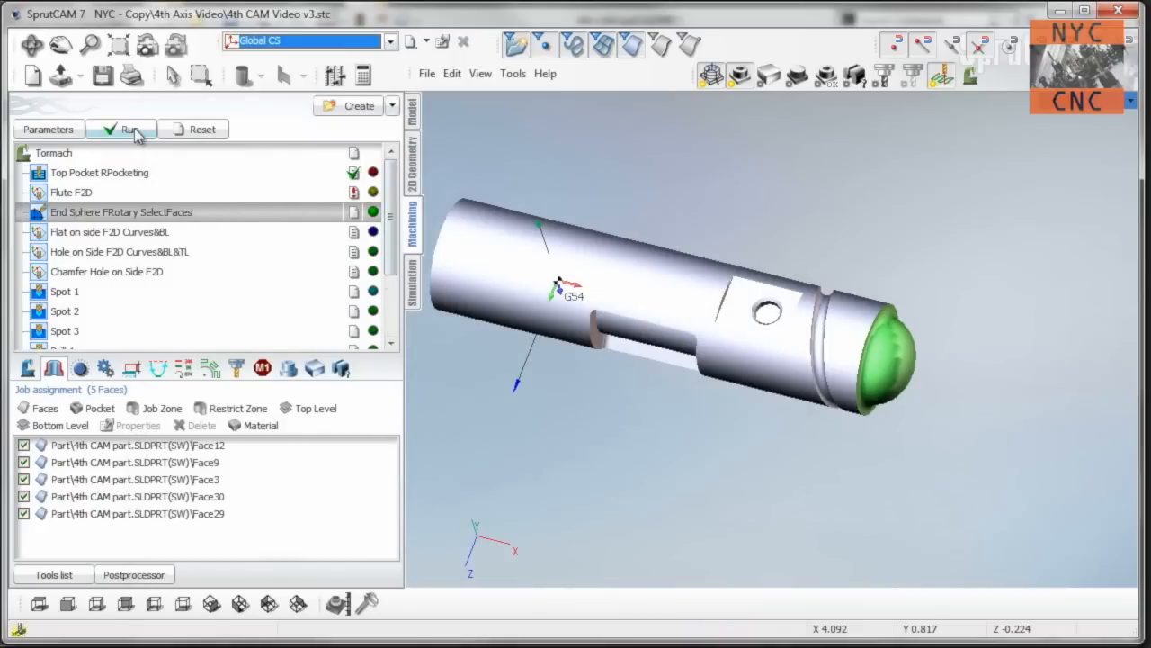
Calculate the End Sphere rotary toolpath to simulate cutting the ball end.
left_click(129, 128)
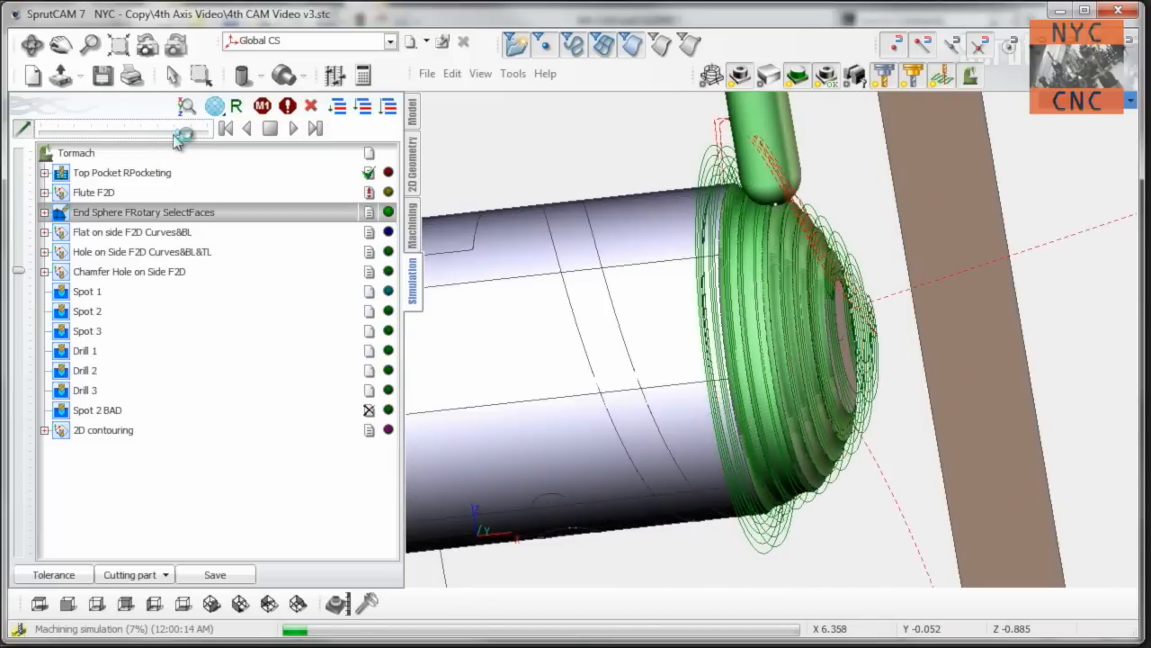
mouse_move(187, 134)
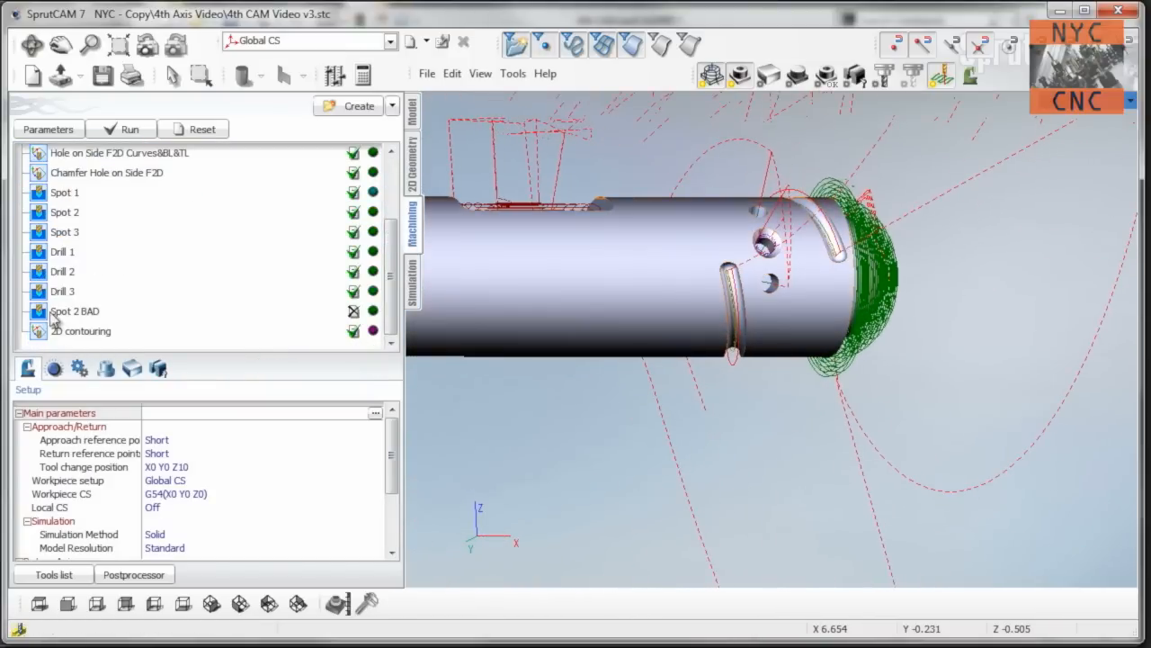
Select Spot 2 BAD and play its simulation spotting the angled side hole.
left_click(75, 311)
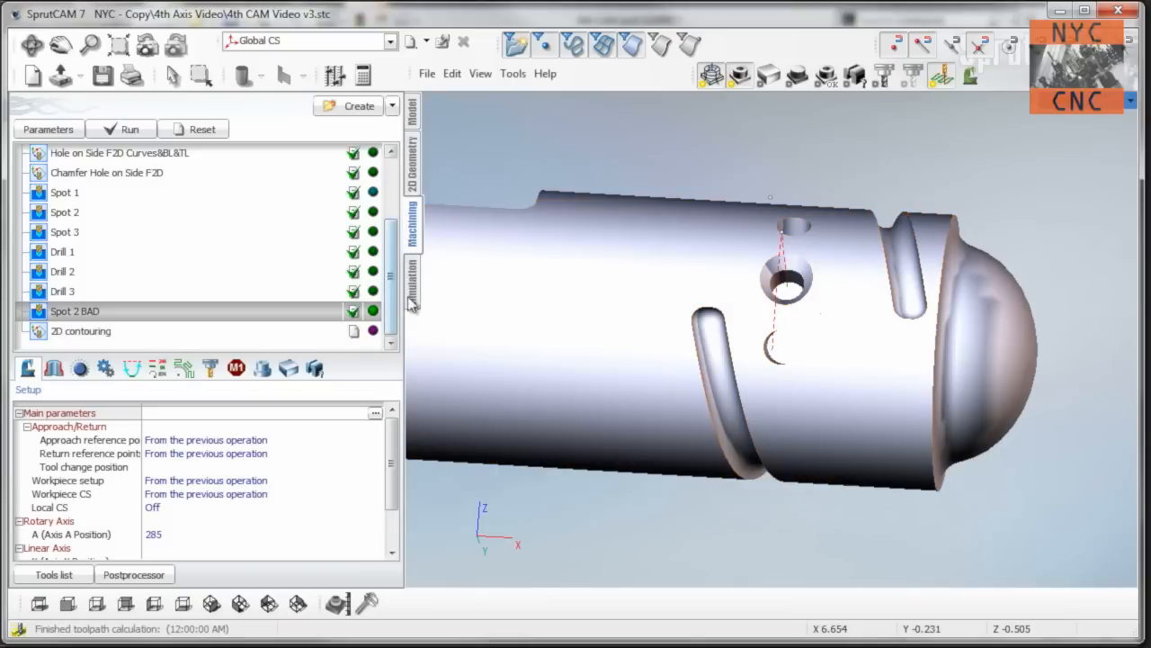
left_click(412, 283)
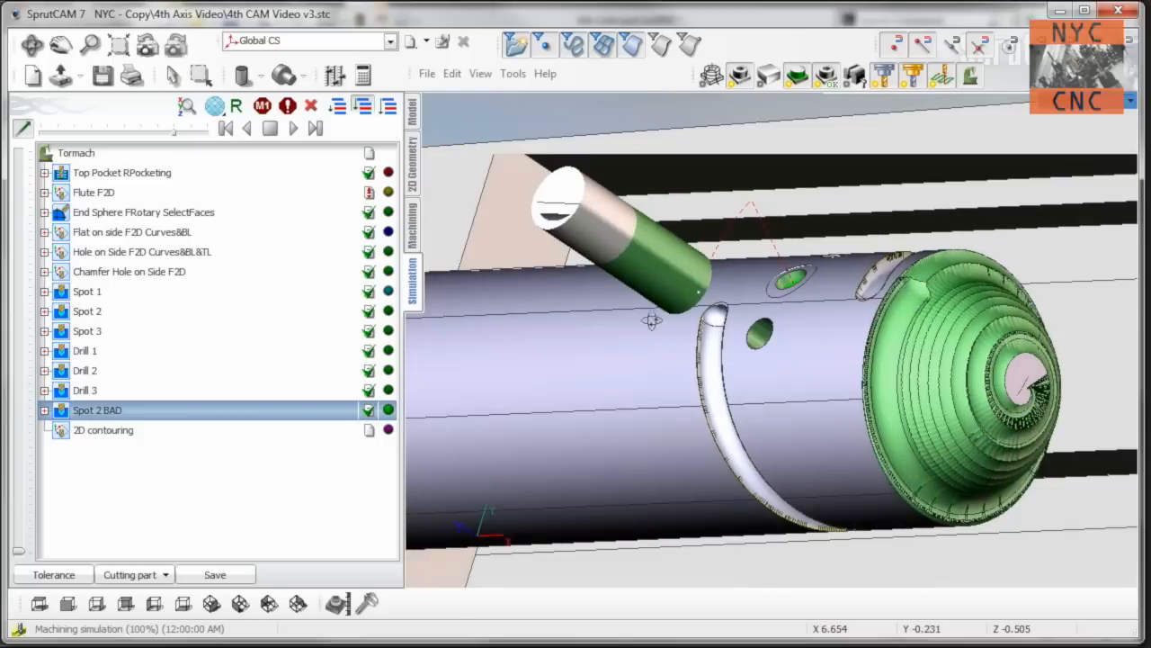
left_click(293, 128)
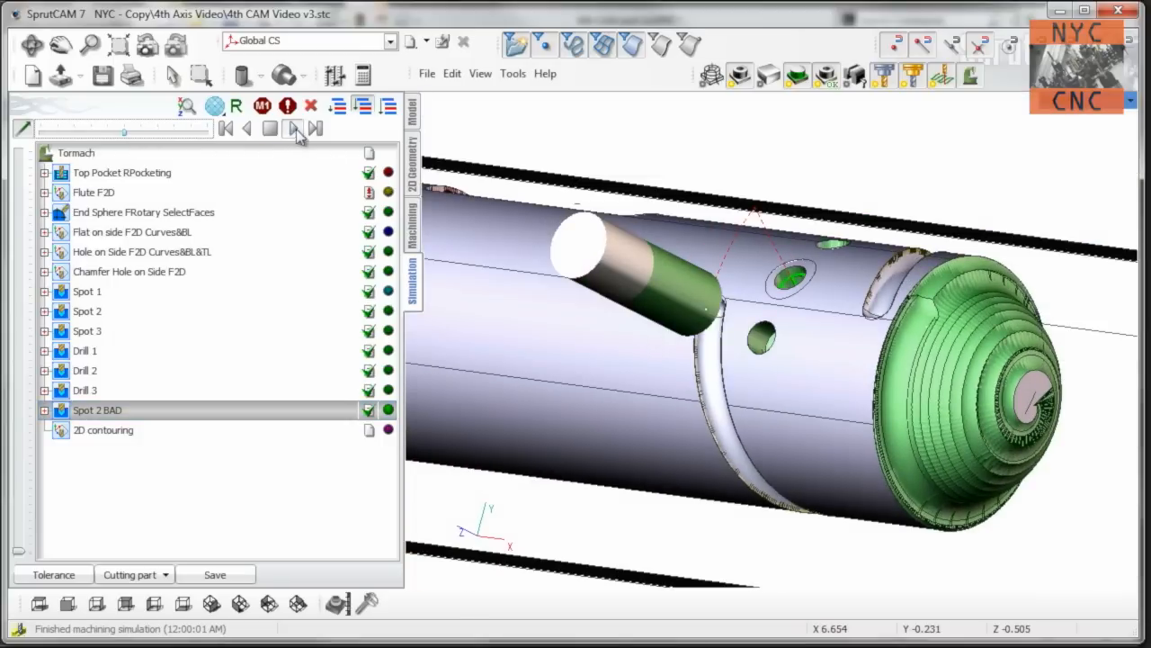
left_click(292, 127)
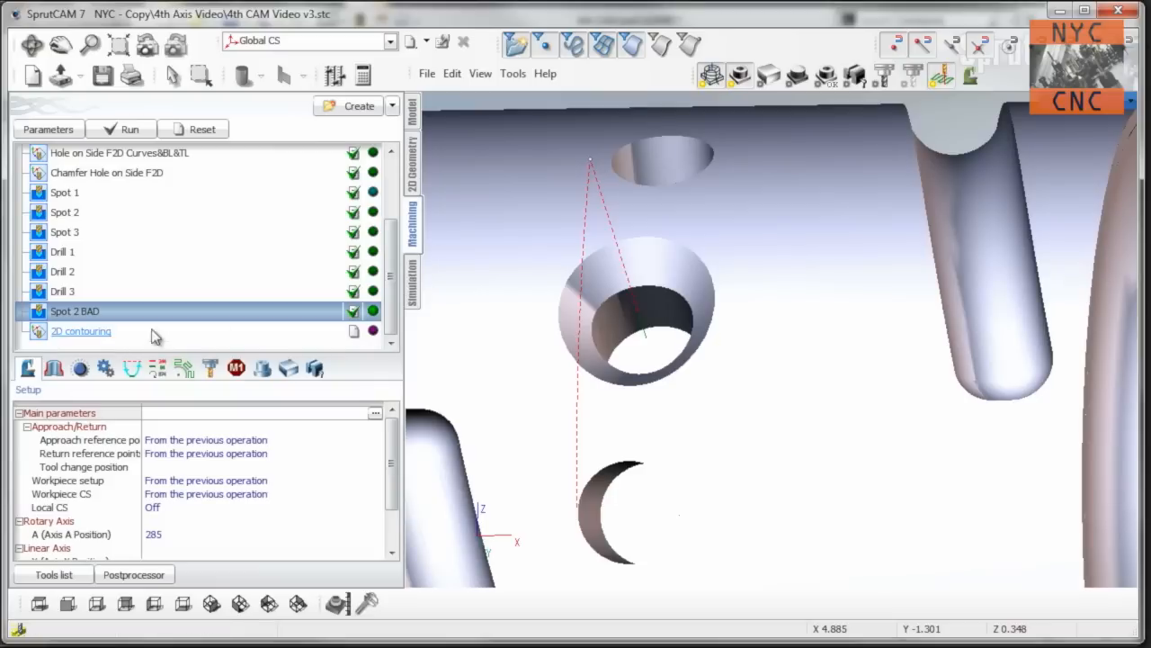
Inspect the 2D contouring setup and its chained curve around the side hole rim.
double_click(74, 310)
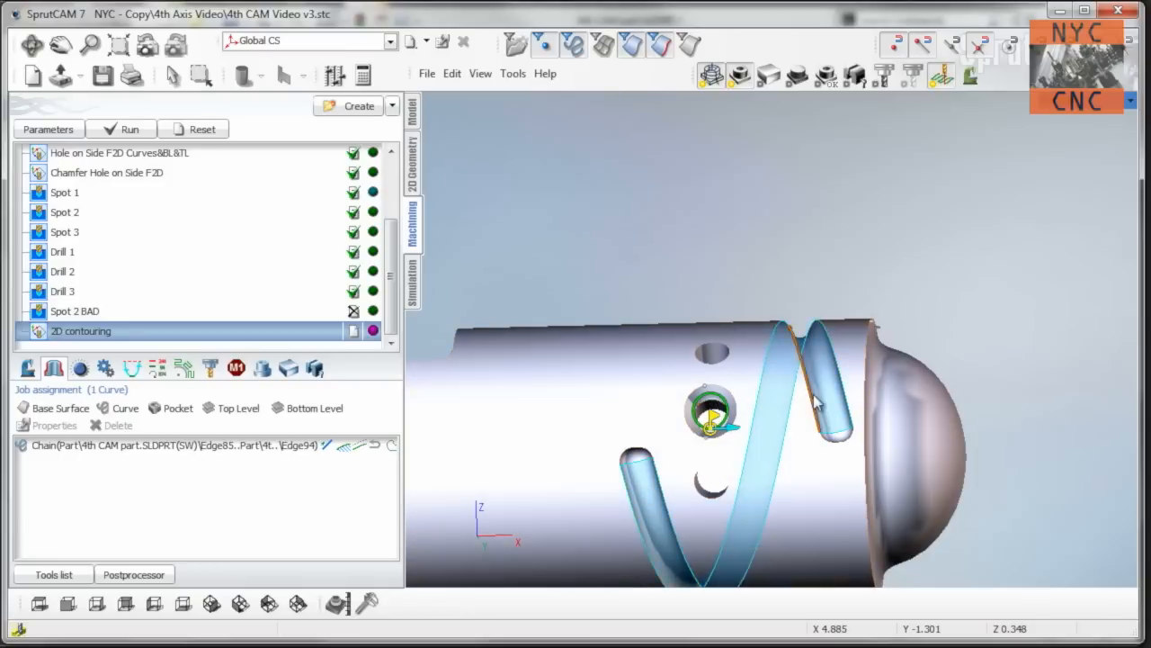
mouse_move(720, 277)
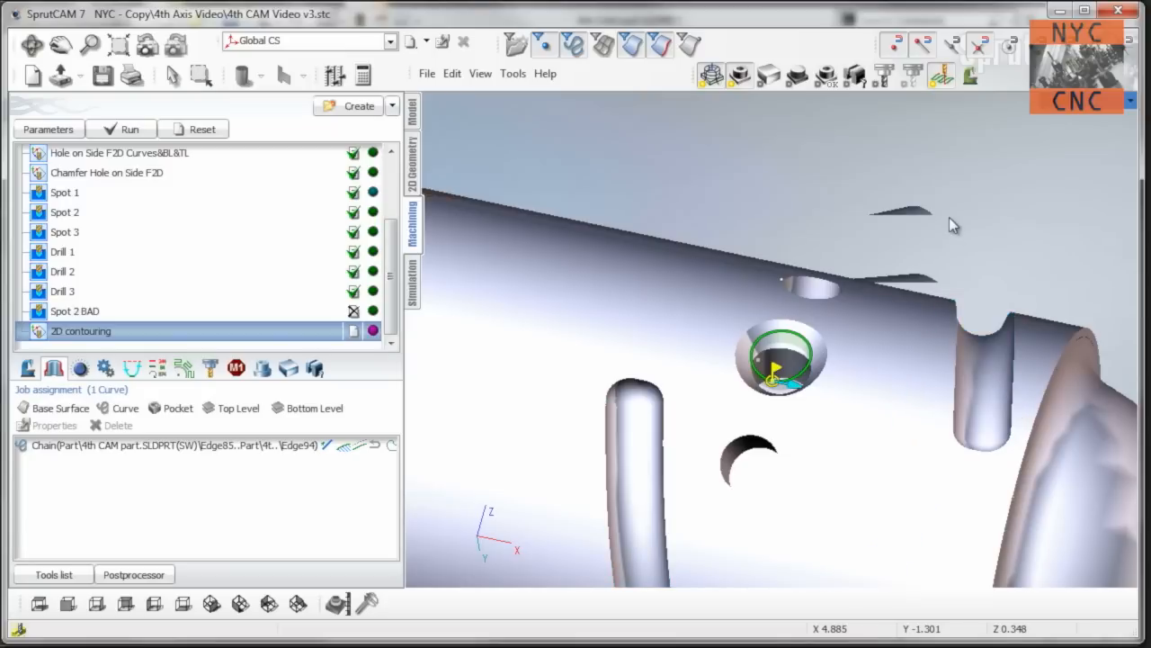
left_click(28, 368)
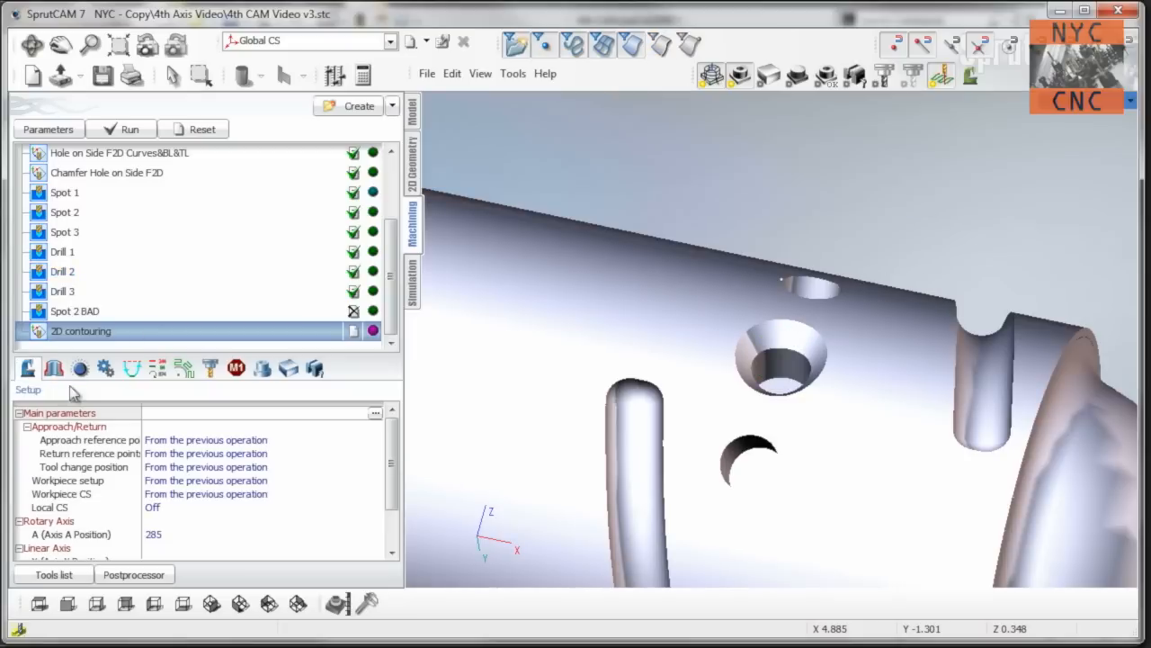
mouse_move(142, 529)
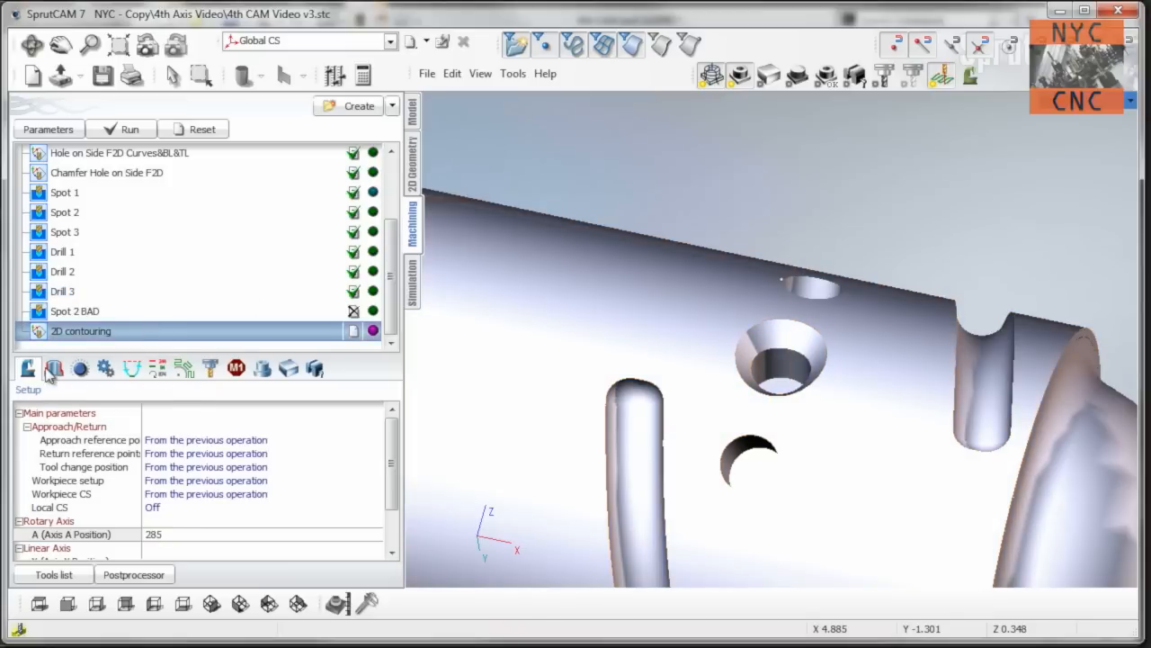
left_click(54, 367)
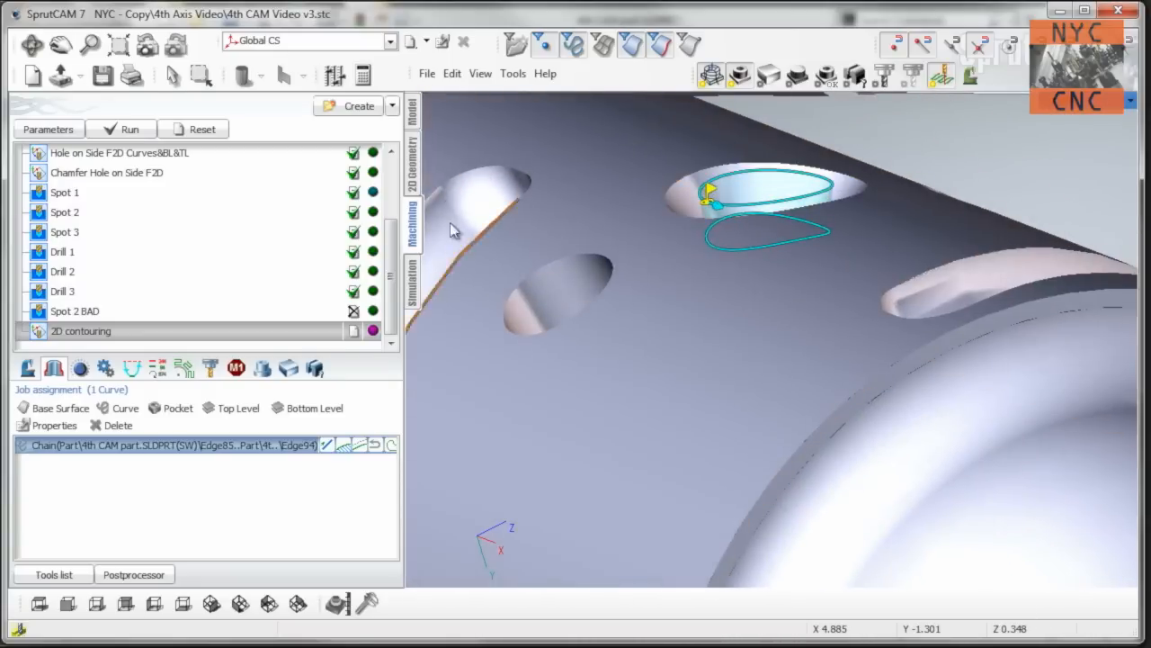
Reset the simulation, calculate 2D contouring, and play the chamfer cut around the angled hole.
left_click(413, 279)
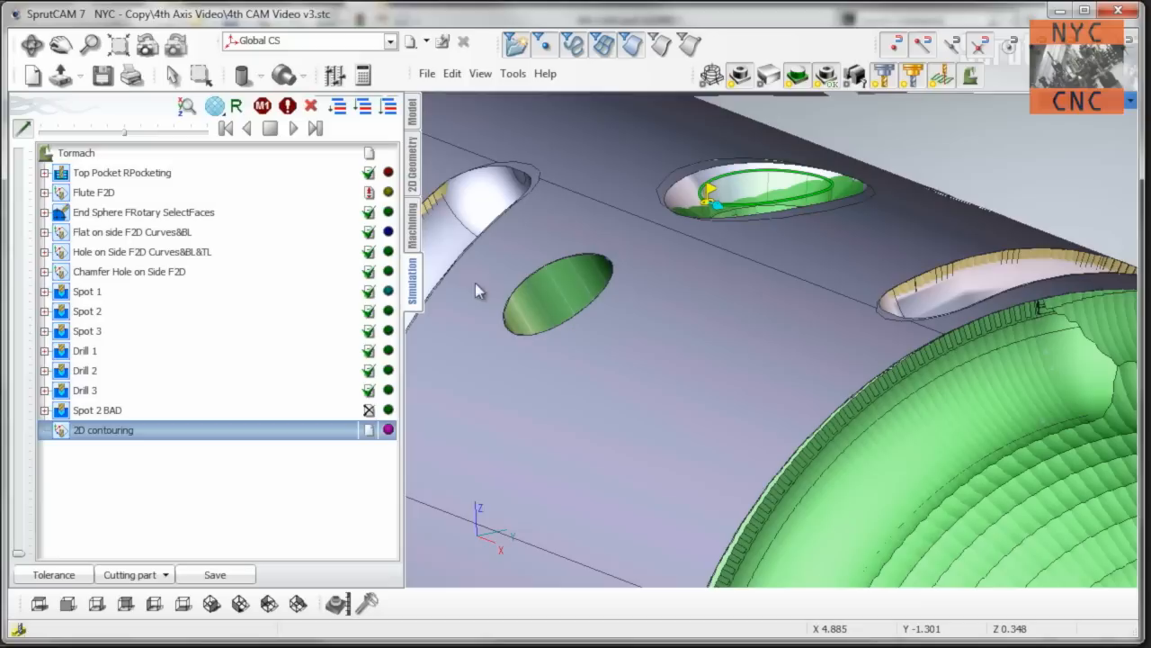
left_click(312, 107)
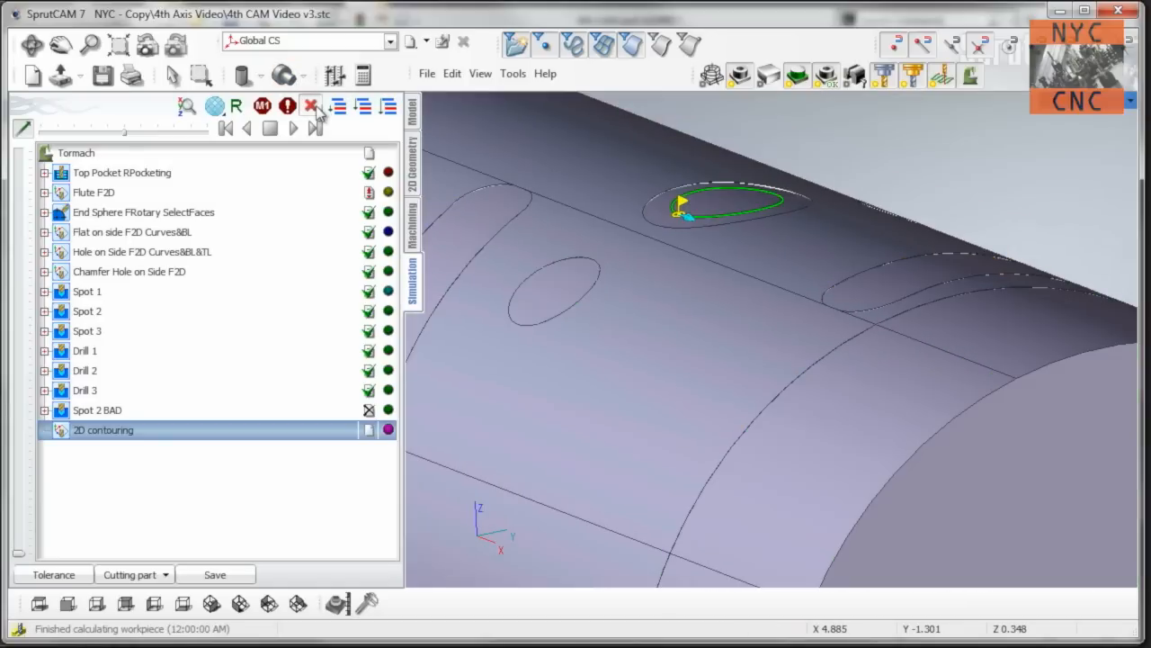
mouse_move(423, 265)
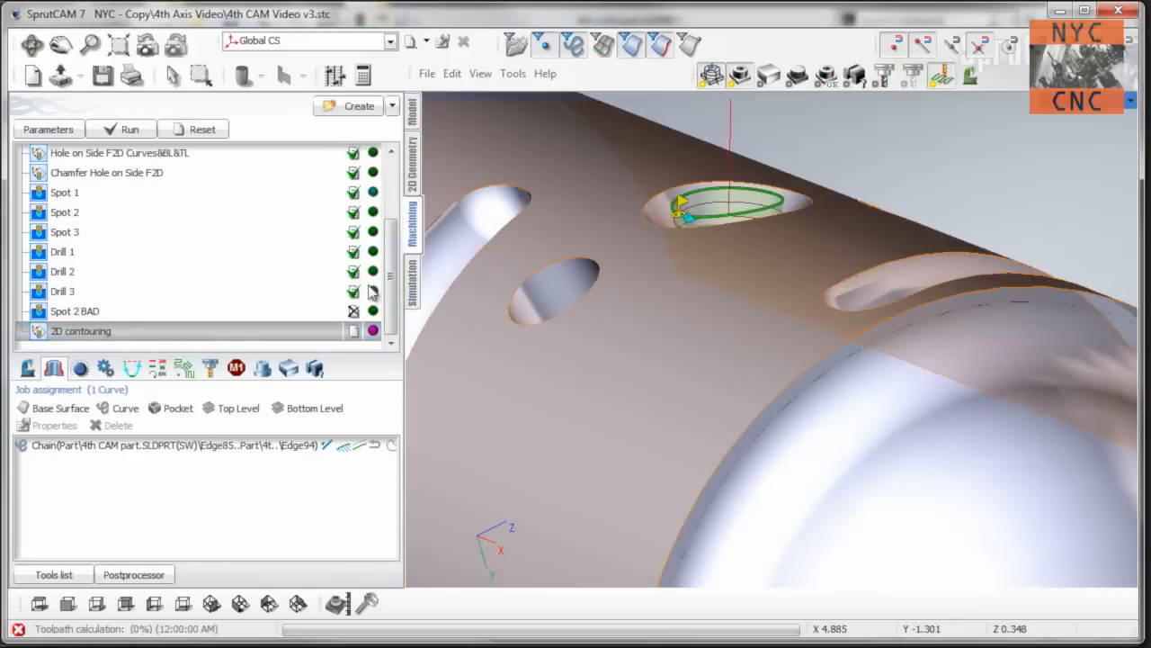
left_click(413, 279)
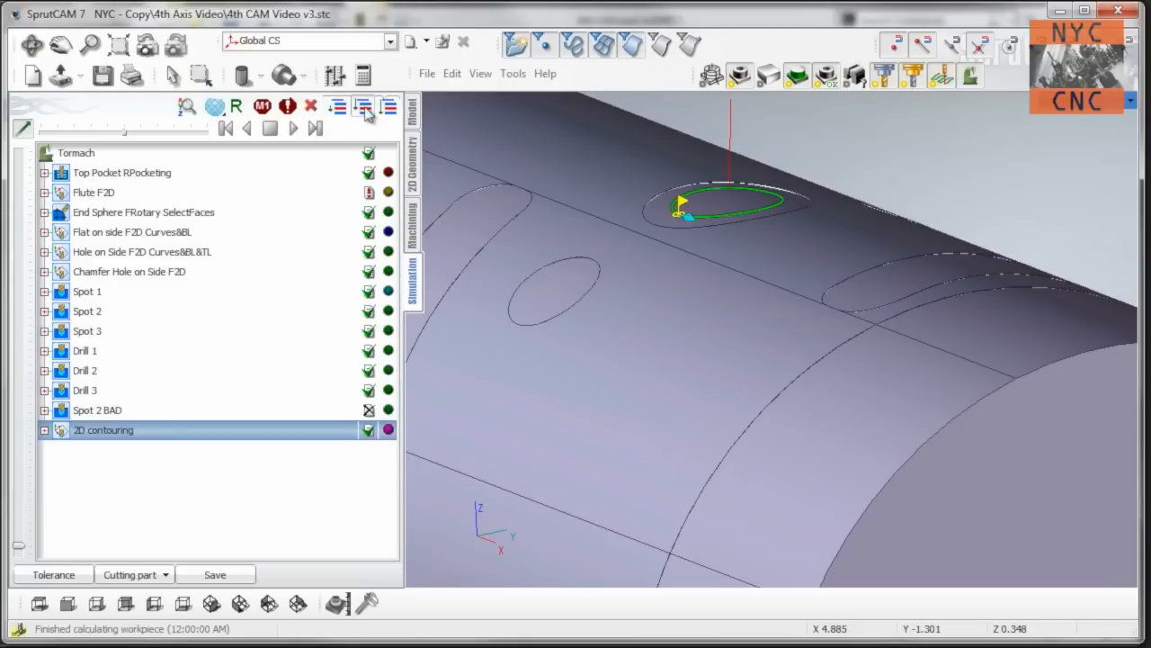
left_click(292, 128)
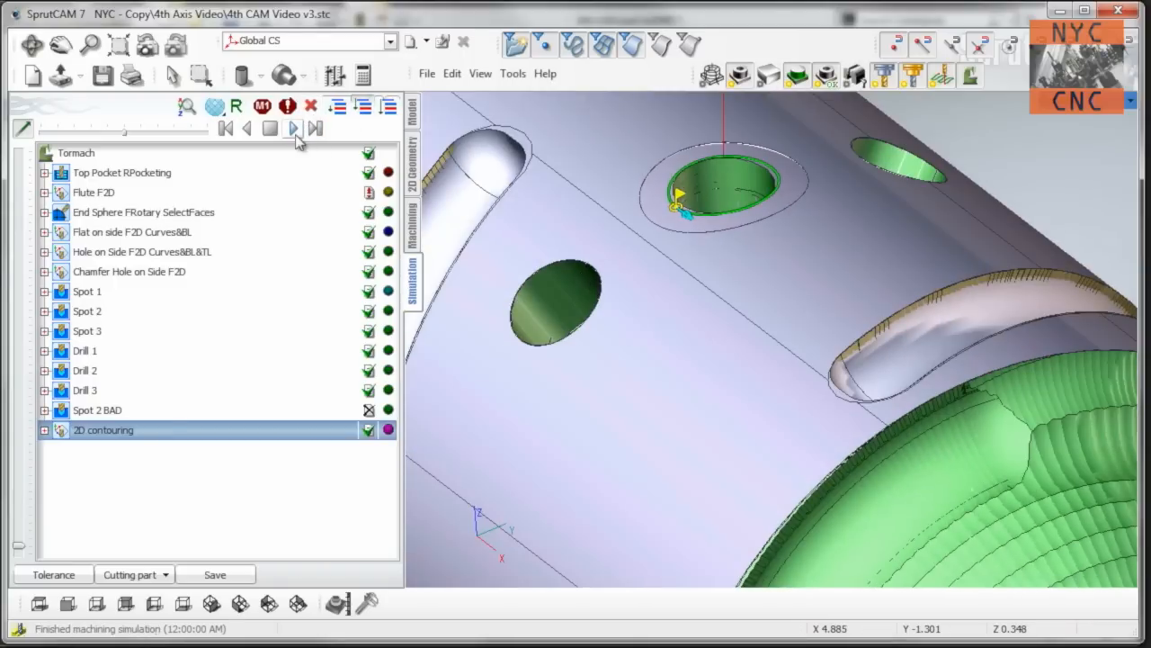
left_click(293, 127)
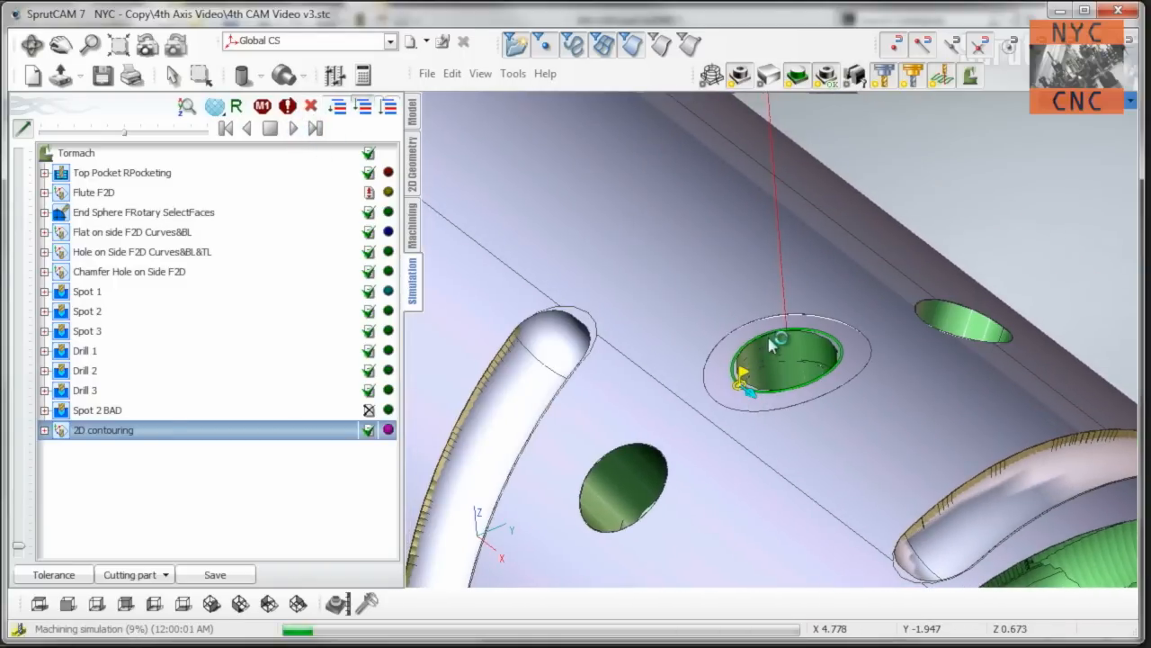